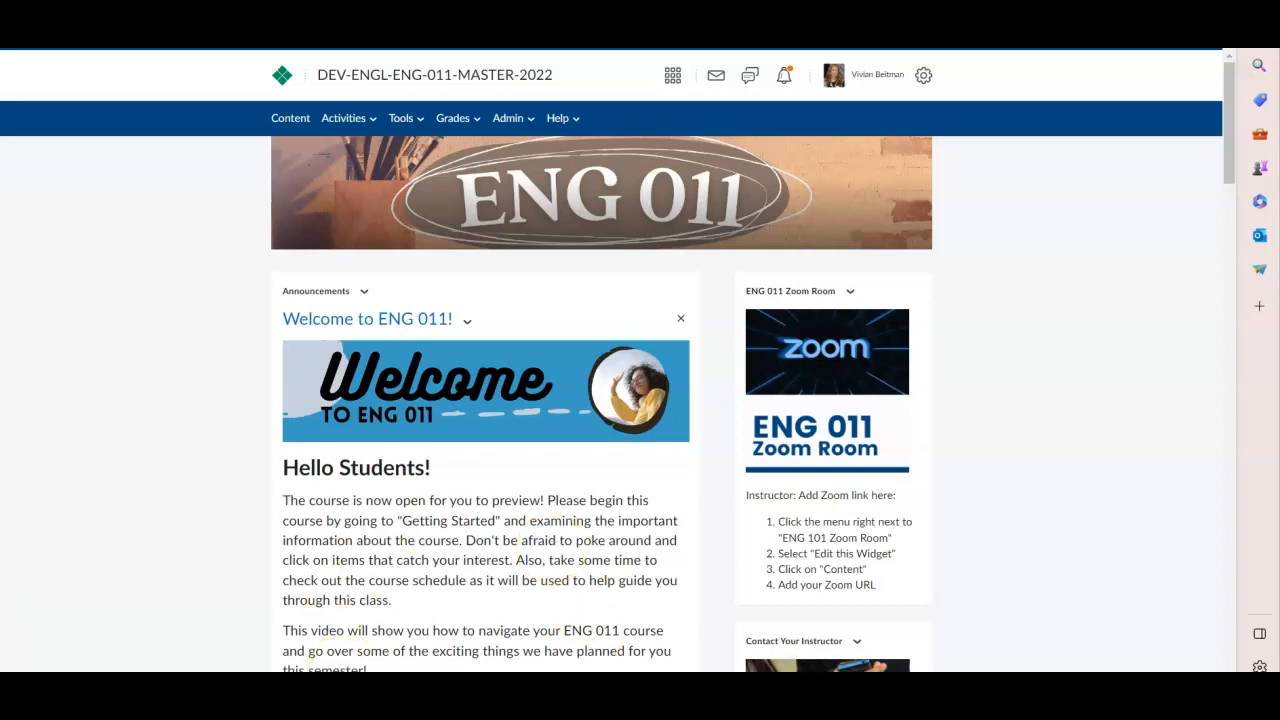
{"action": "mouse_move", "coordinate": [93, 218]}
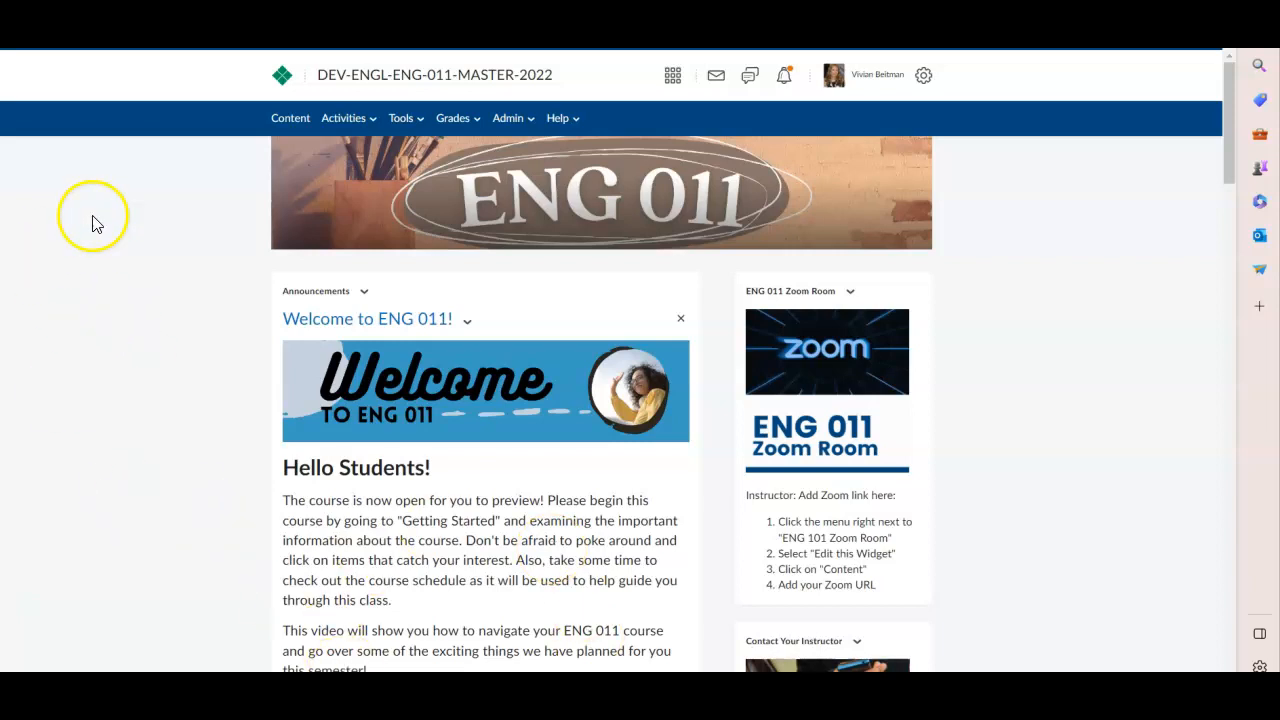
{"action": "mouse_move", "coordinate": [420, 92]}
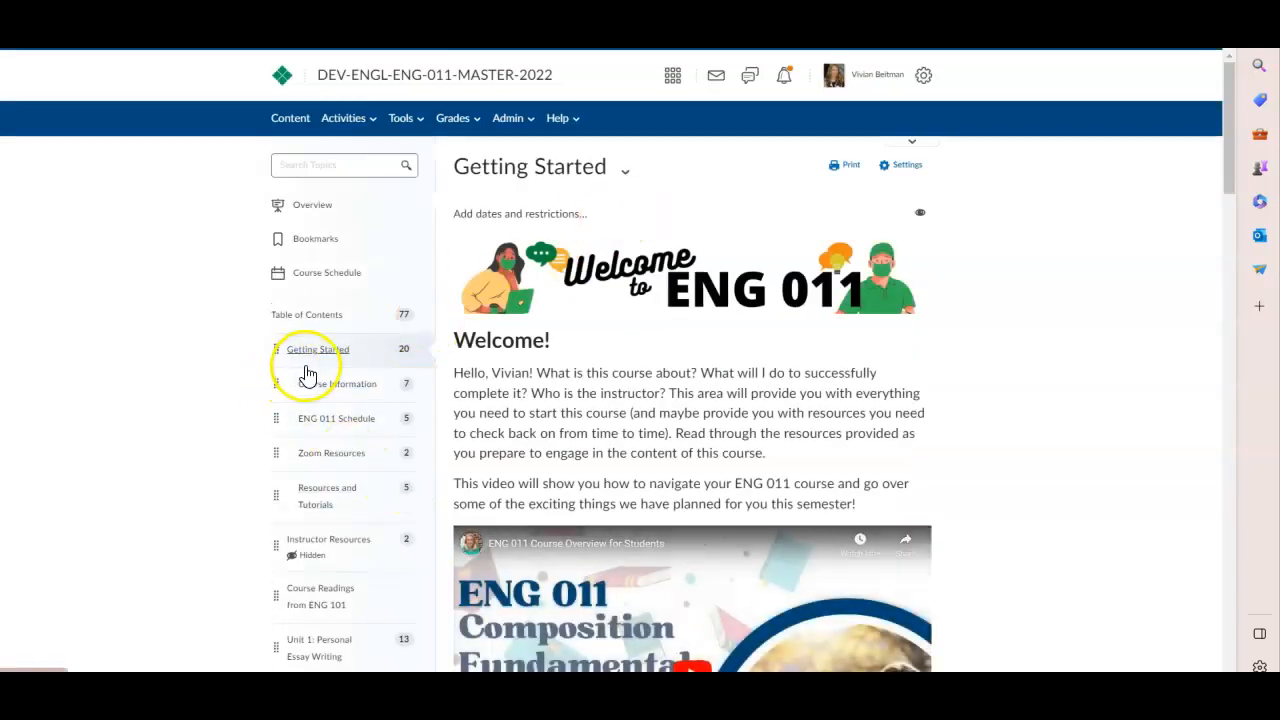
Step: Open the Course Information module in the ENG 011 Table of Contents
{"action": "left_click", "coordinate": [340, 383]}
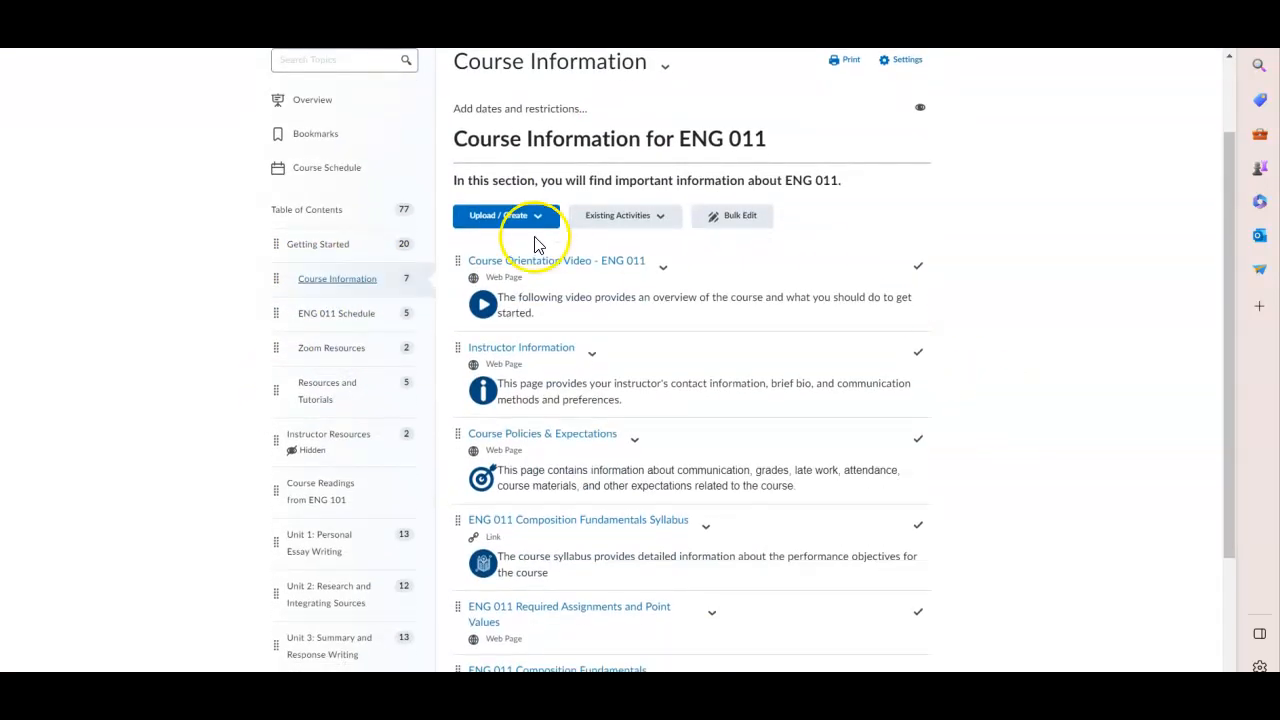
{"action": "mouse_move", "coordinate": [1274, 440]}
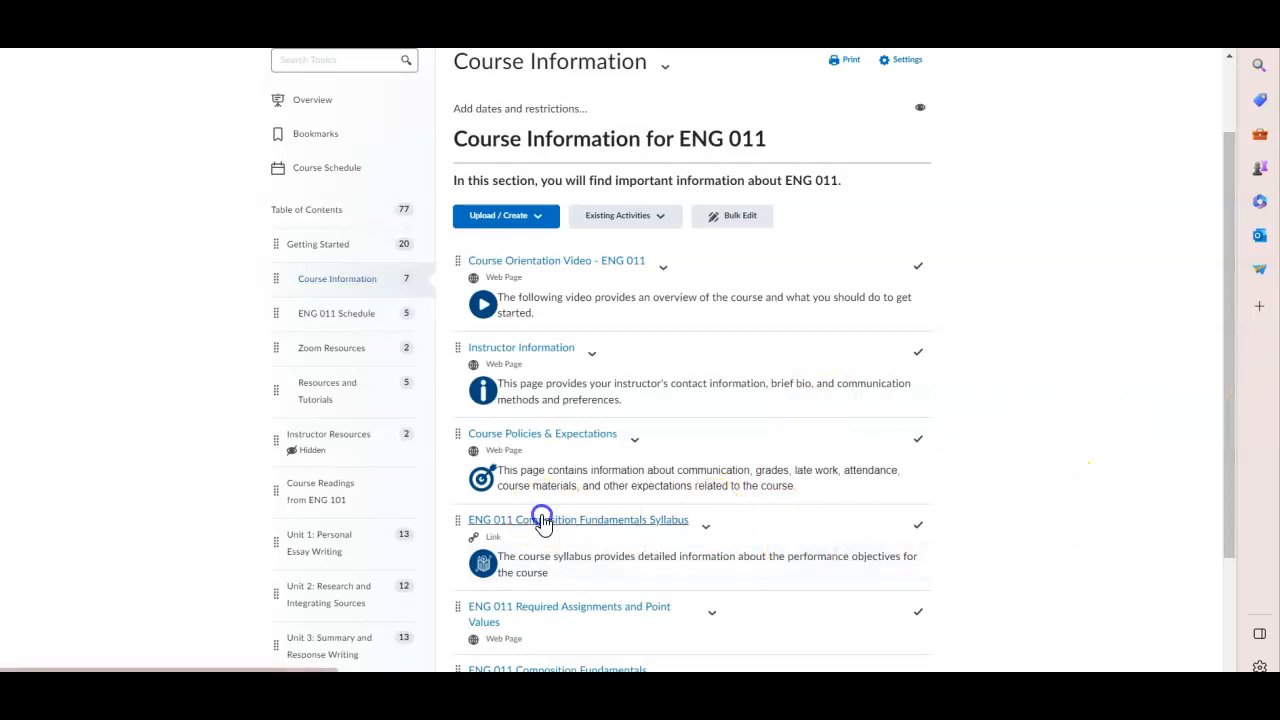
Step: Open the ENG 011 syllabus and highlight the Composition I (ENG 101) co-requisite
{"action": "left_click", "coordinate": [577, 519]}
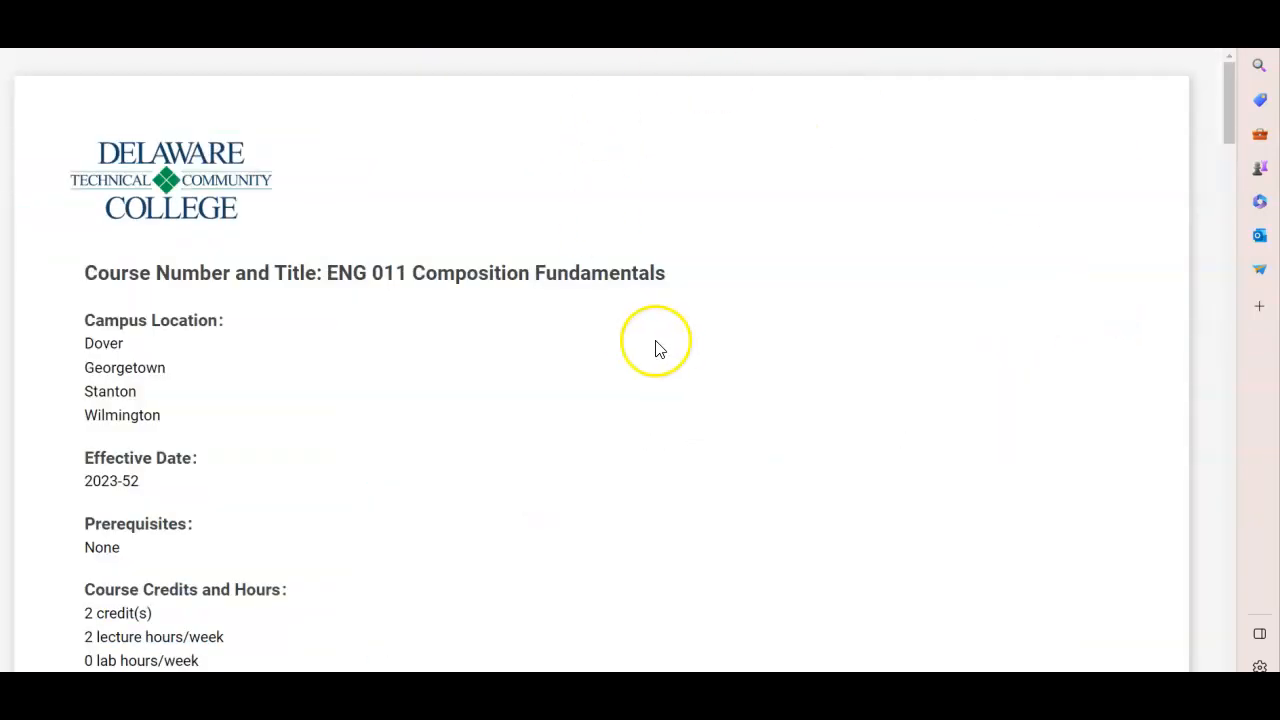
{"action": "scroll", "scroll_direction": "down", "scroll_amount": 3}
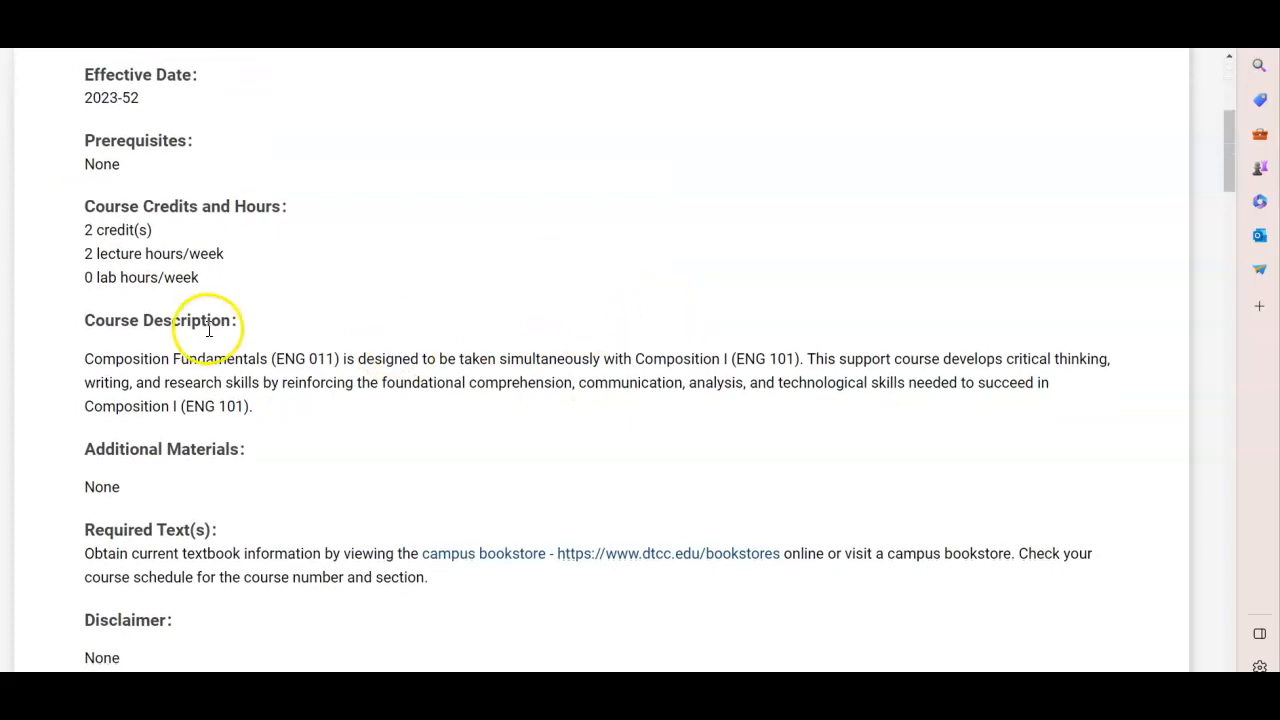
{"action": "scroll", "scroll_direction": "down", "scroll_amount": 3}
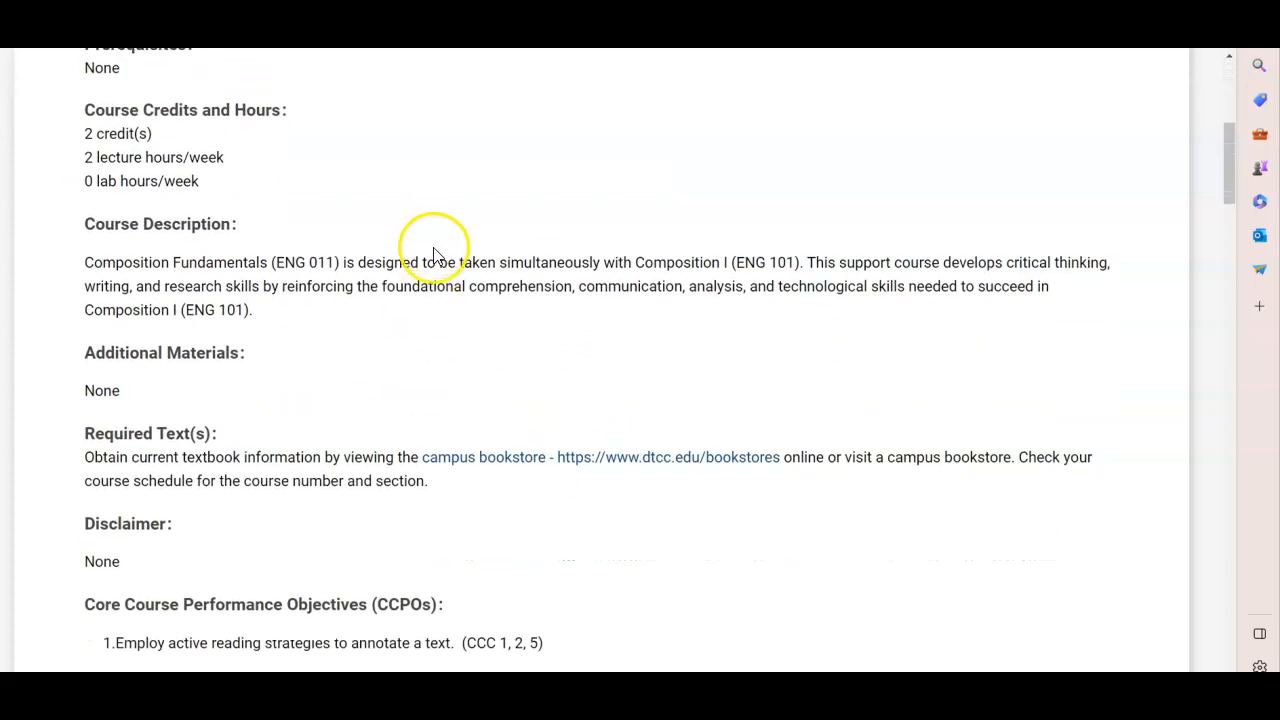
{"action": "mouse_move", "coordinate": [560, 262]}
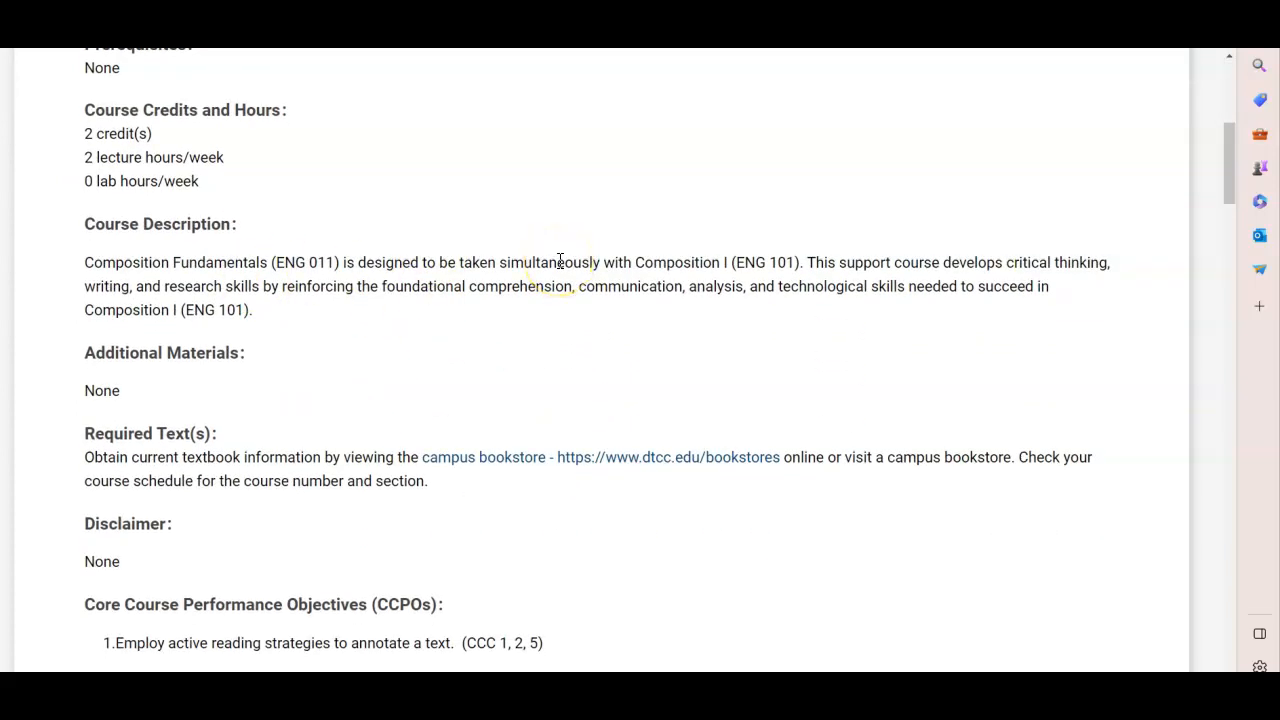
{"action": "mouse_move", "coordinate": [499, 262]}
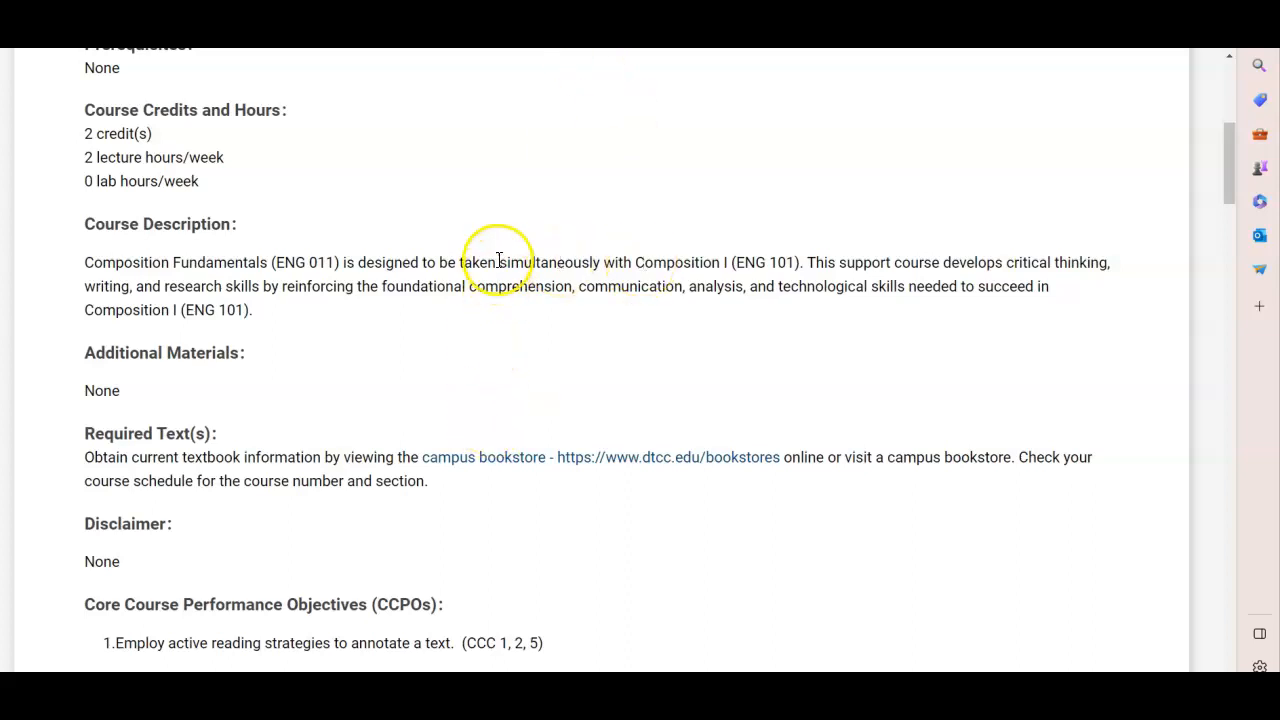
{"action": "left_click_drag", "start_coordinate": [497, 262], "coordinate": [782, 286]}
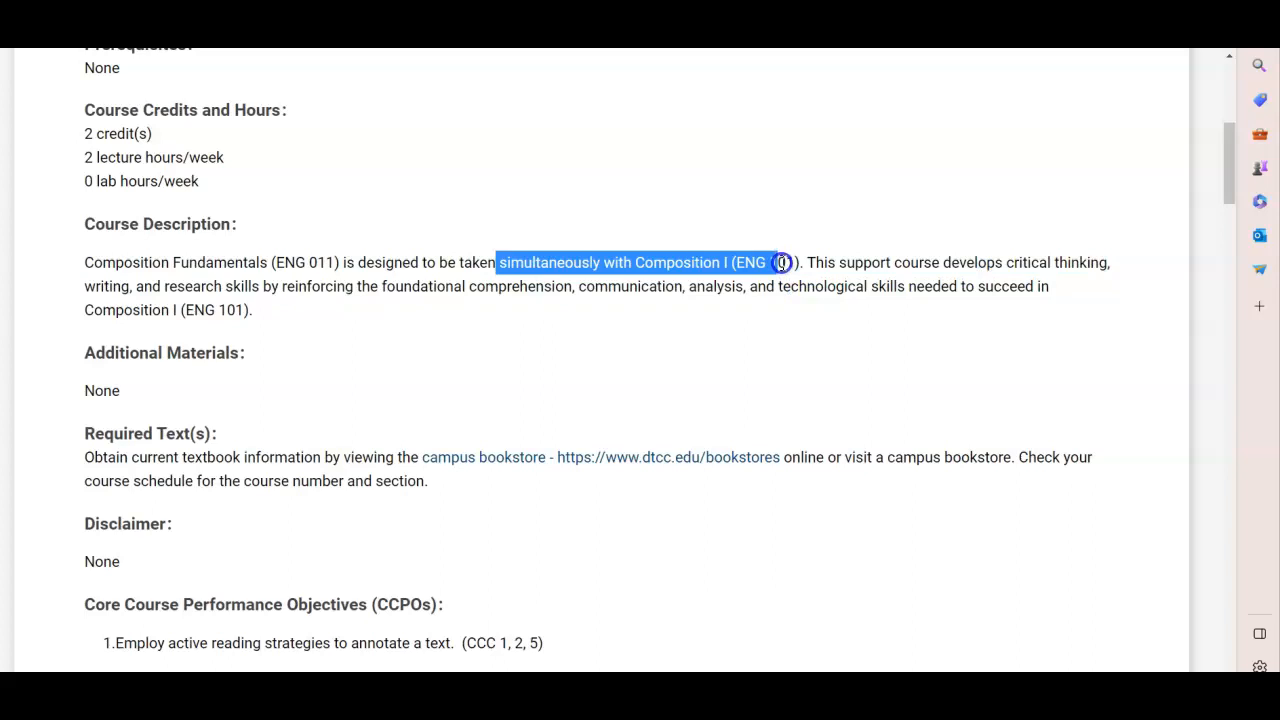
{"action": "mouse_move", "coordinate": [786, 253]}
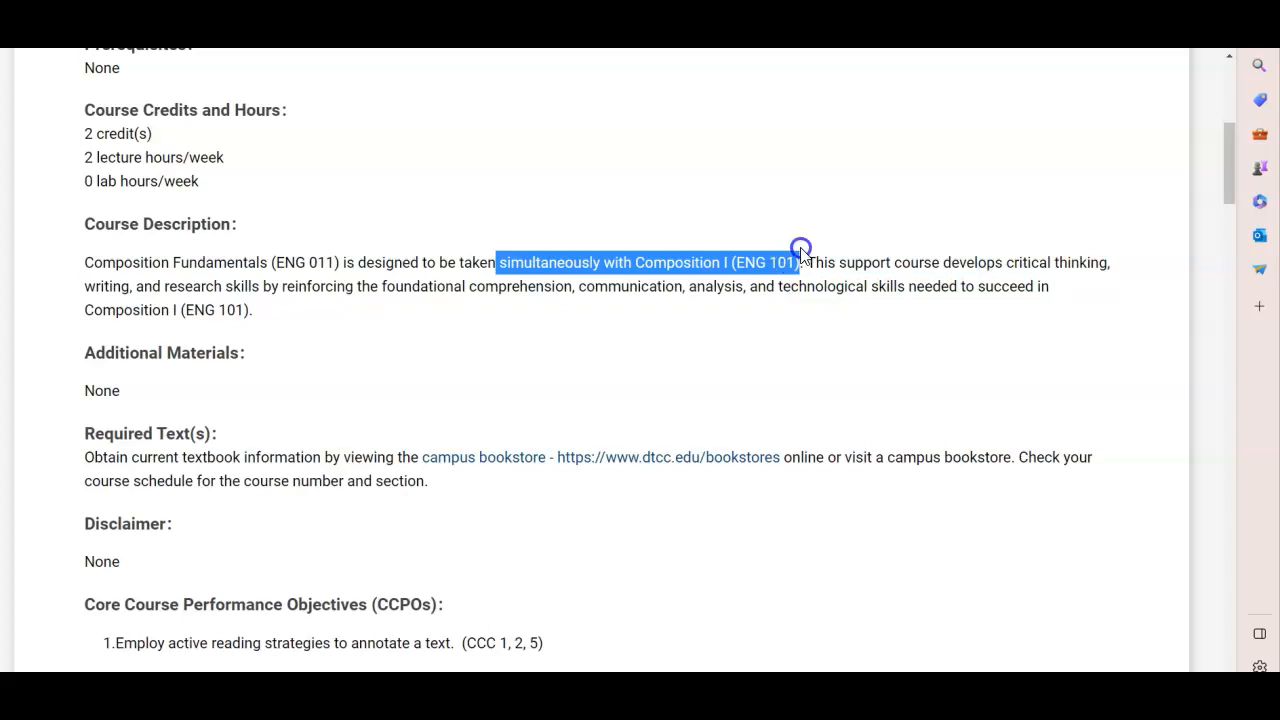
Step: Scroll through the syllabus objectives and grading scale, then back up
{"action": "scroll", "scroll_direction": "down", "scroll_amount": 3}
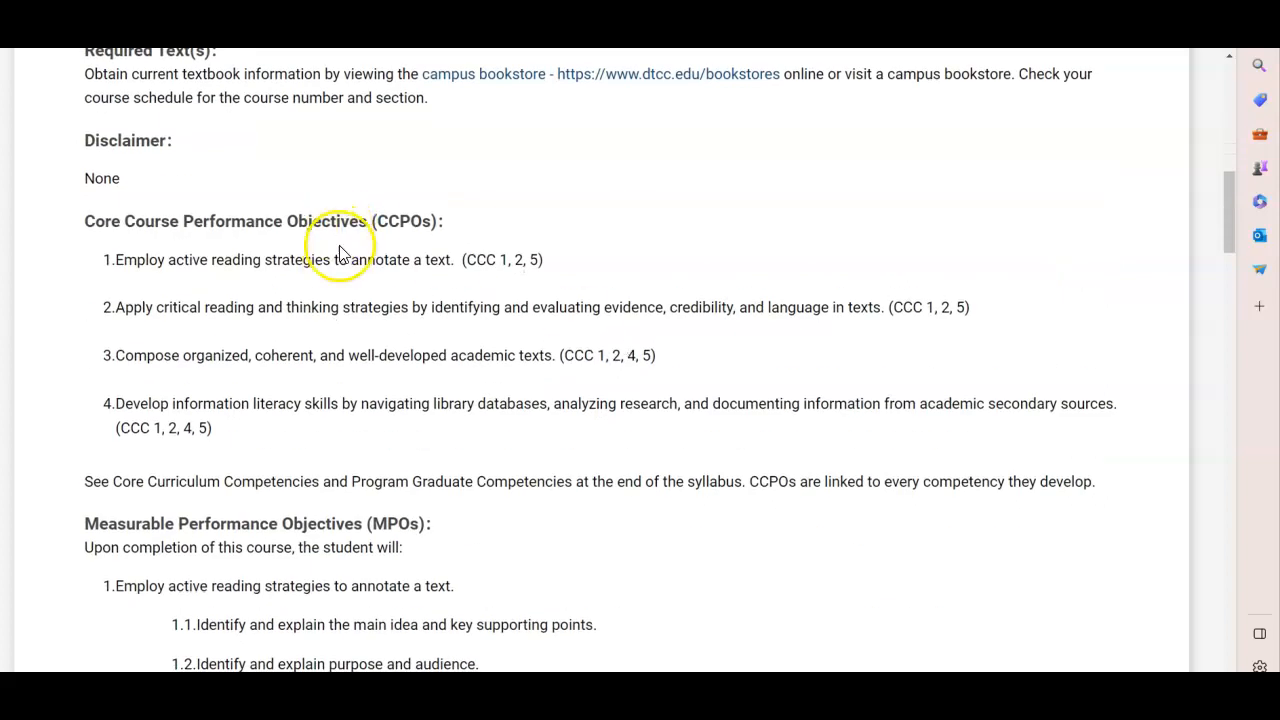
{"action": "scroll", "scroll_direction": "down", "scroll_amount": 3}
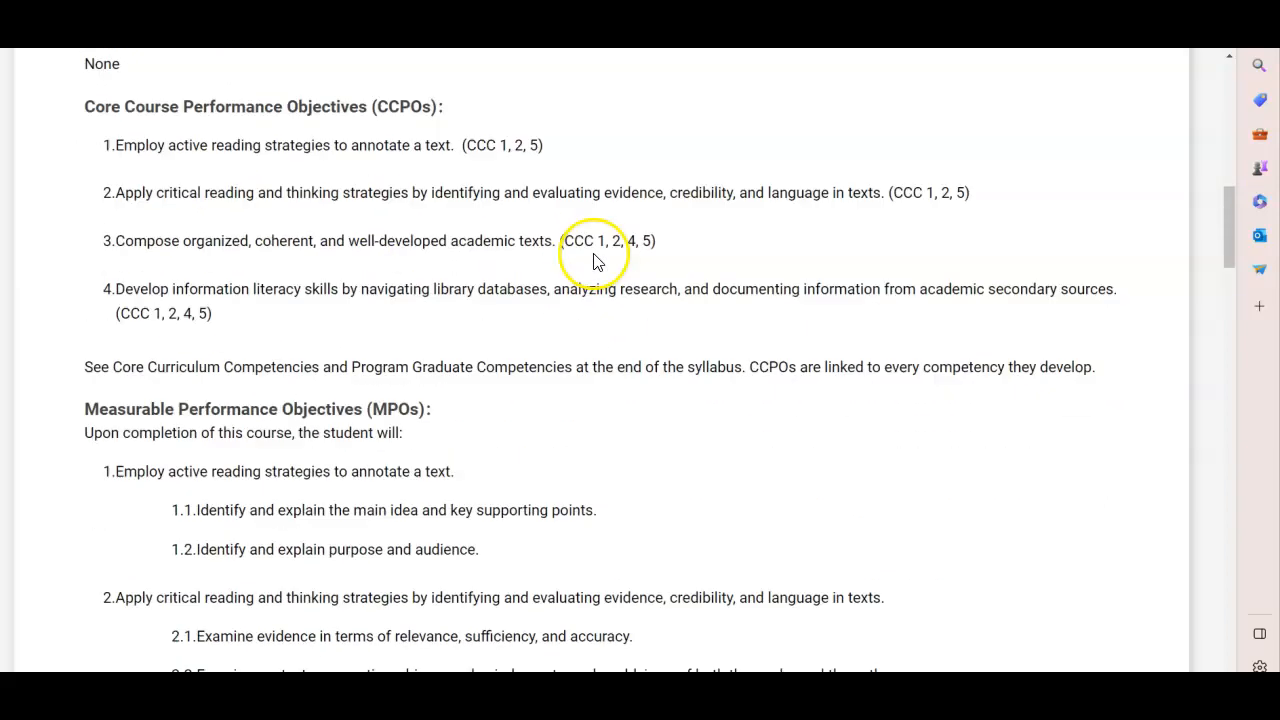
{"action": "scroll", "scroll_direction": "down", "scroll_amount": 3}
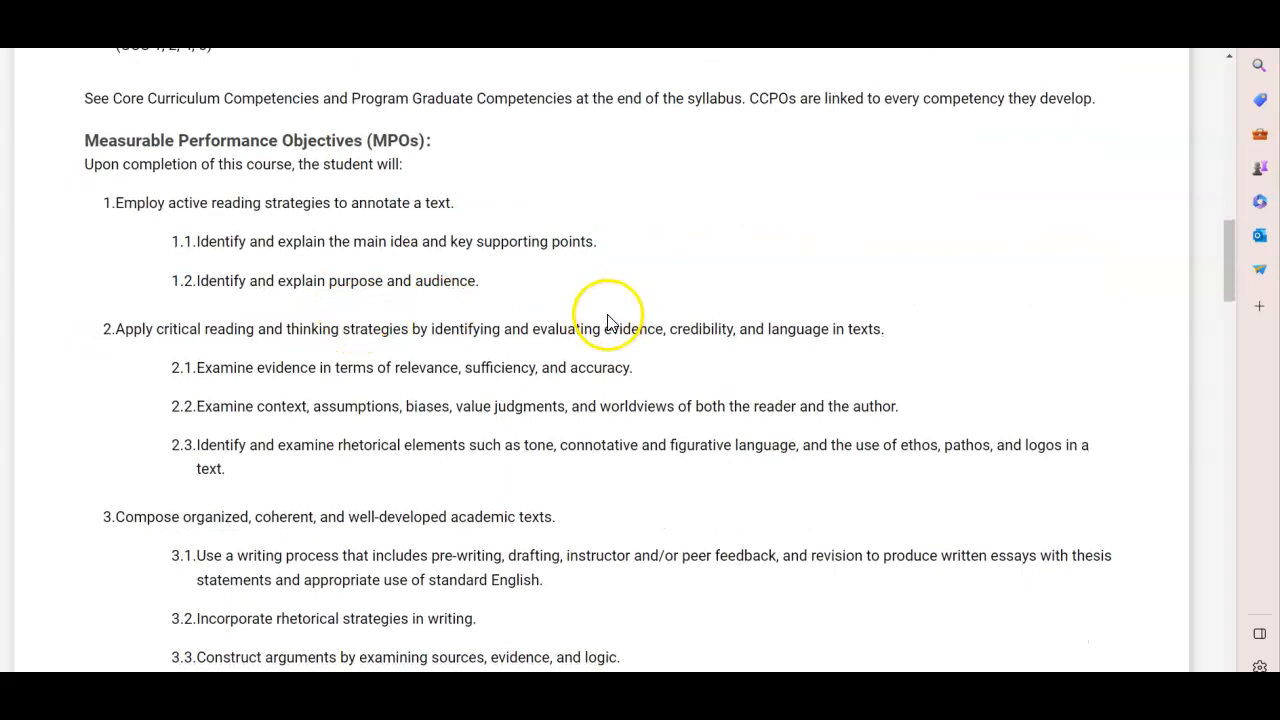
{"action": "scroll", "scroll_direction": "down", "scroll_amount": 3}
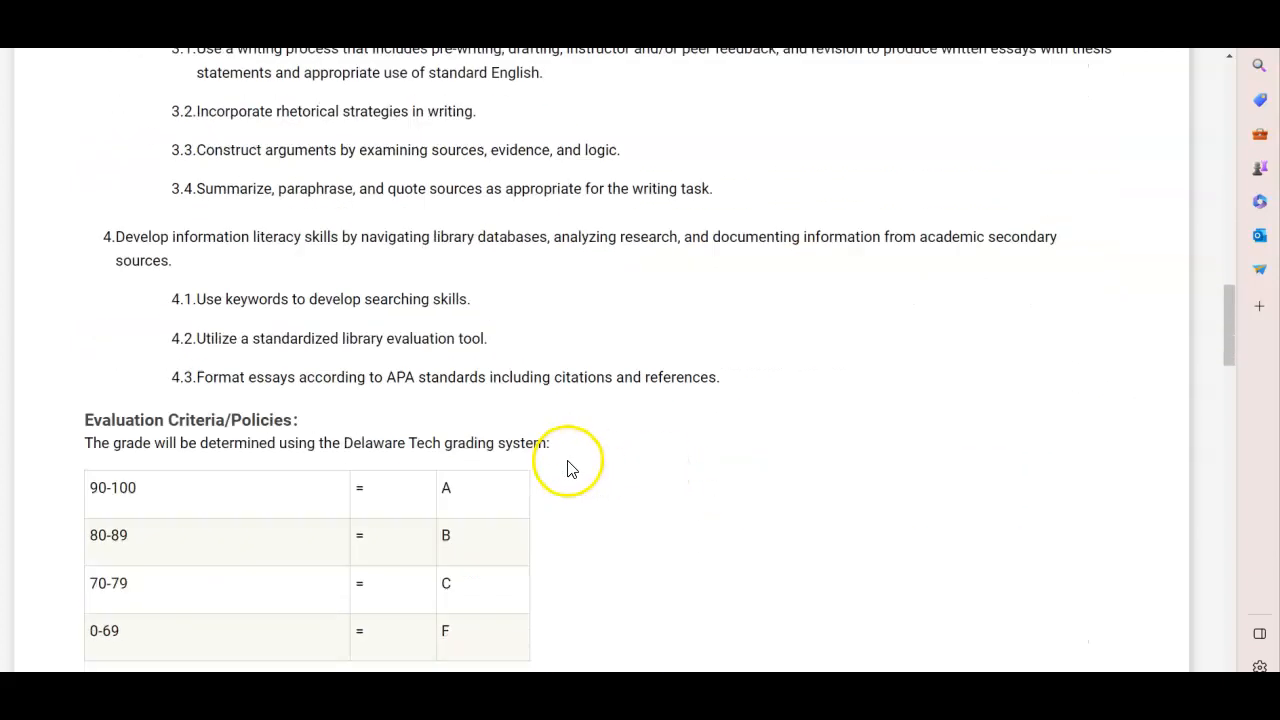
{"action": "scroll", "scroll_direction": "down", "scroll_amount": 3}
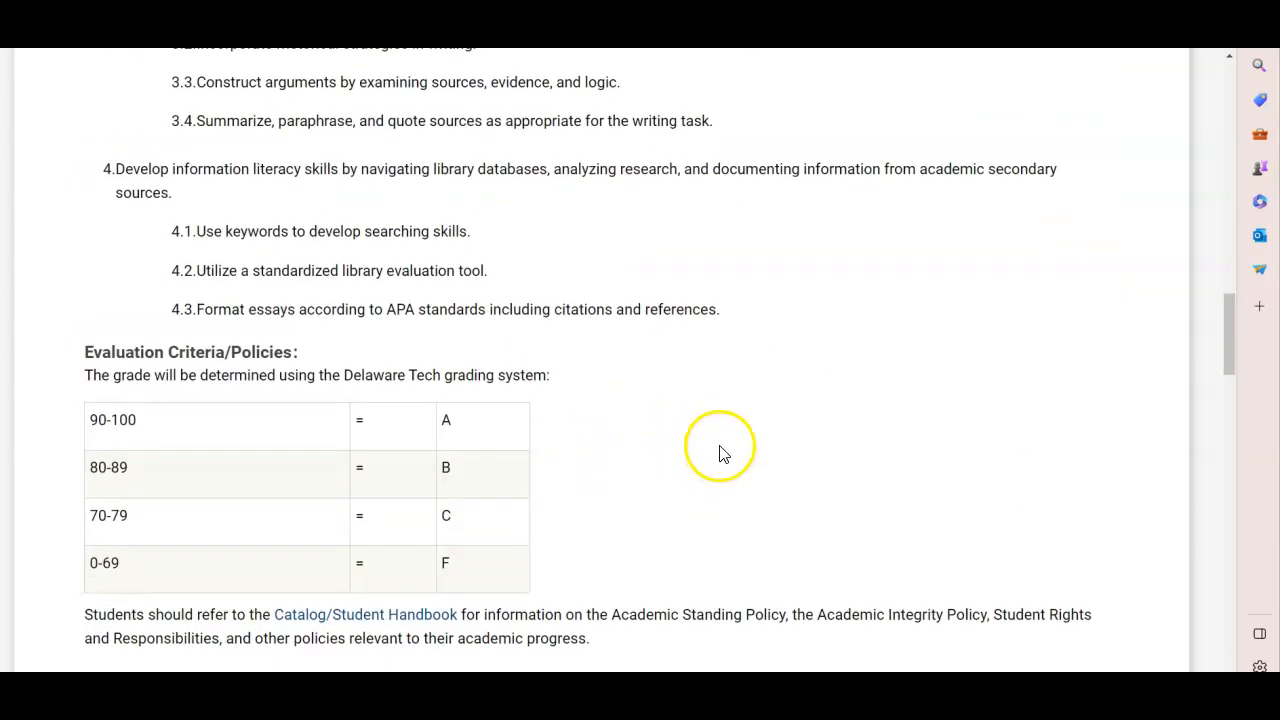
{"action": "scroll", "scroll_direction": "up", "scroll_amount": 3}
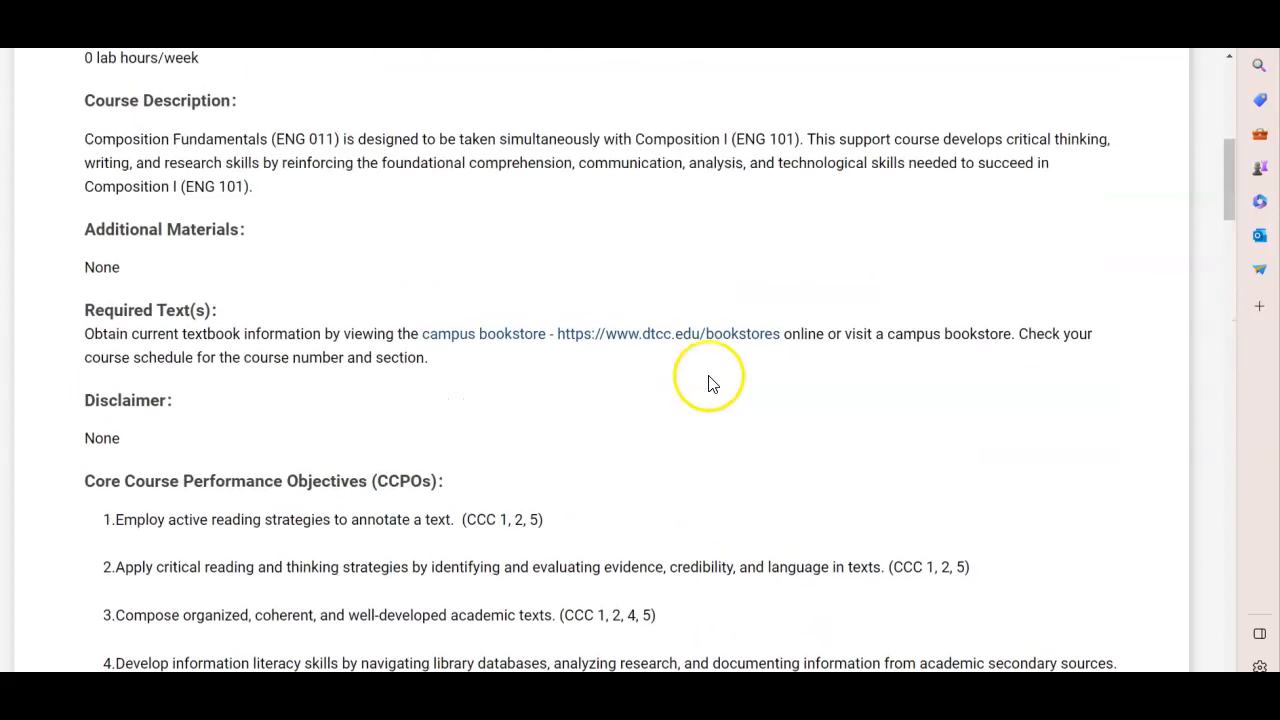
{"action": "scroll", "scroll_direction": "up", "scroll_amount": 3}
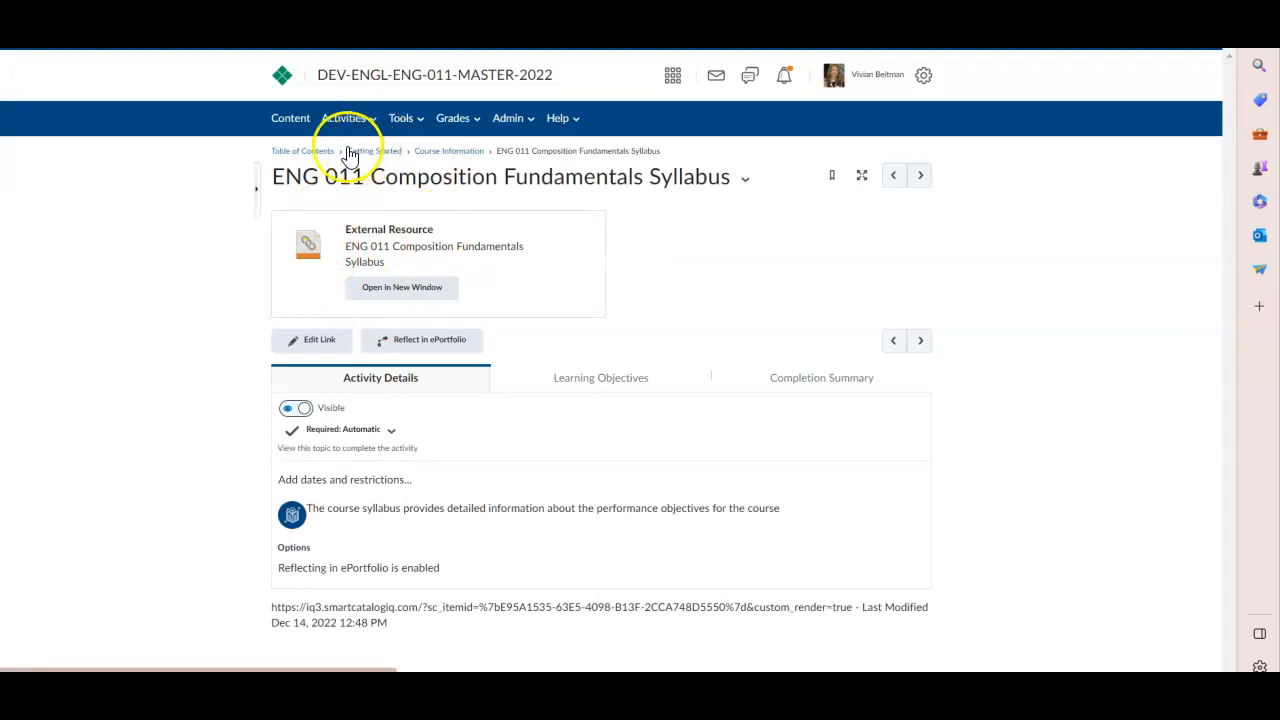
{"action": "mouse_move", "coordinate": [630, 337]}
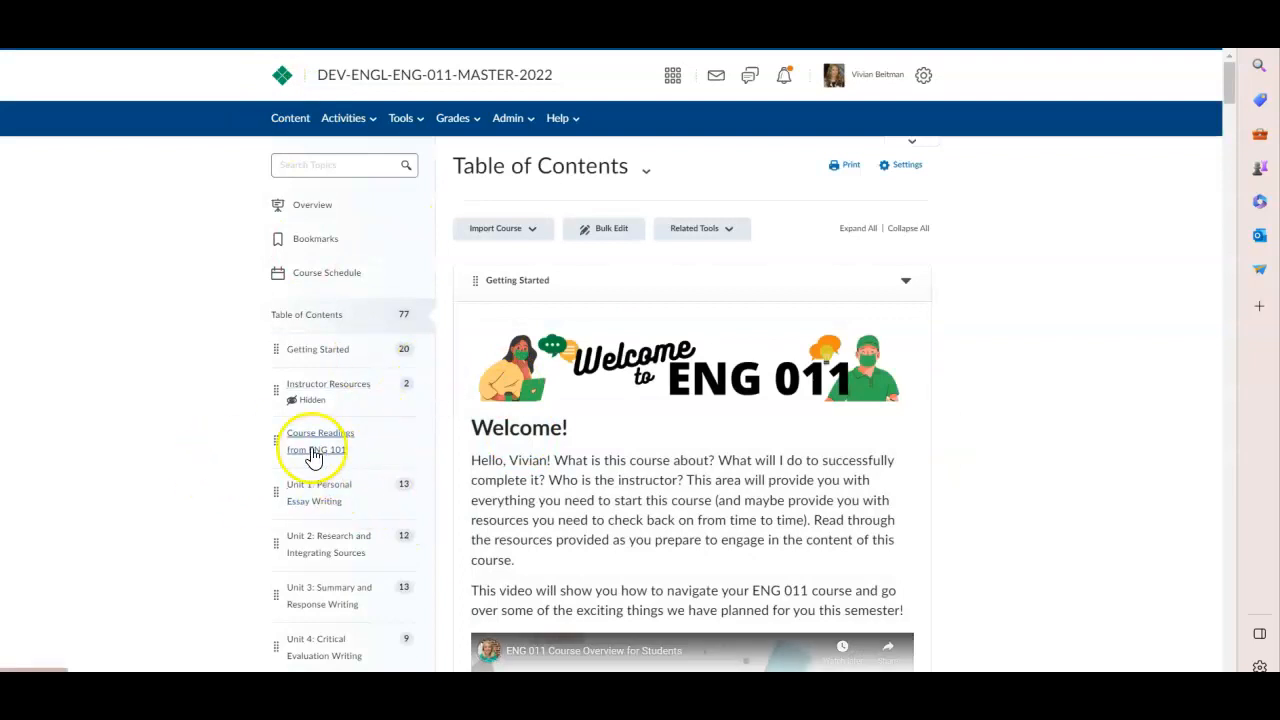
Step: Reopen Course Information, listing the orientation video, policies and syllabus items
{"action": "scroll", "scroll_direction": "down", "scroll_amount": 3}
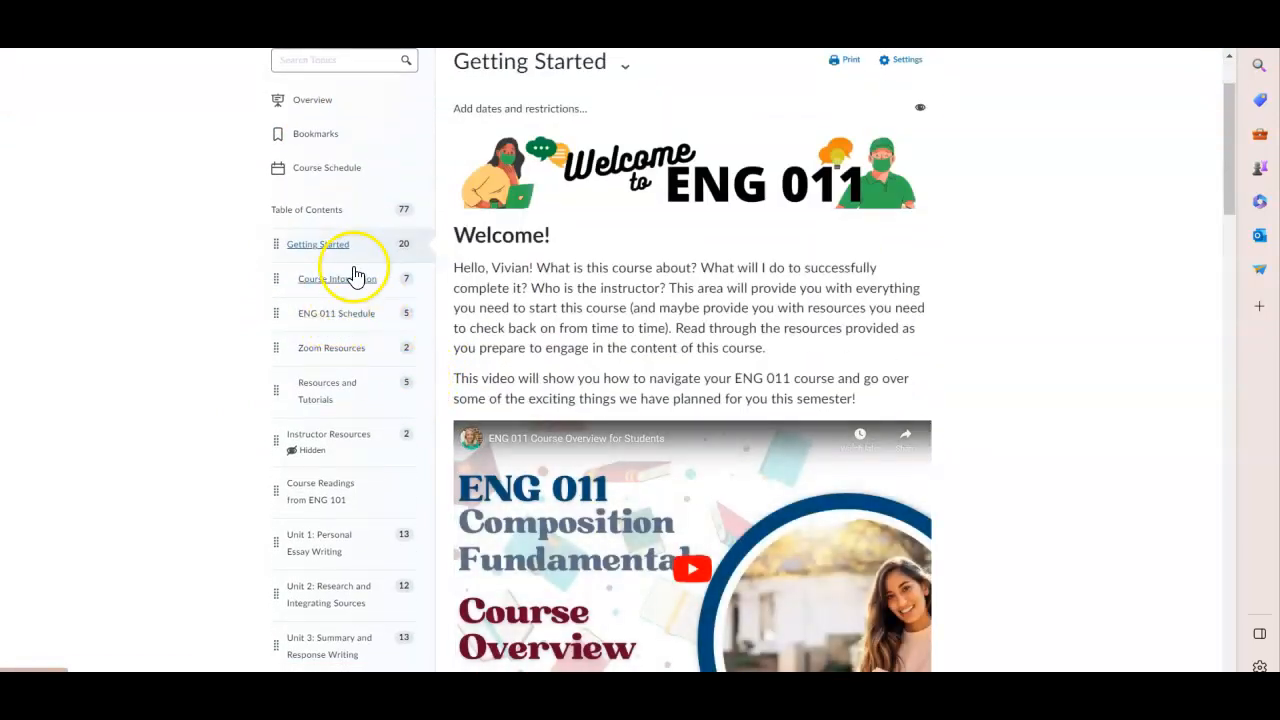
{"action": "left_click", "coordinate": [337, 278]}
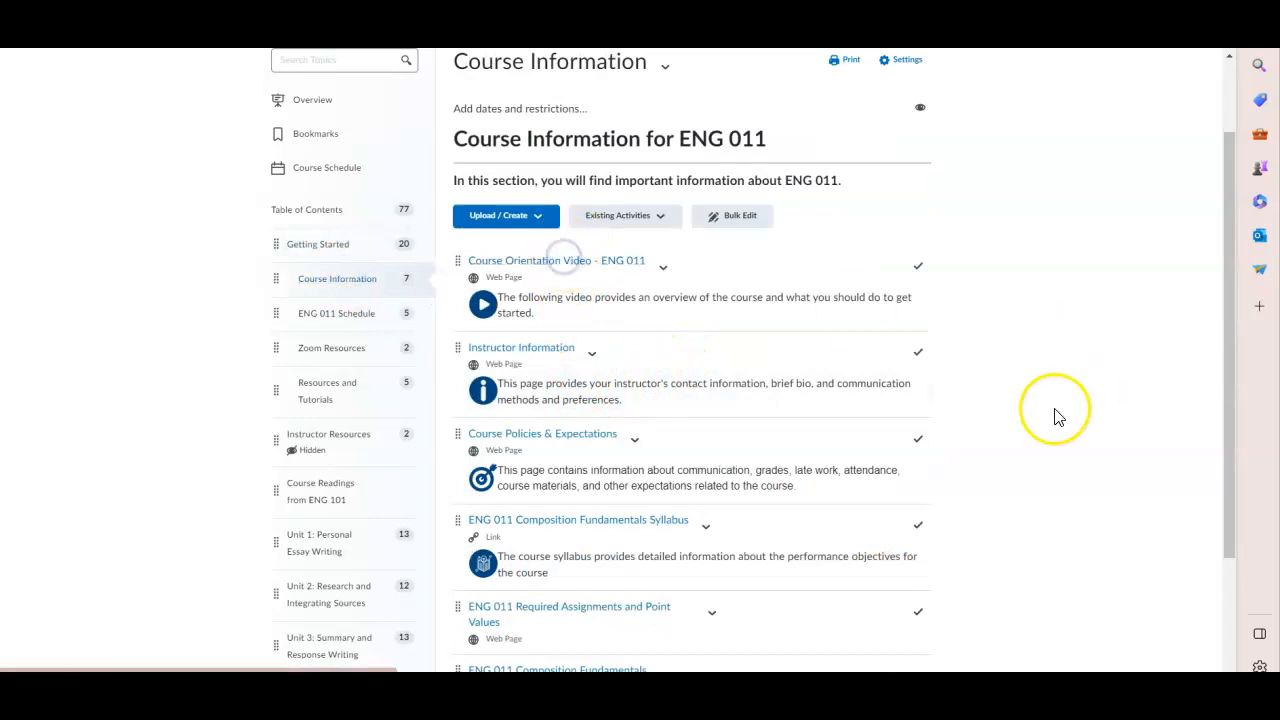
Step: View the Course Orientation Video, then the Instructor Information page's Meet Your Instructor bio
{"action": "left_click", "coordinate": [555, 260]}
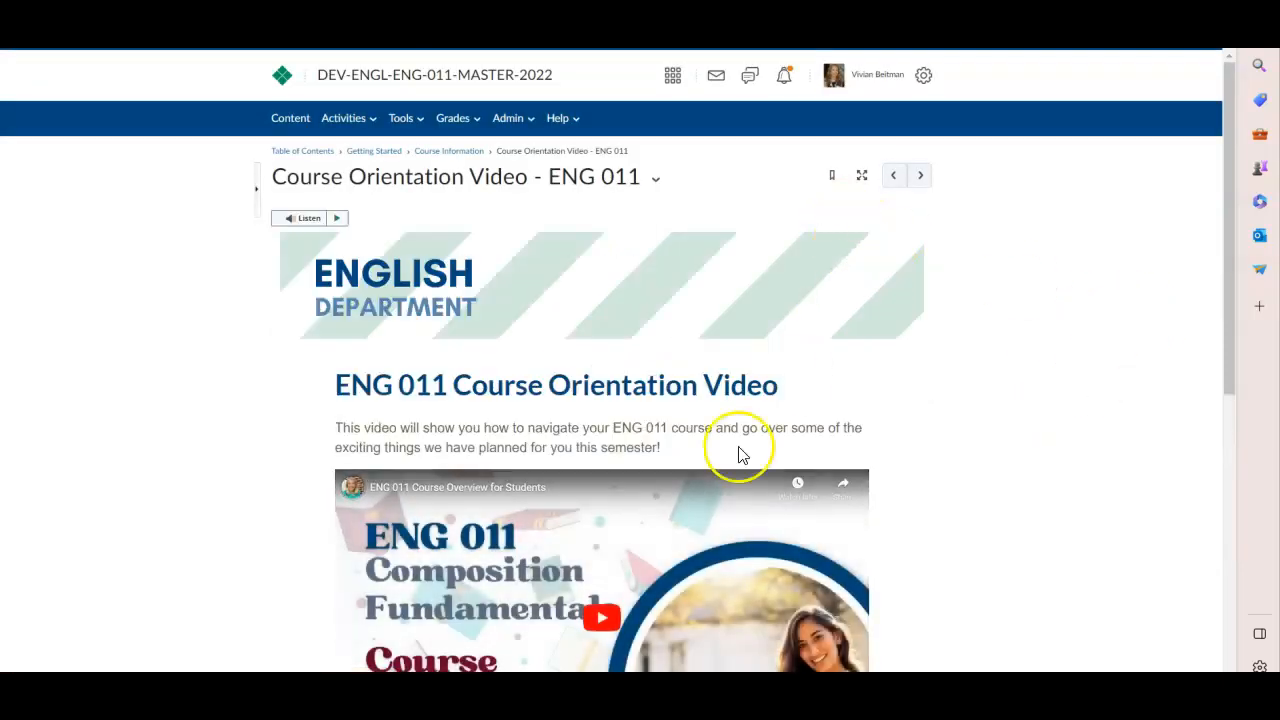
{"action": "scroll", "scroll_direction": "down", "scroll_amount": 3}
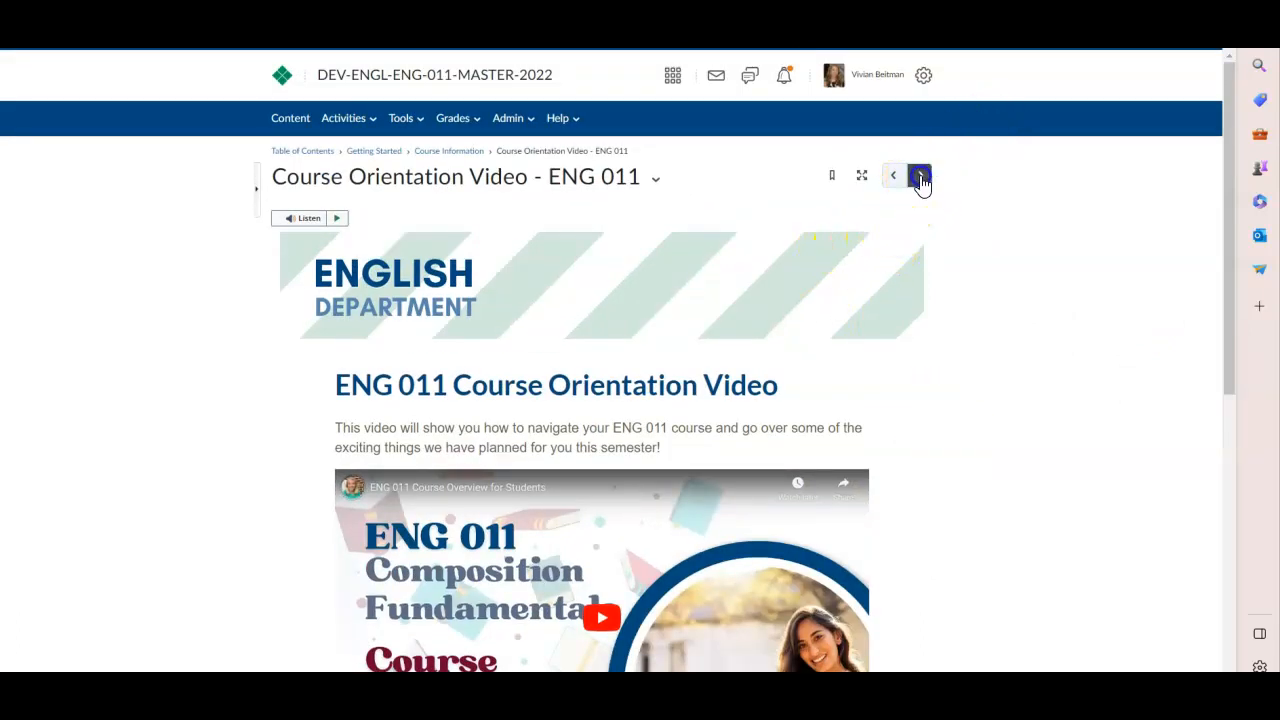
{"action": "left_click", "coordinate": [918, 175]}
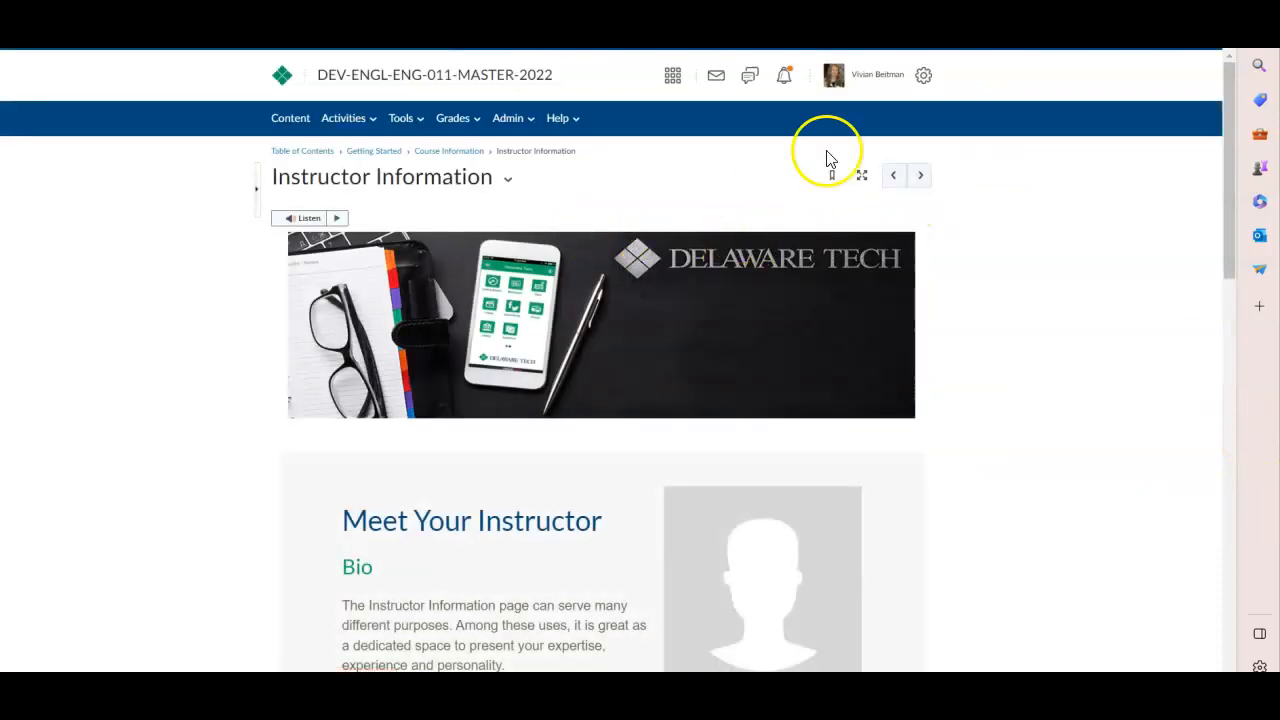
{"action": "mouse_move", "coordinate": [335, 280]}
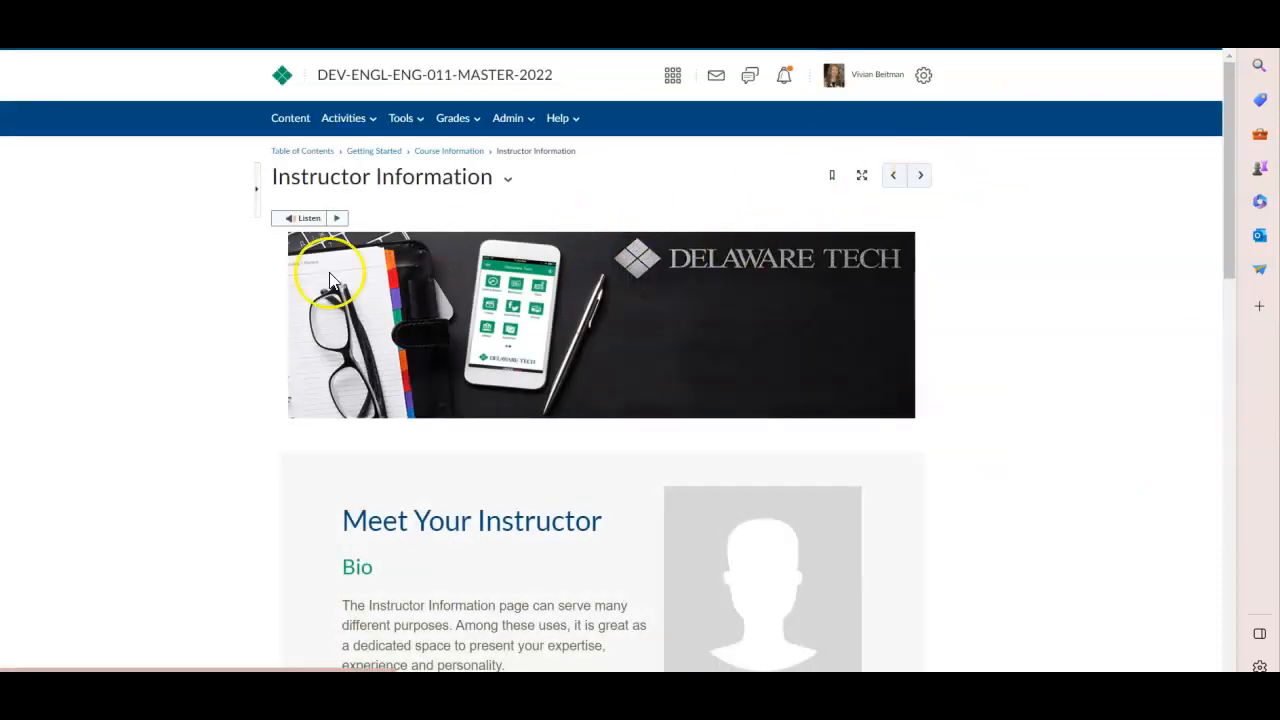
{"action": "mouse_move", "coordinate": [897, 385]}
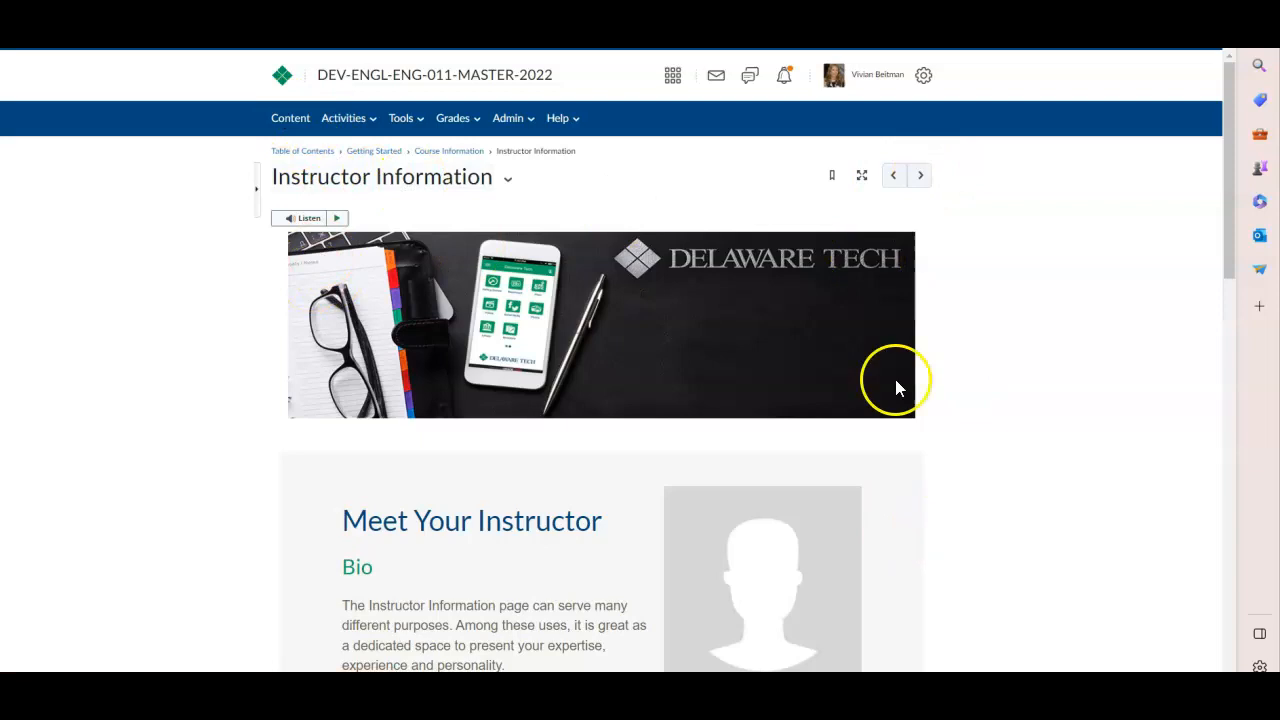
{"action": "mouse_move", "coordinate": [919, 175]}
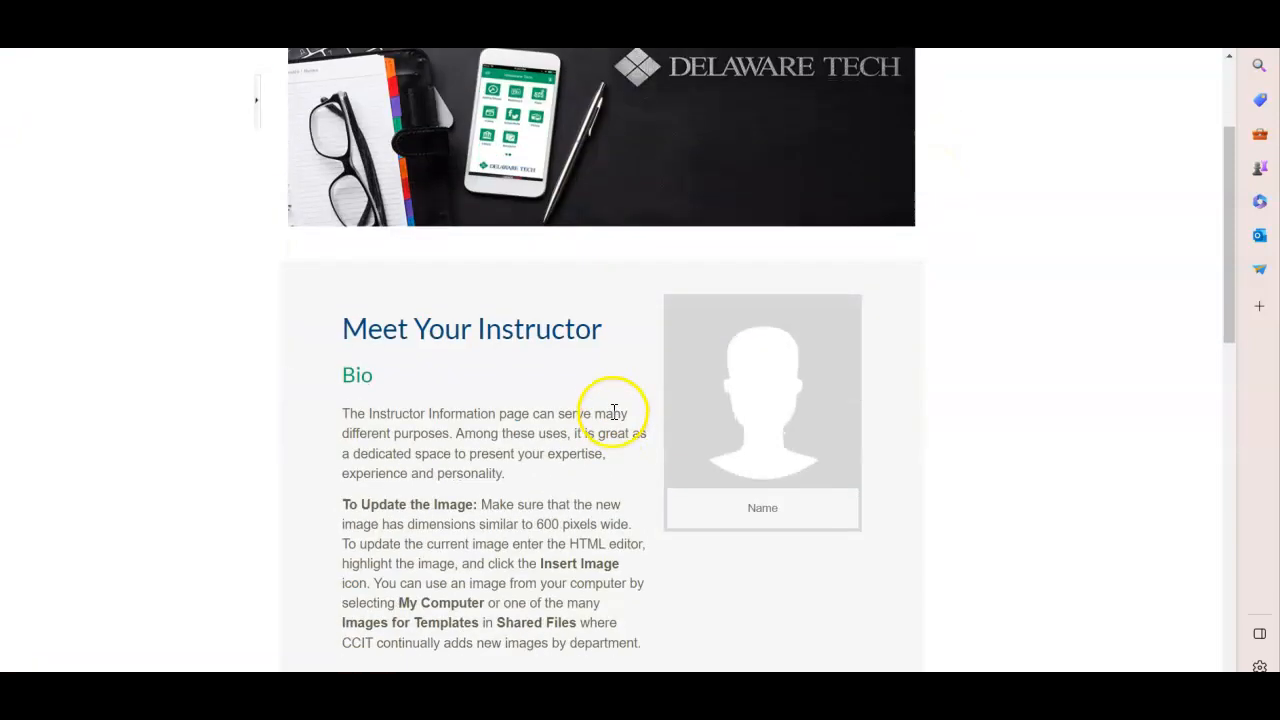
{"action": "scroll", "scroll_direction": "down", "scroll_amount": 3}
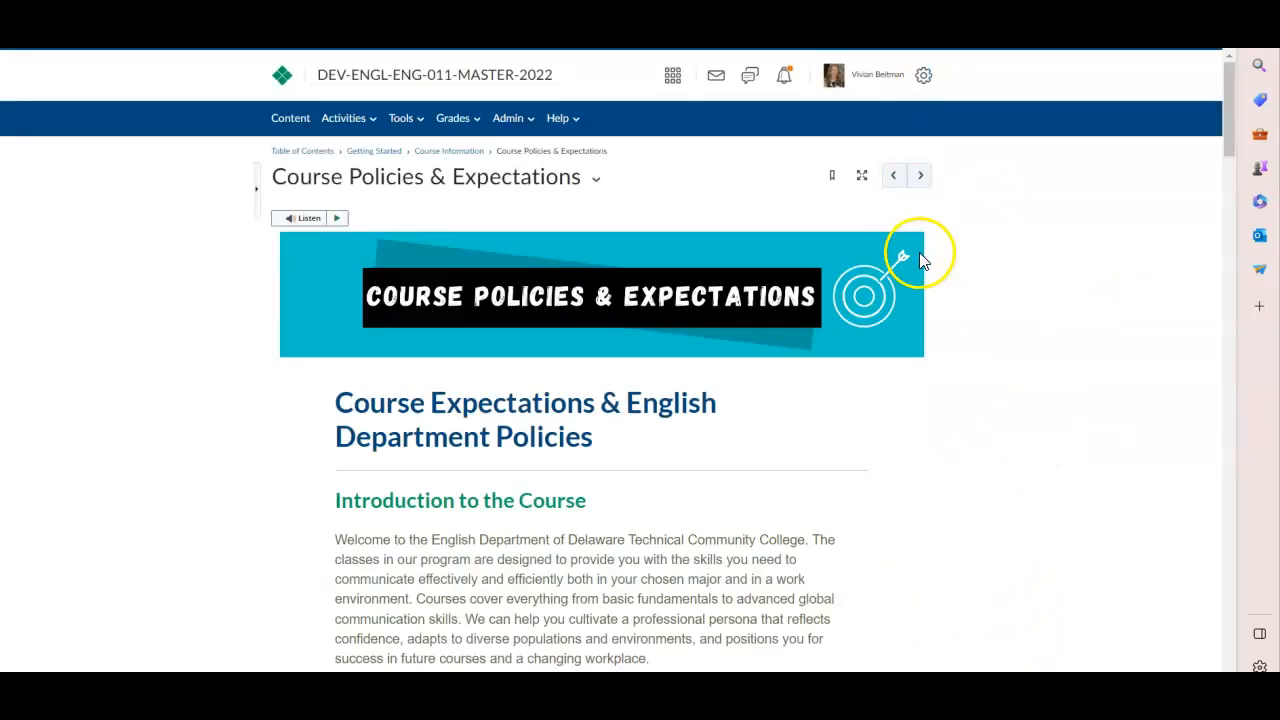
{"action": "mouse_move", "coordinate": [920, 518]}
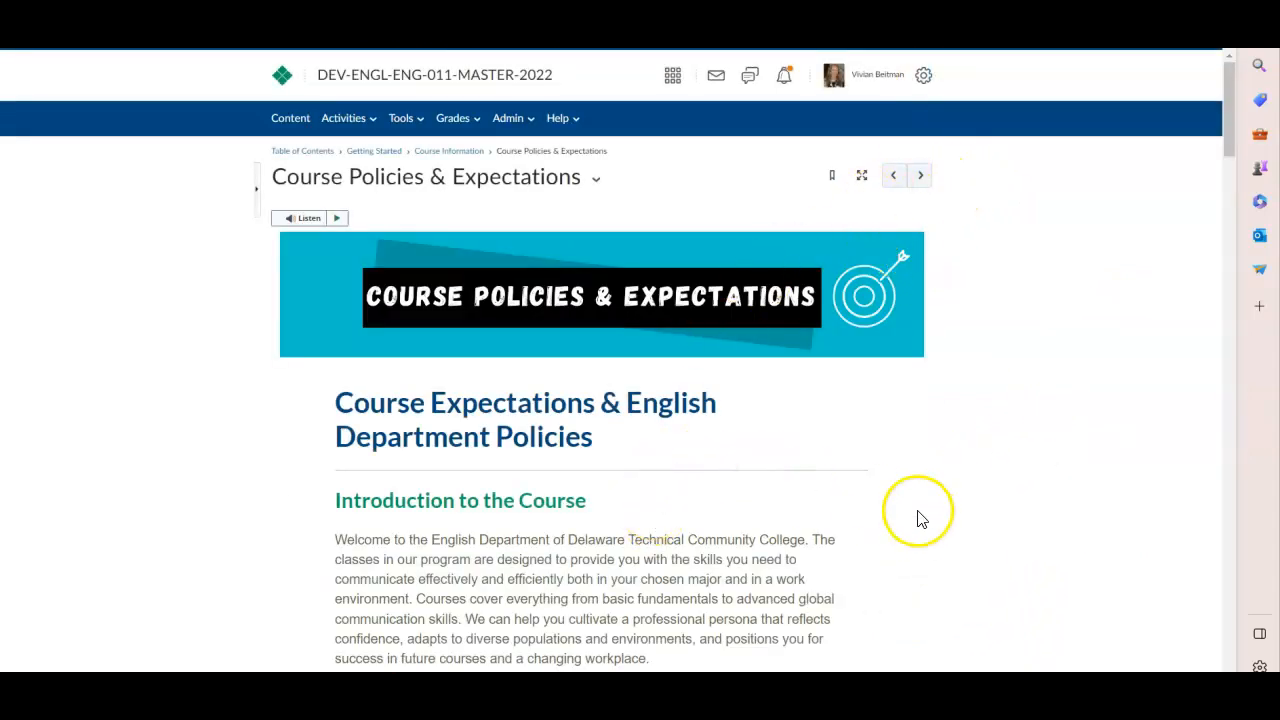
Step: Scroll to the end of Course Policies & Expectations and advance to the syllabus topic
{"action": "scroll", "scroll_direction": "down", "scroll_amount": 3}
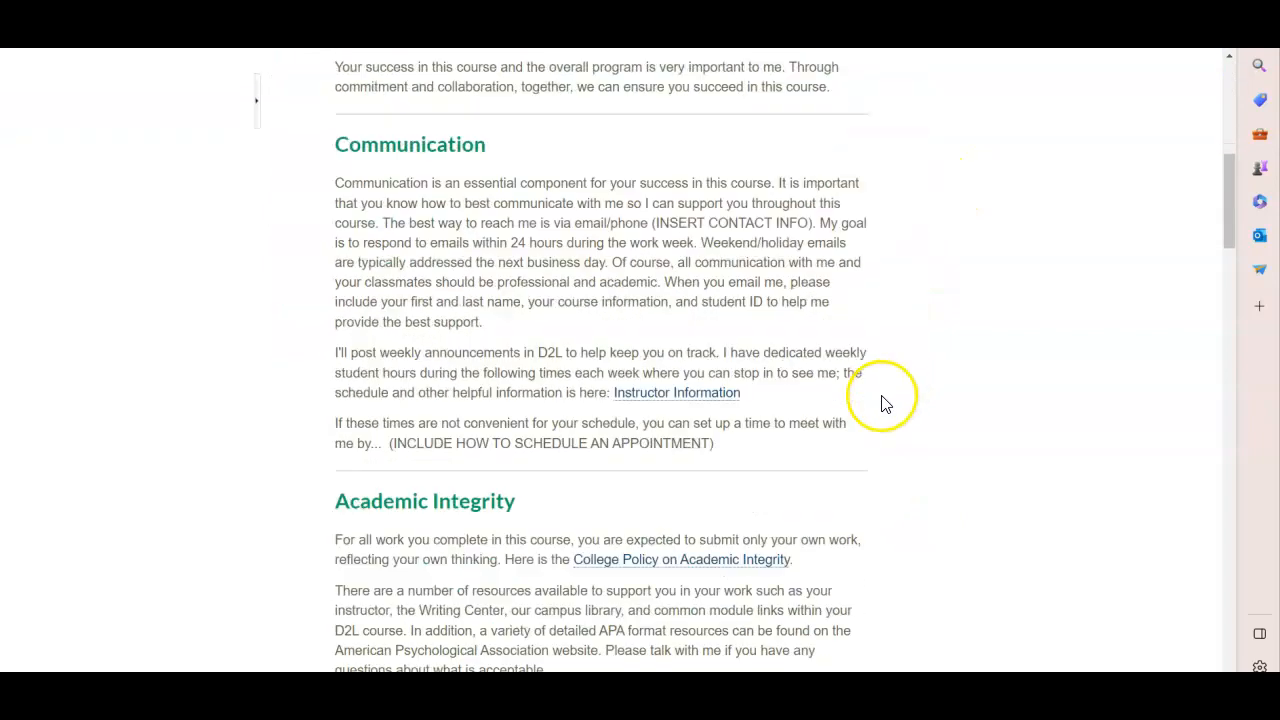
{"action": "scroll", "scroll_direction": "down", "scroll_amount": 3}
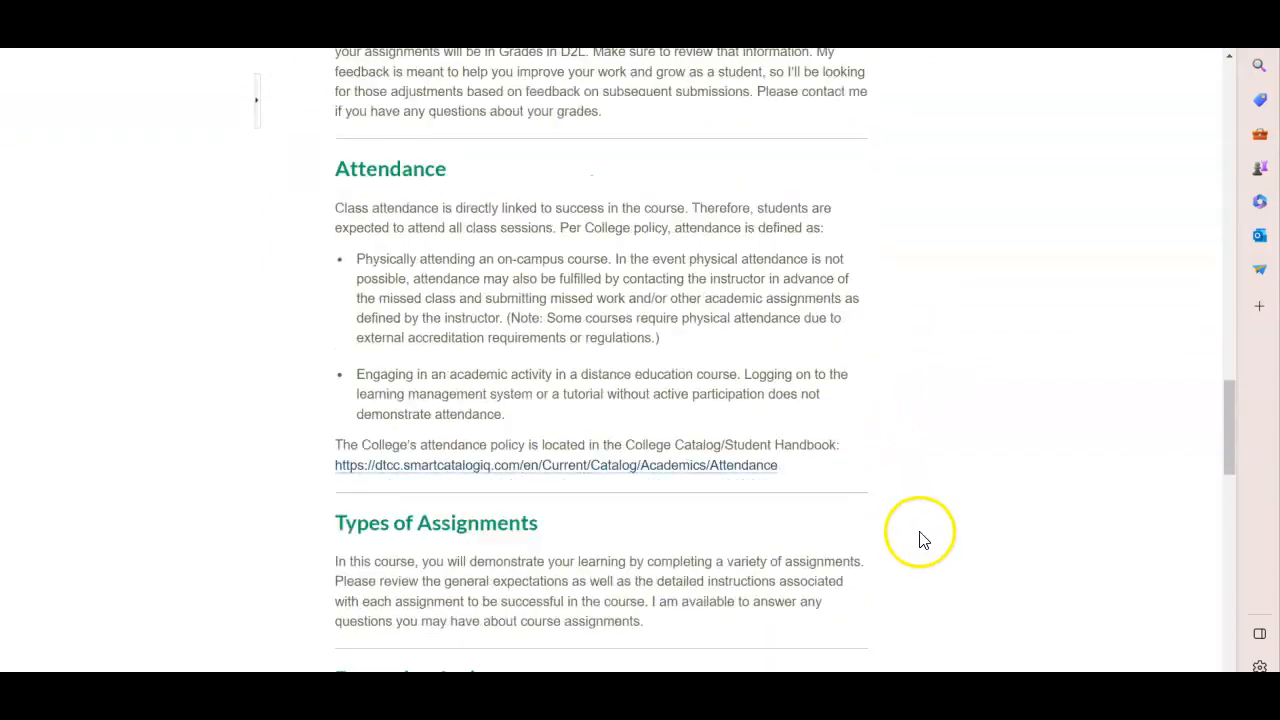
{"action": "scroll", "scroll_direction": "down", "scroll_amount": 3}
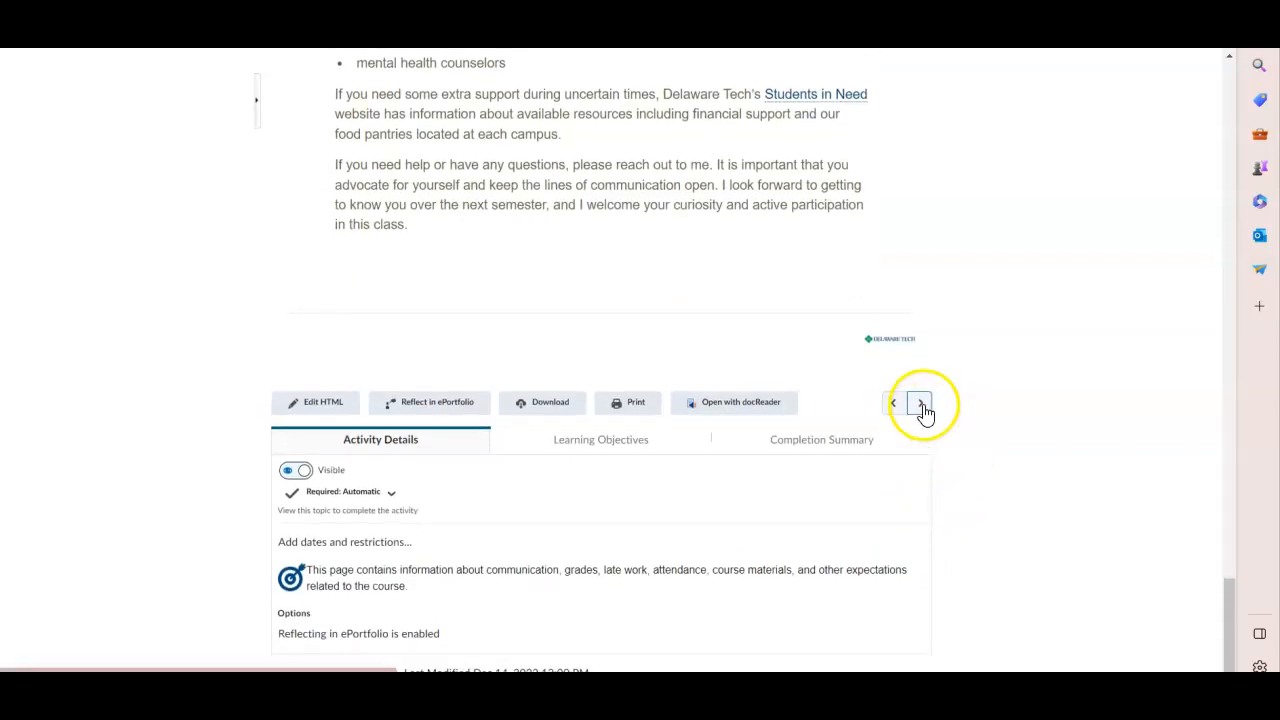
{"action": "left_click", "coordinate": [918, 402]}
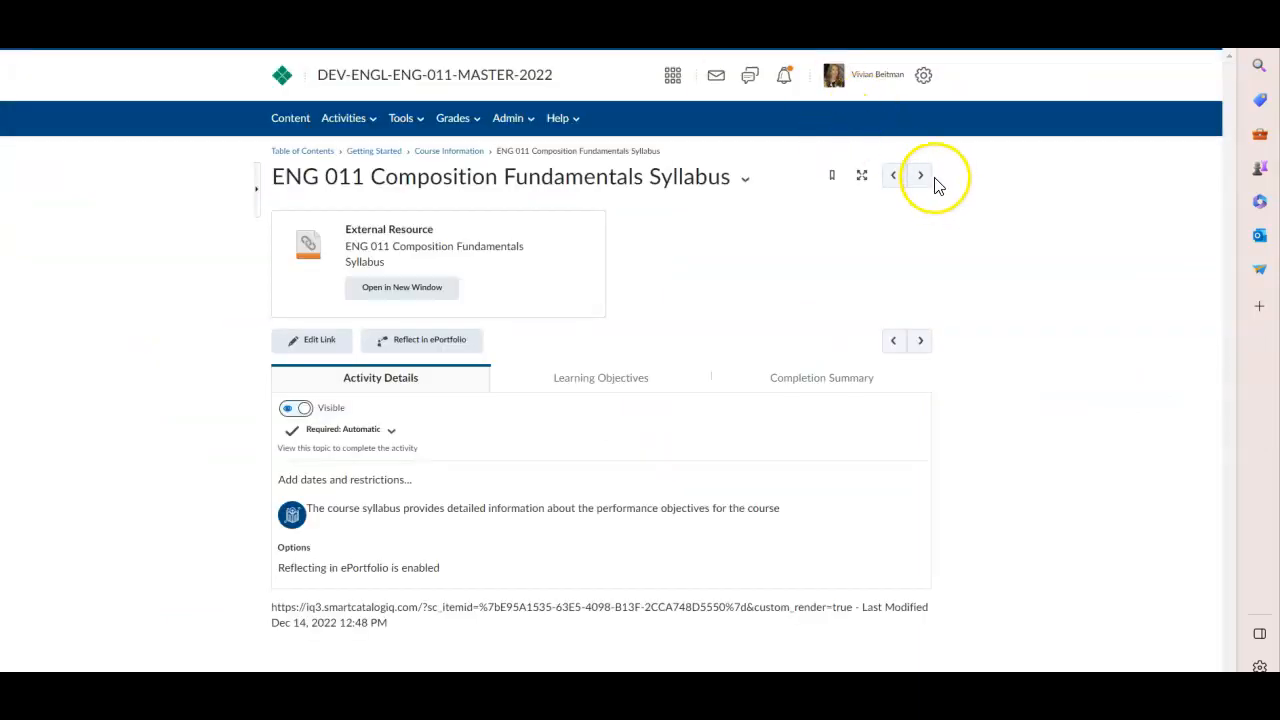
{"action": "mouse_move", "coordinate": [919, 175]}
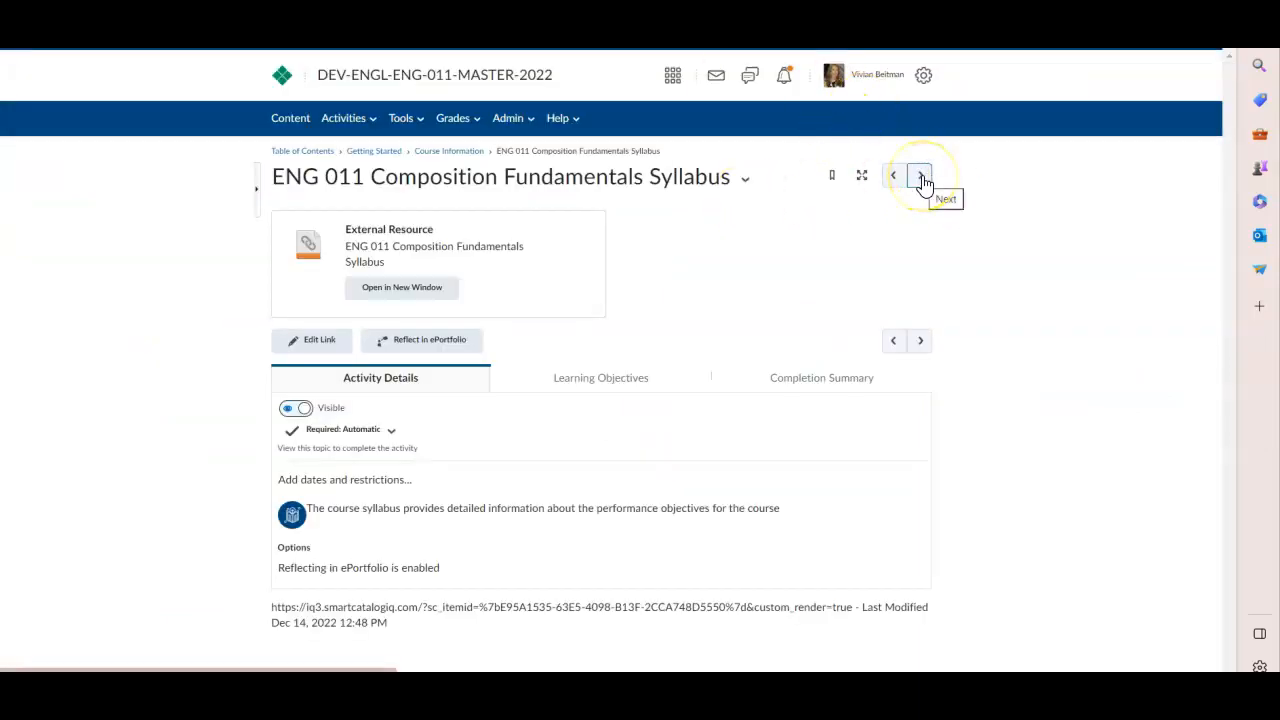
Step: Skip past the syllabus link and read the point values table down to the 100-point total
{"action": "left_click", "coordinate": [918, 175]}
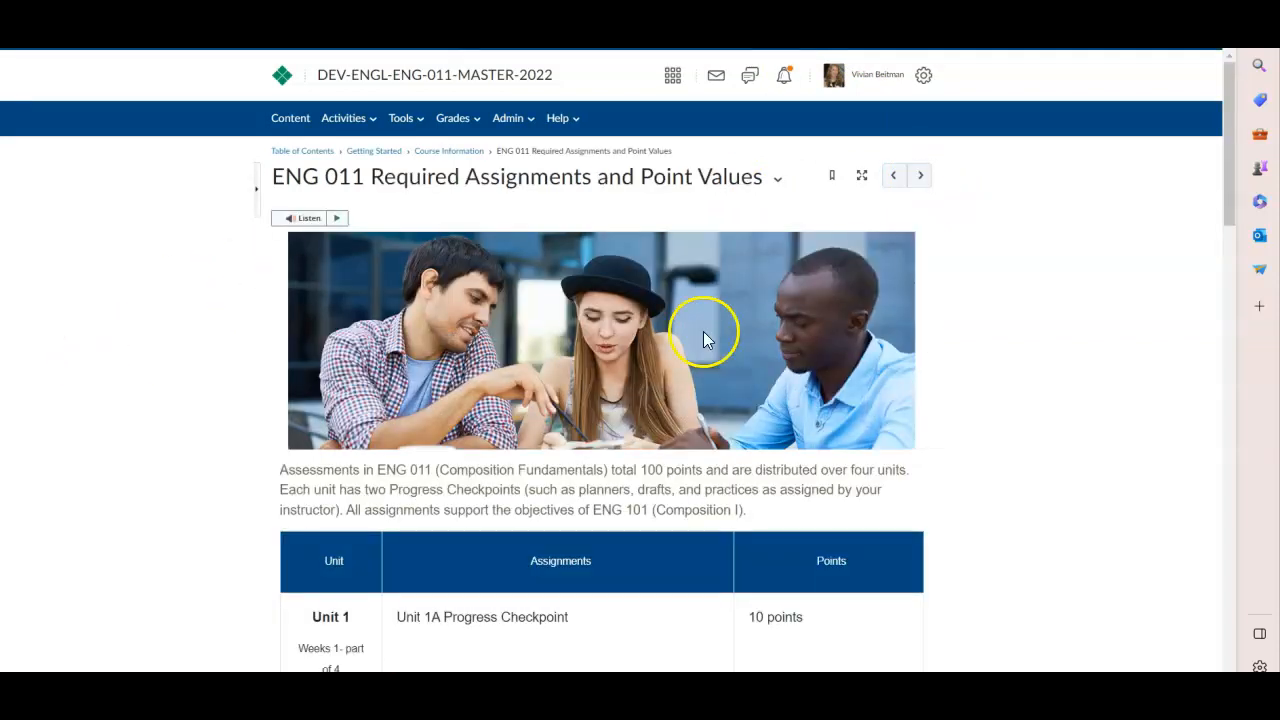
{"action": "scroll", "scroll_direction": "down", "scroll_amount": 3}
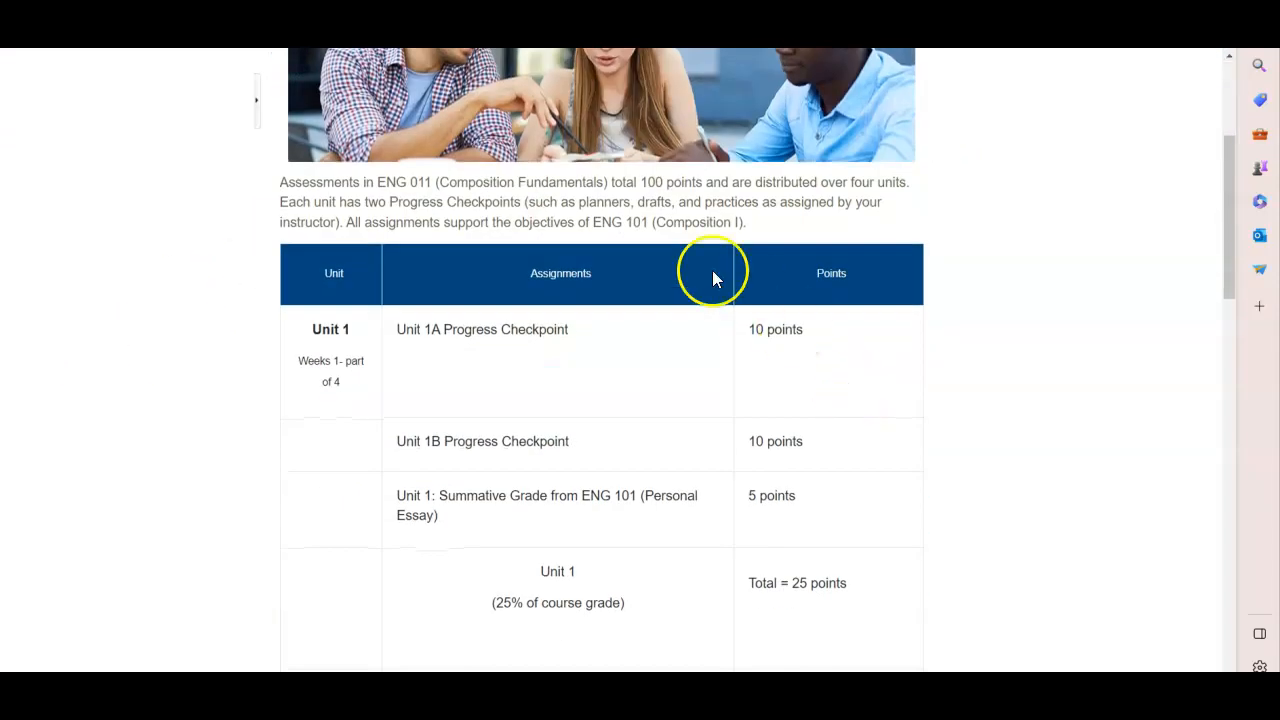
{"action": "scroll", "scroll_direction": "down", "scroll_amount": 3}
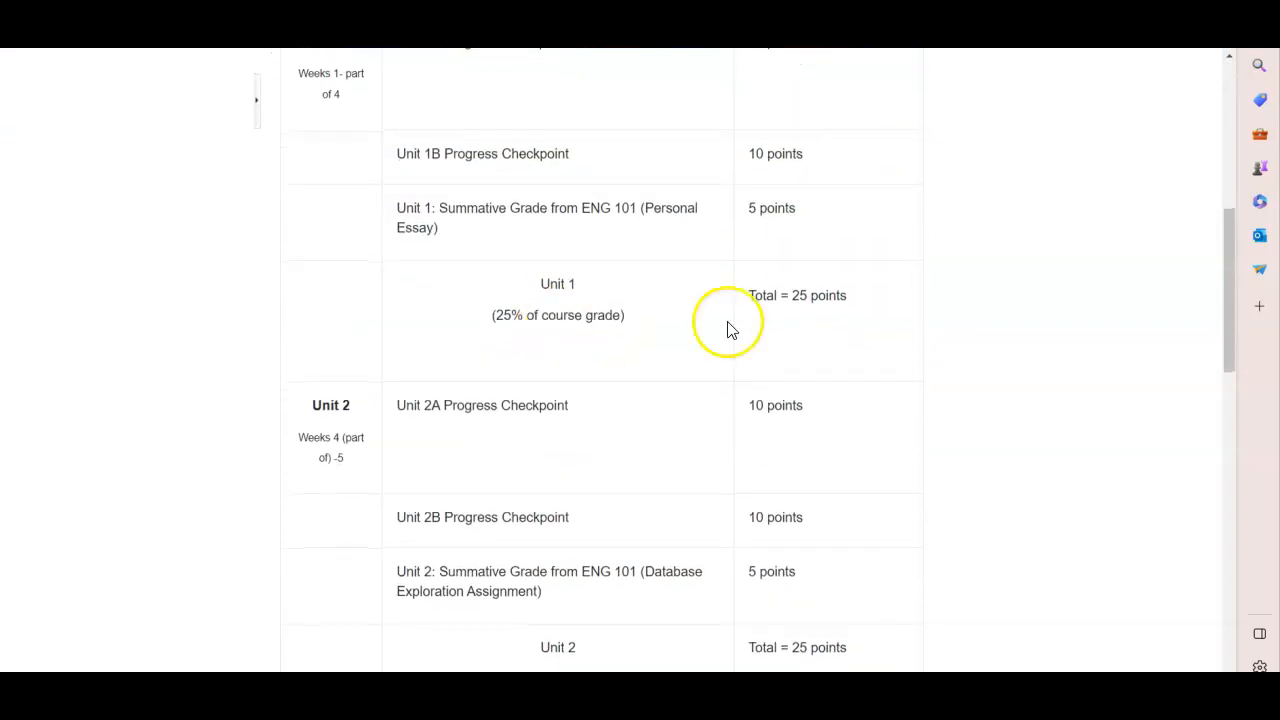
{"action": "scroll", "scroll_direction": "down", "scroll_amount": 3}
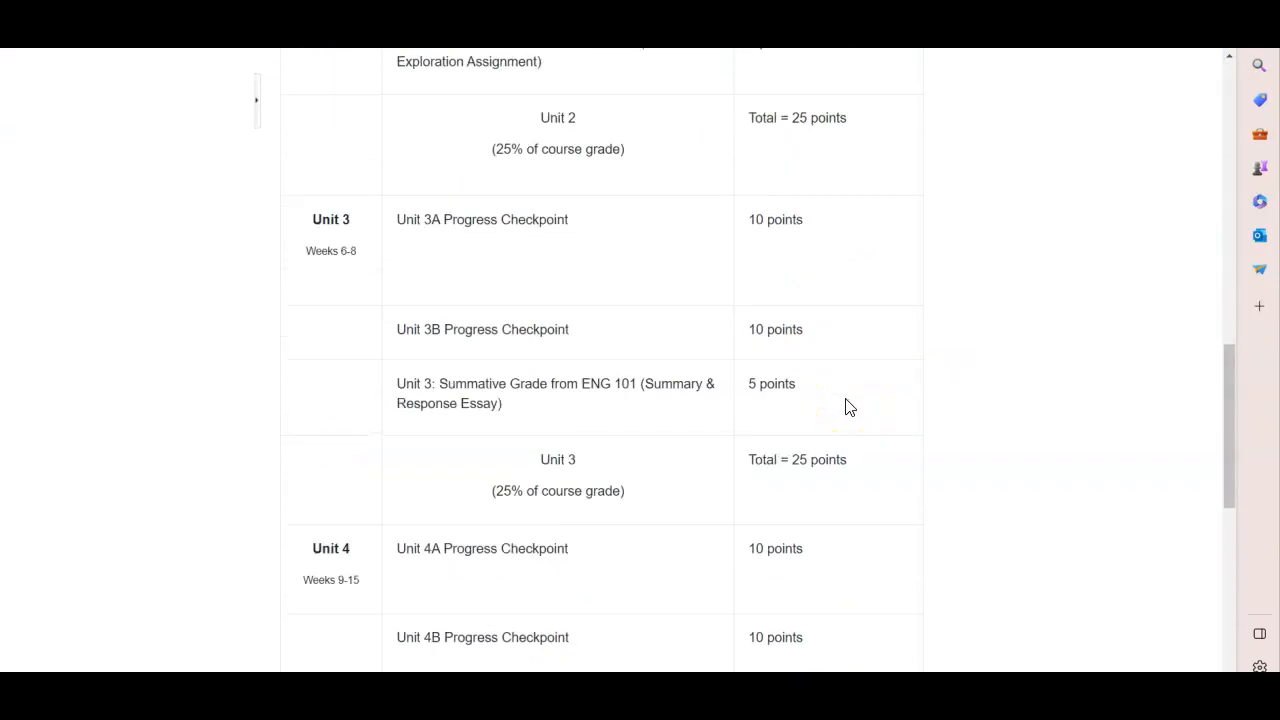
{"action": "scroll", "scroll_direction": "down", "scroll_amount": 3}
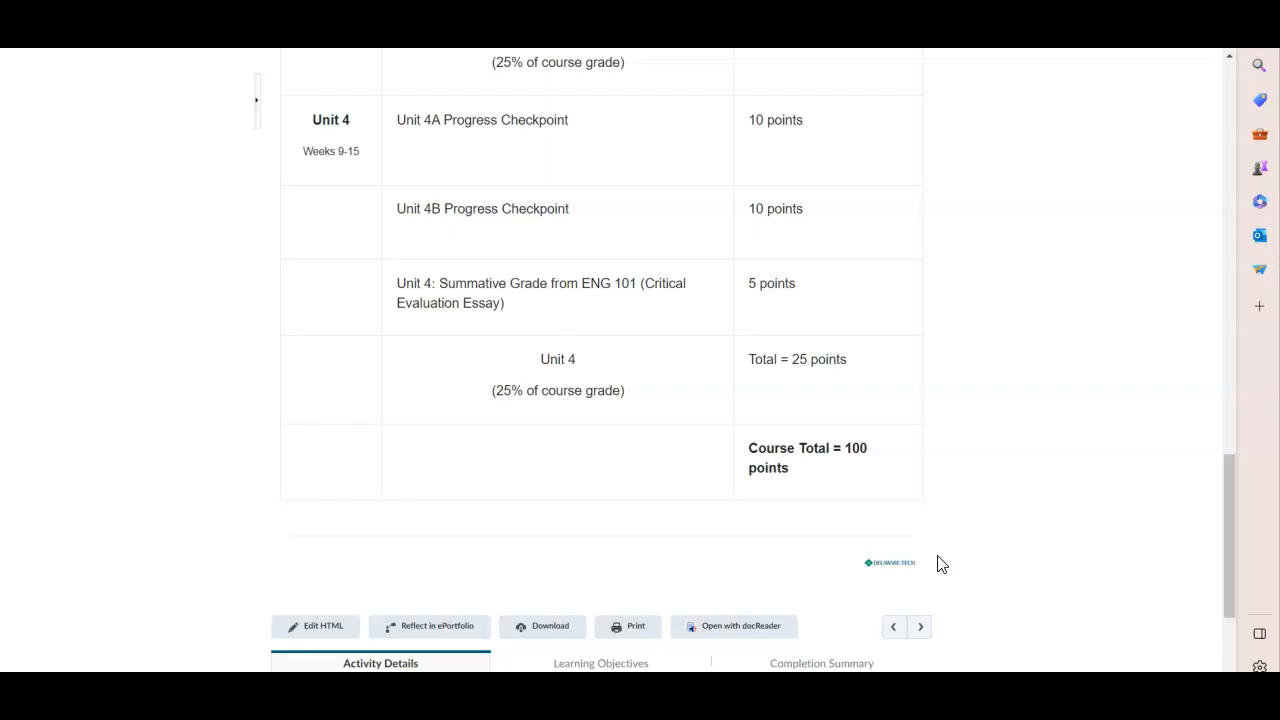
{"action": "mouse_move", "coordinate": [938, 562]}
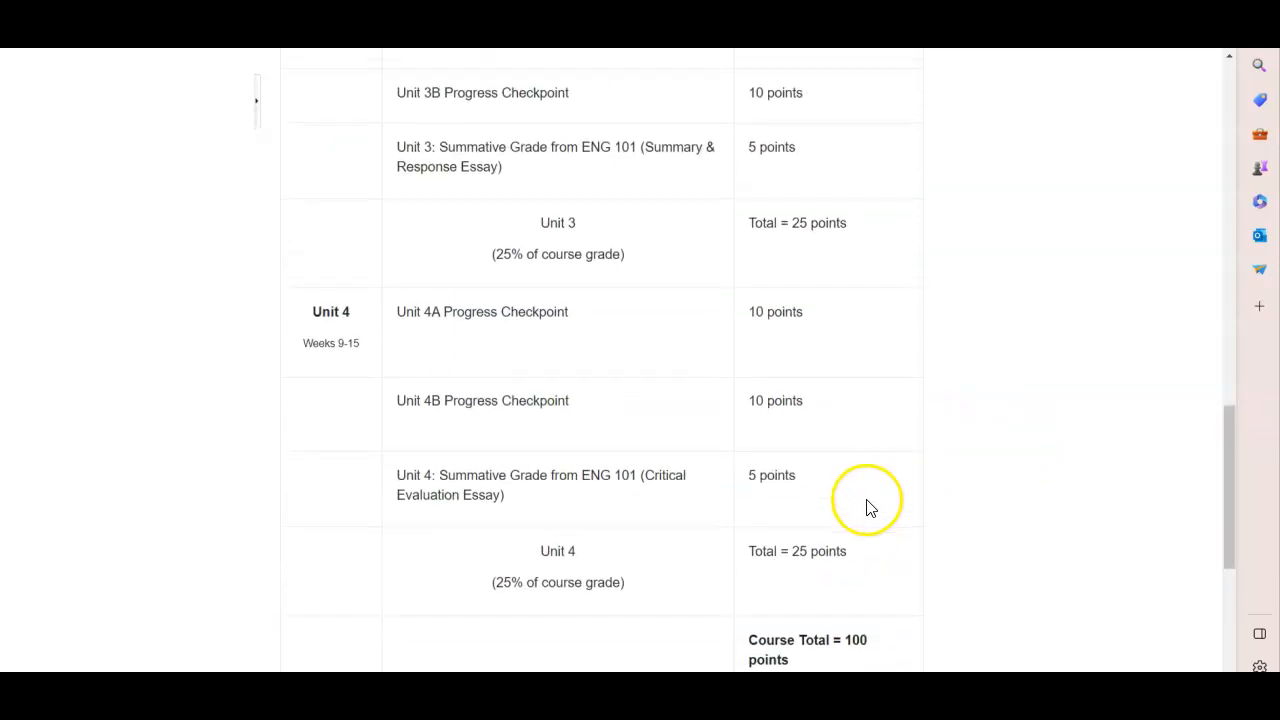
{"action": "scroll", "scroll_direction": "down", "scroll_amount": 3}
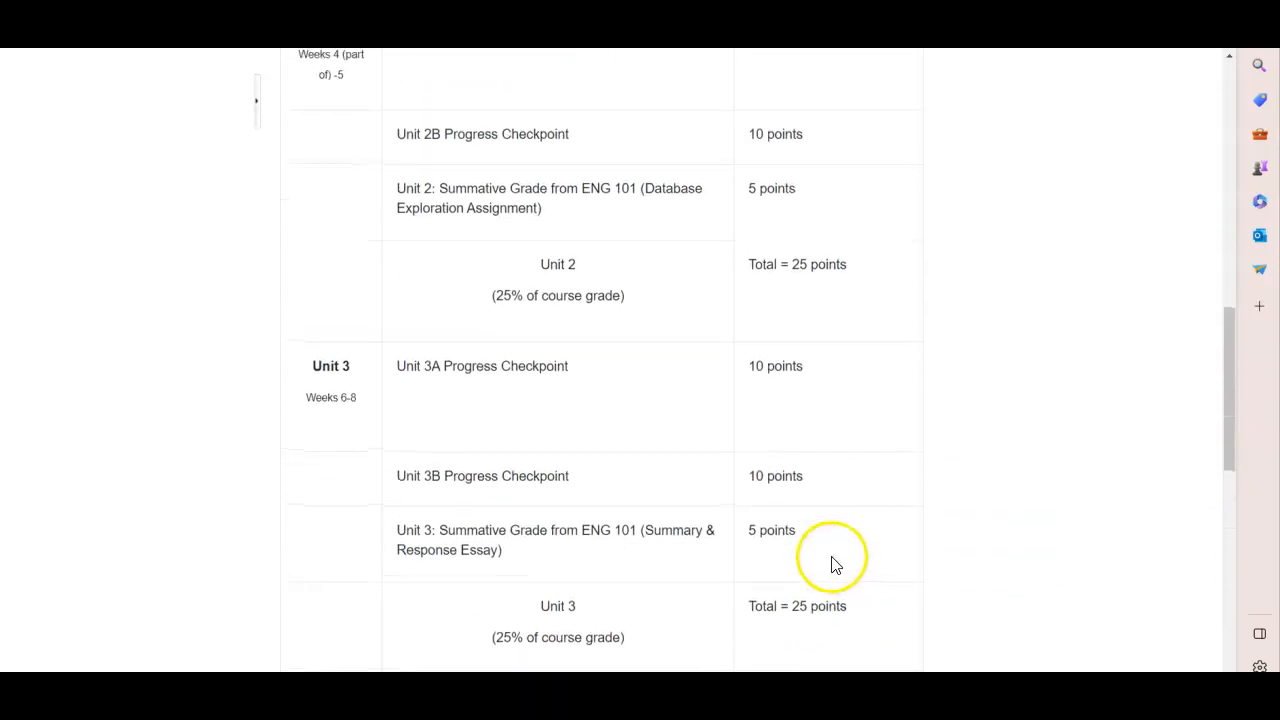
{"action": "scroll", "scroll_direction": "up", "scroll_amount": 3}
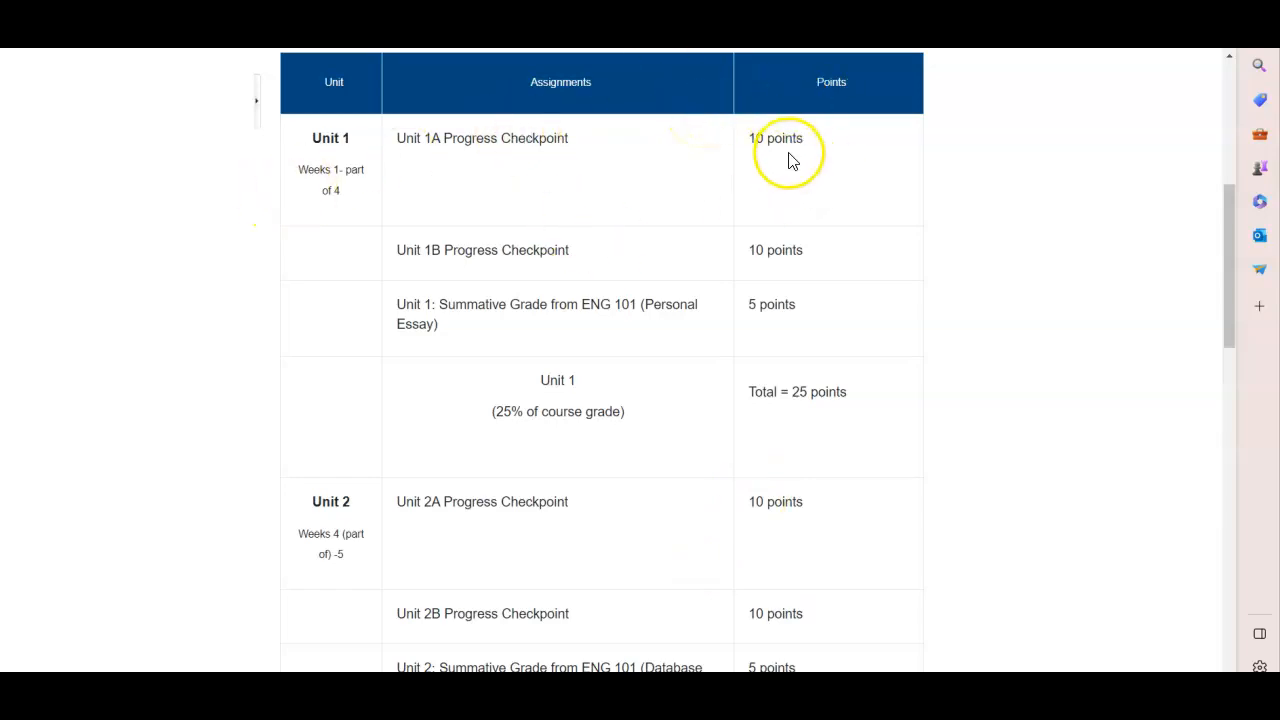
{"action": "scroll", "scroll_direction": "down", "scroll_amount": 3}
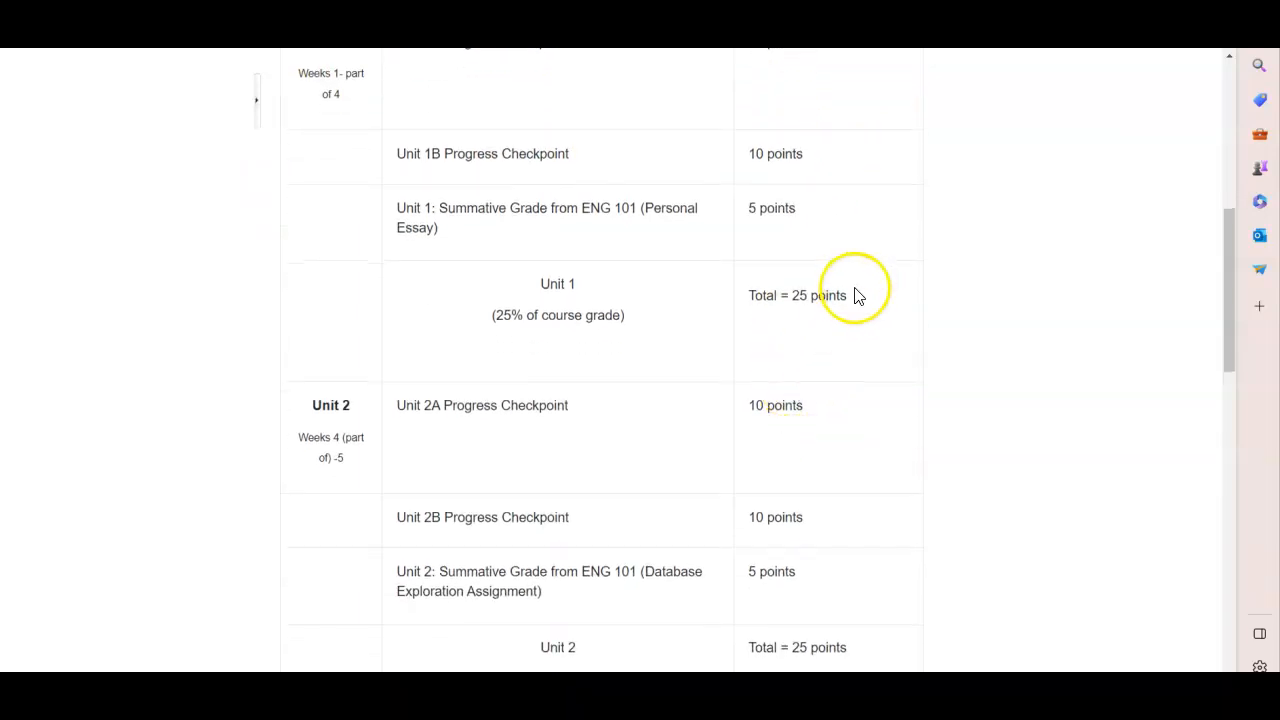
{"action": "double_click", "coordinate": [797, 295]}
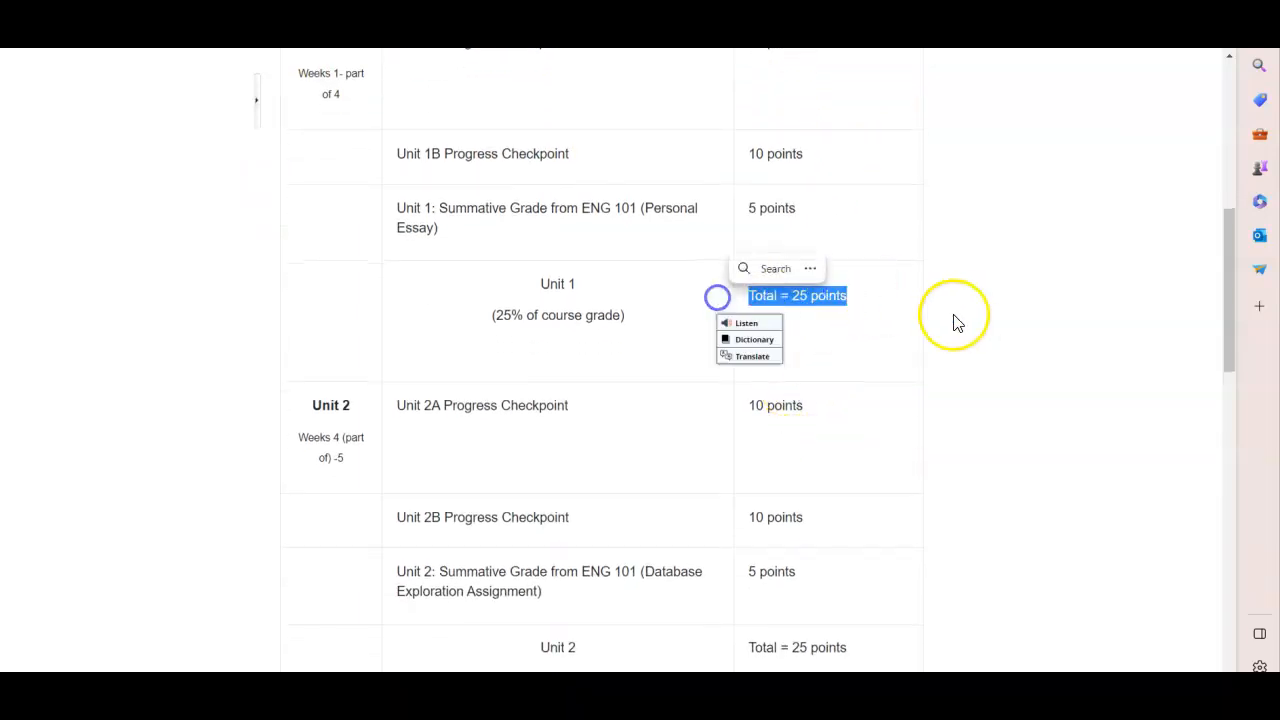
{"action": "scroll", "scroll_direction": "down", "scroll_amount": 3}
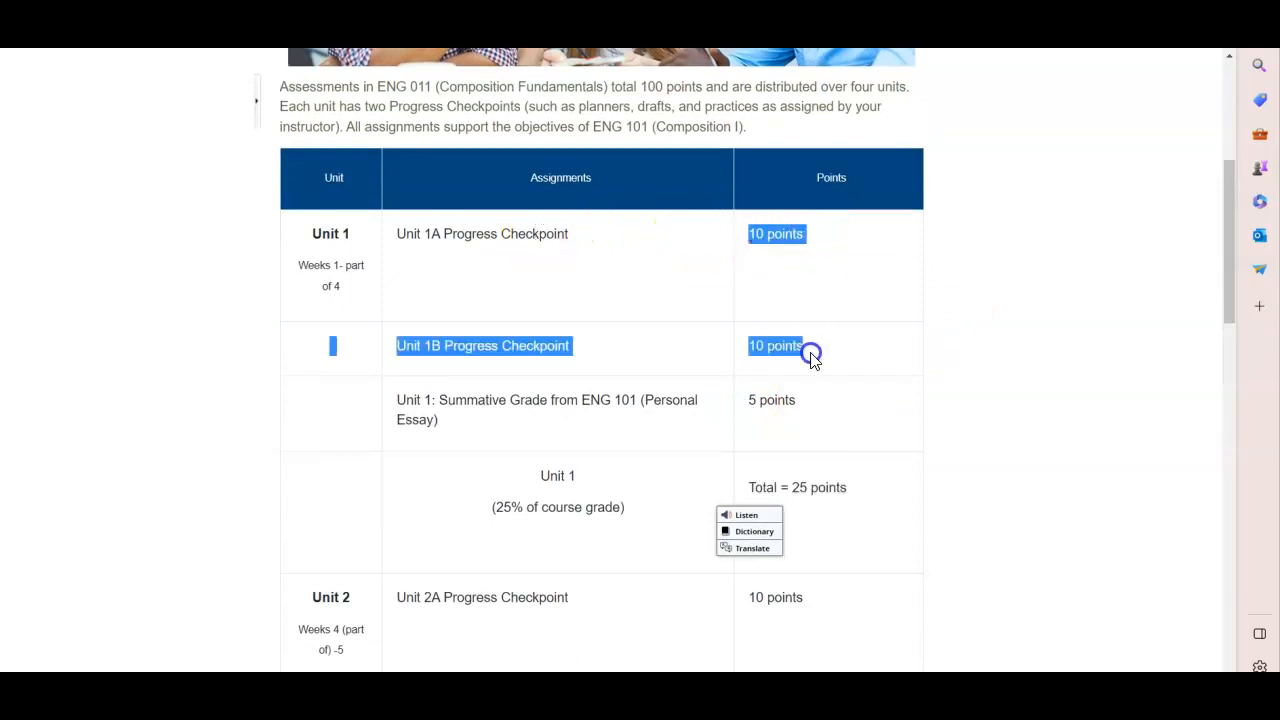
{"action": "scroll", "scroll_direction": "down", "scroll_amount": 3}
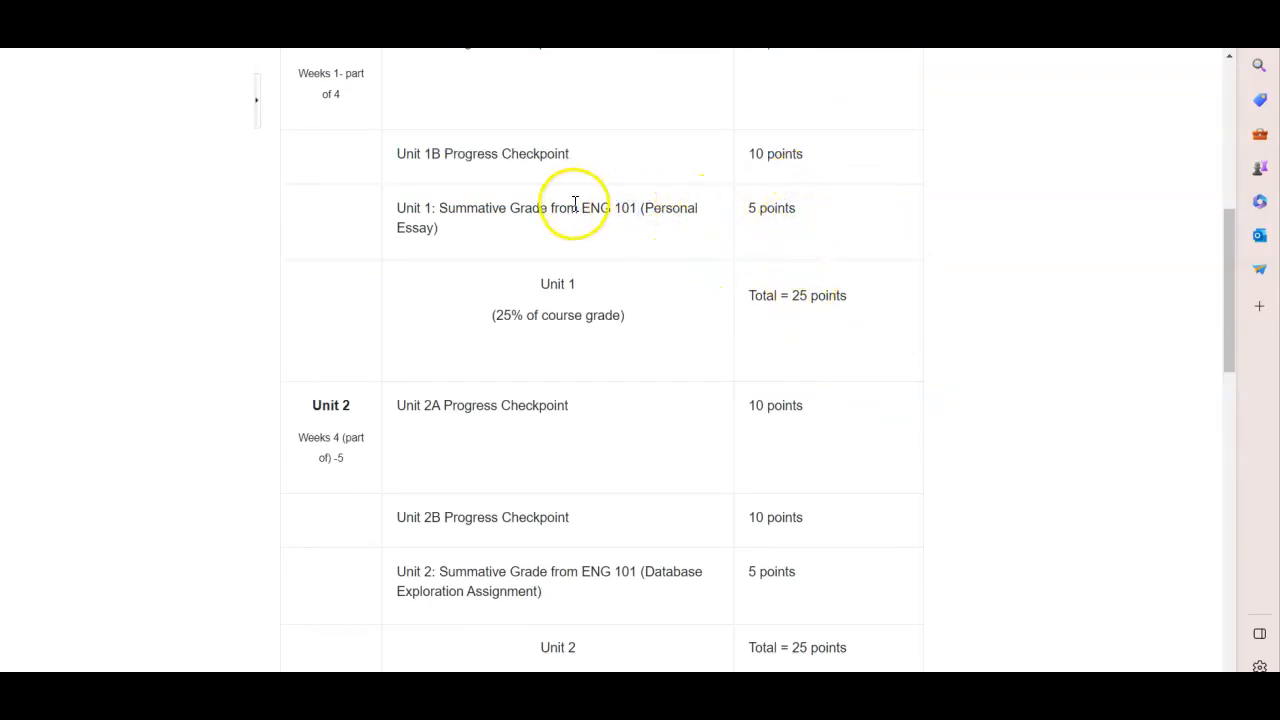
{"action": "left_click_drag", "start_coordinate": [575, 208], "coordinate": [798, 208]}
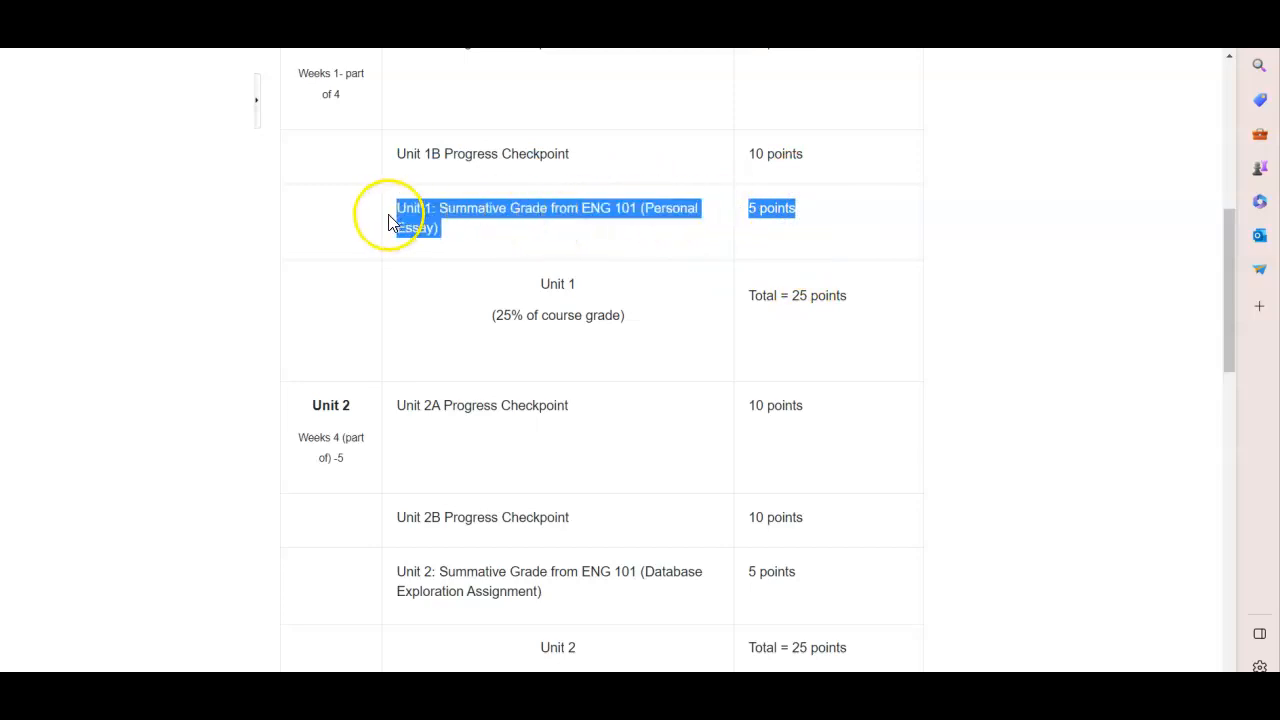
{"action": "right_click", "coordinate": [420, 218]}
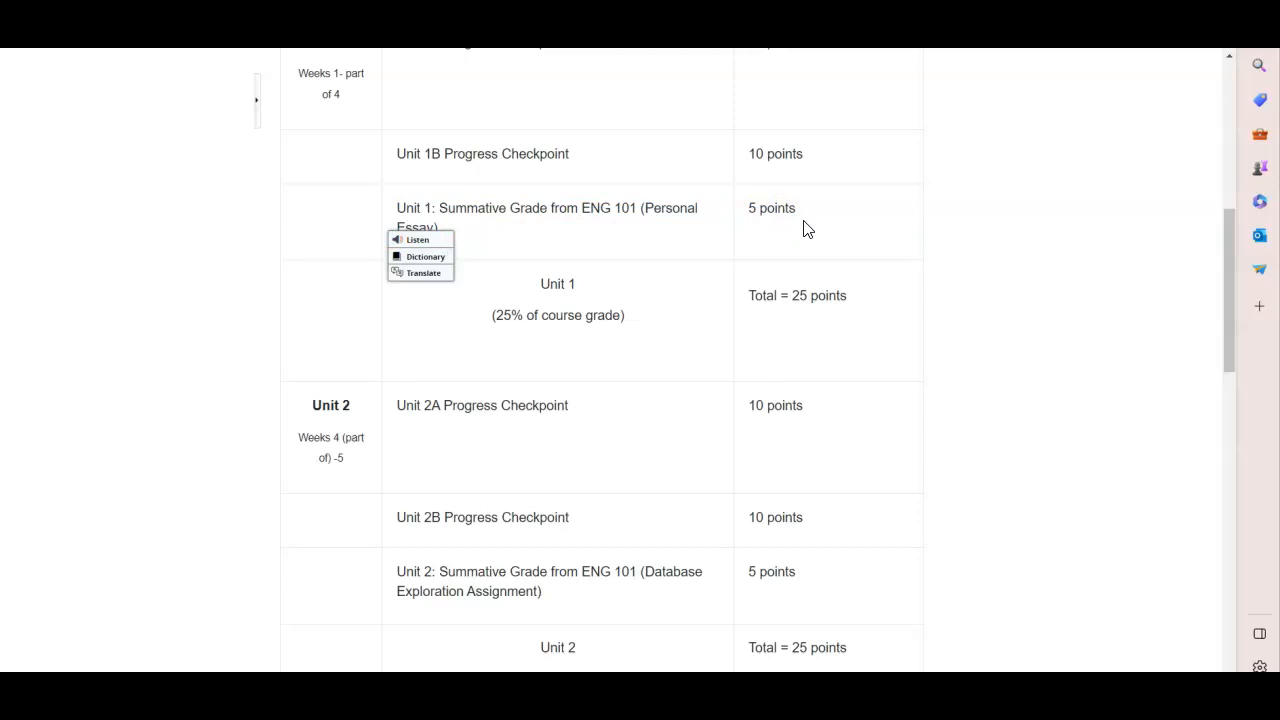
{"action": "scroll", "scroll_direction": "down", "scroll_amount": 3}
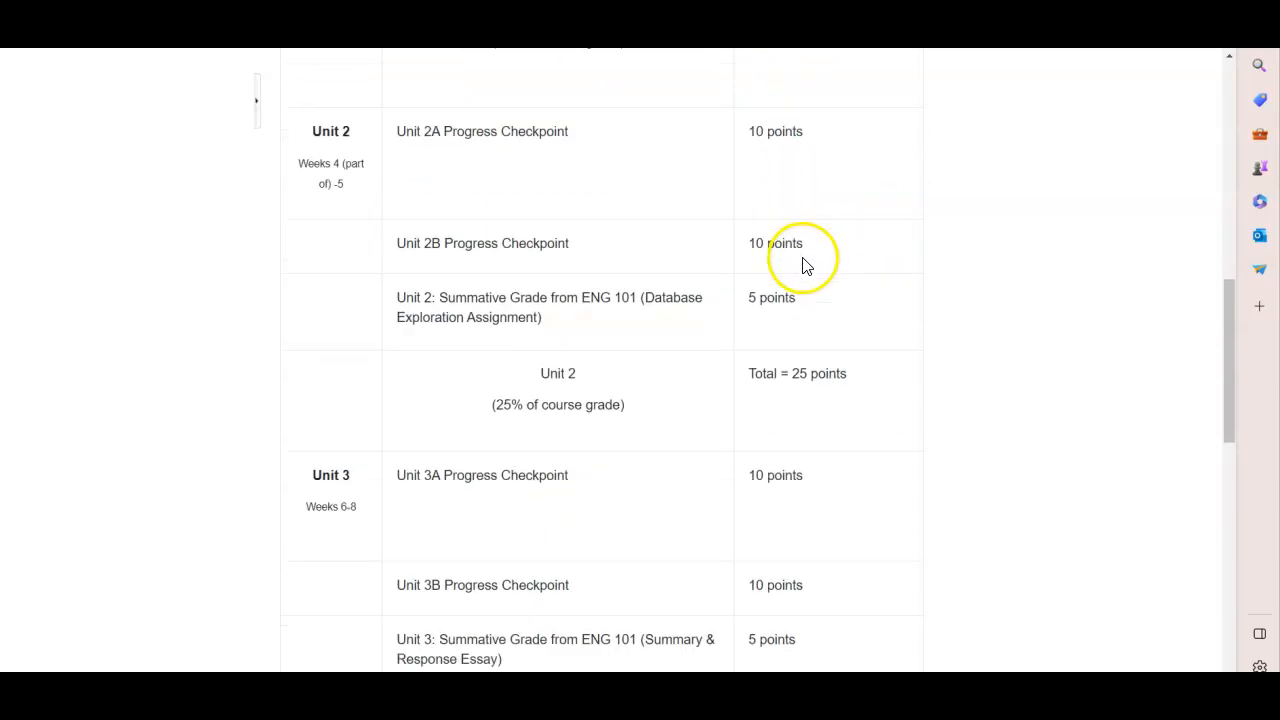
{"action": "double_click", "coordinate": [771, 297]}
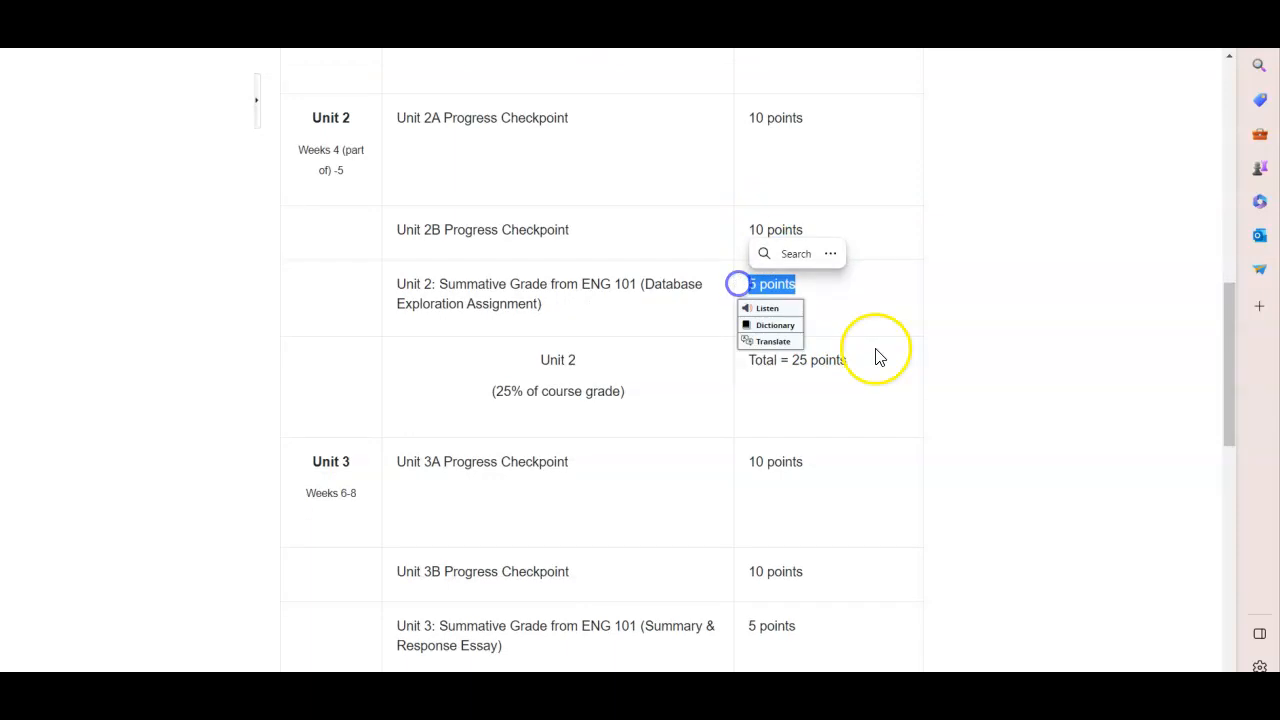
{"action": "scroll", "scroll_direction": "down", "scroll_amount": 3}
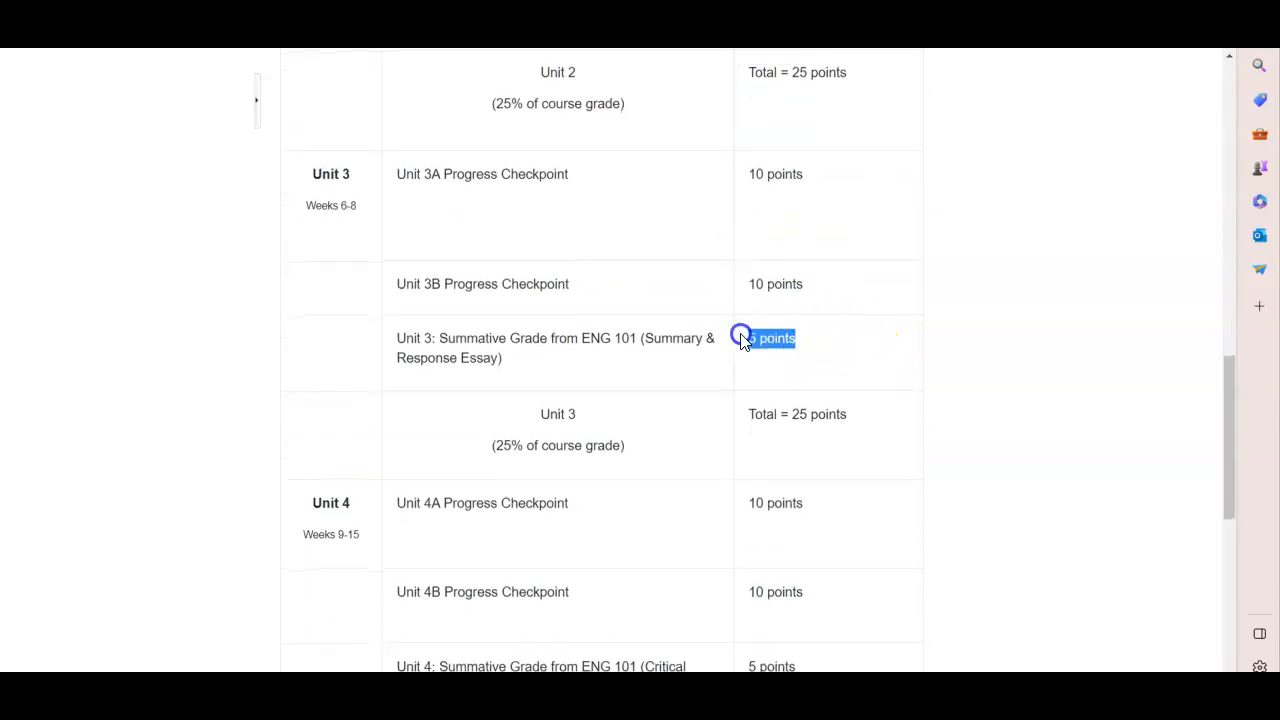
{"action": "scroll", "scroll_direction": "down", "scroll_amount": 3}
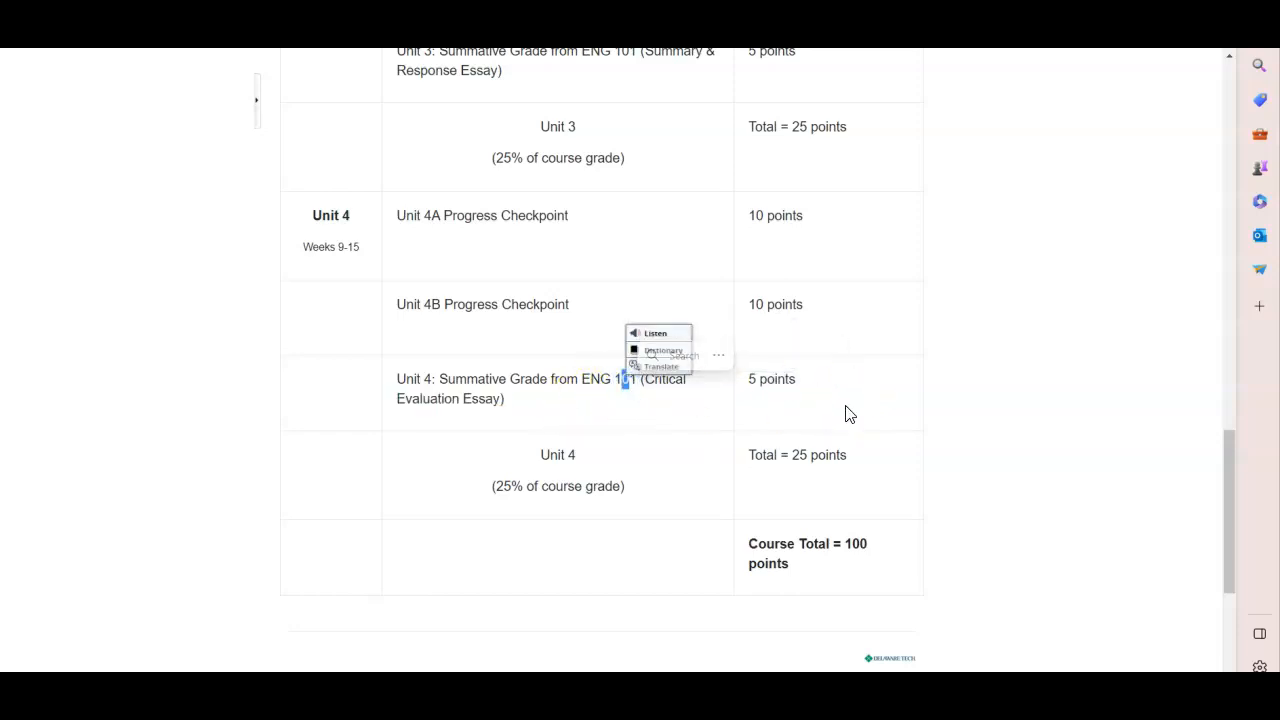
{"action": "scroll", "scroll_direction": "down", "scroll_amount": 3}
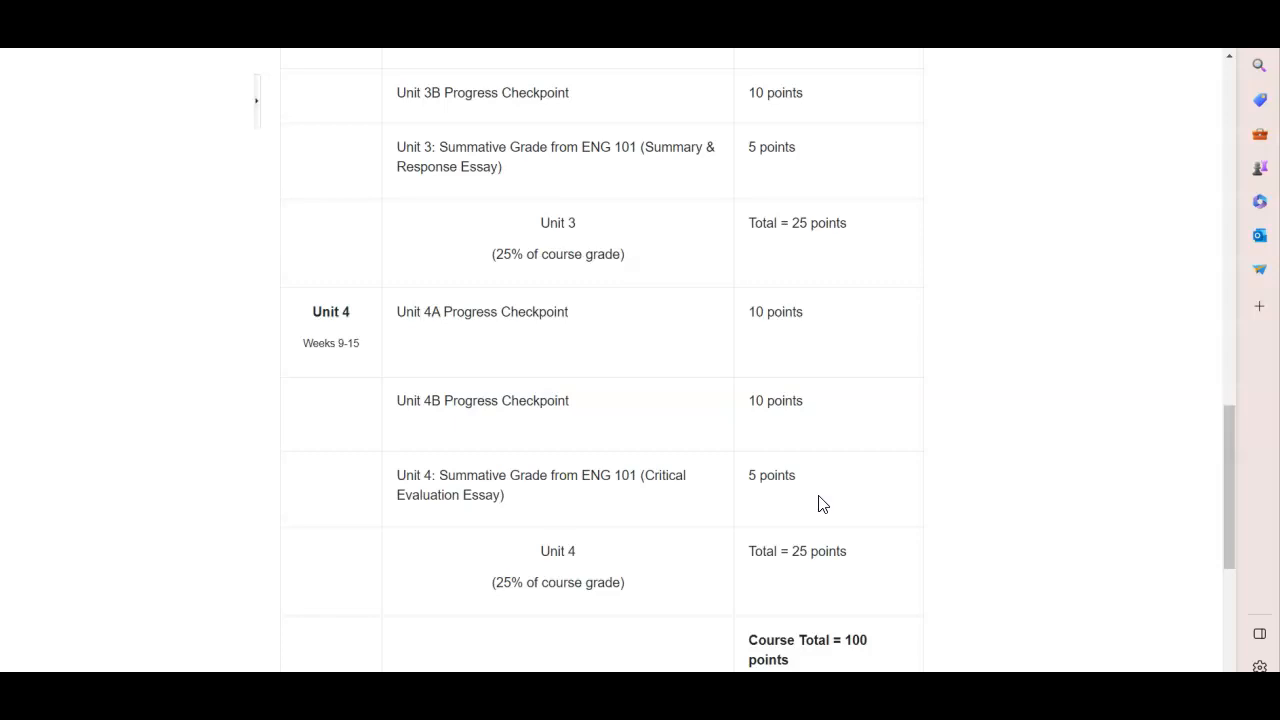
{"action": "mouse_move", "coordinate": [945, 82]}
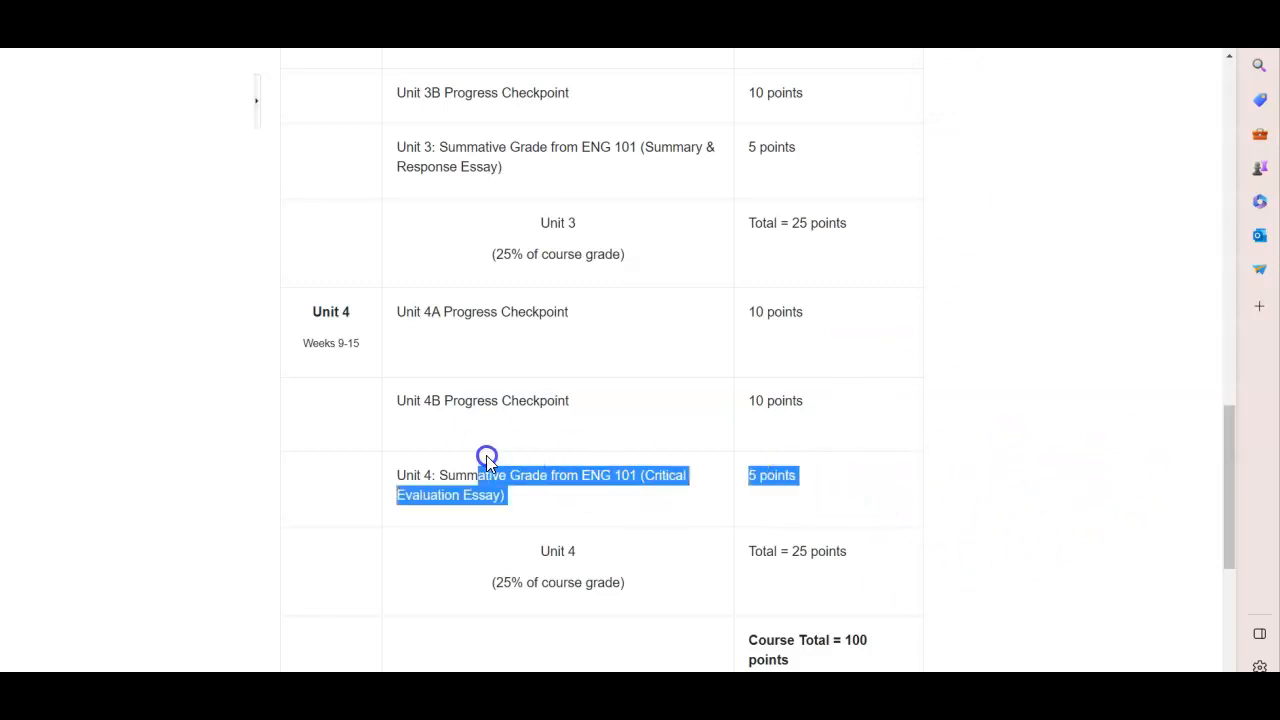
{"action": "scroll", "scroll_direction": "down", "scroll_amount": 3}
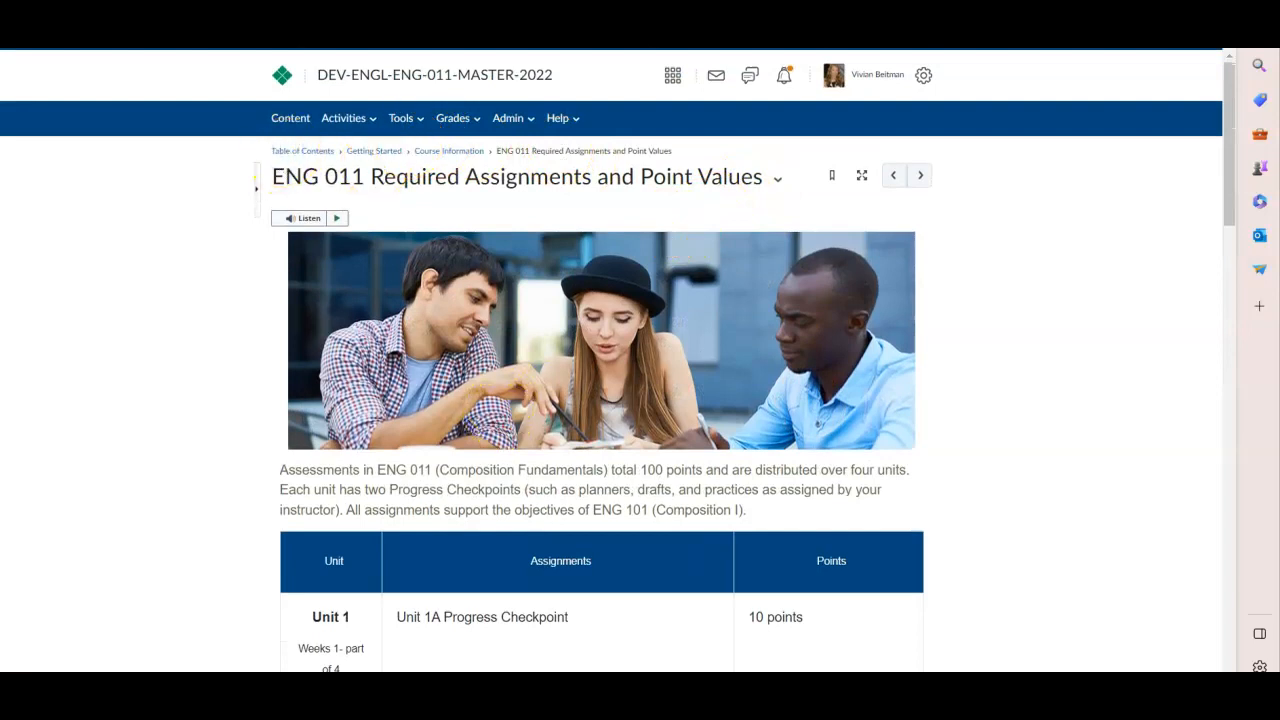
Step: Open Unit 1's U1 Assignments & Submissions, scroll its assignments, and cancel the description editor
{"action": "left_click", "coordinate": [302, 151]}
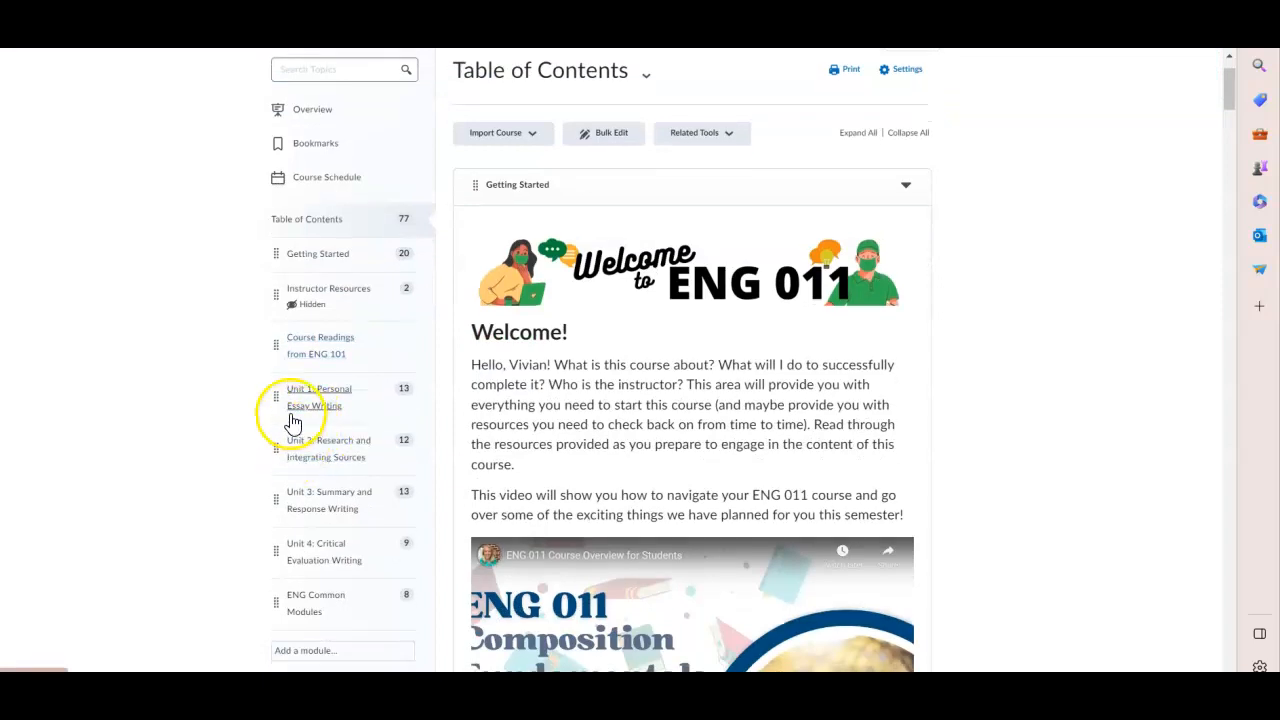
{"action": "left_click", "coordinate": [318, 397]}
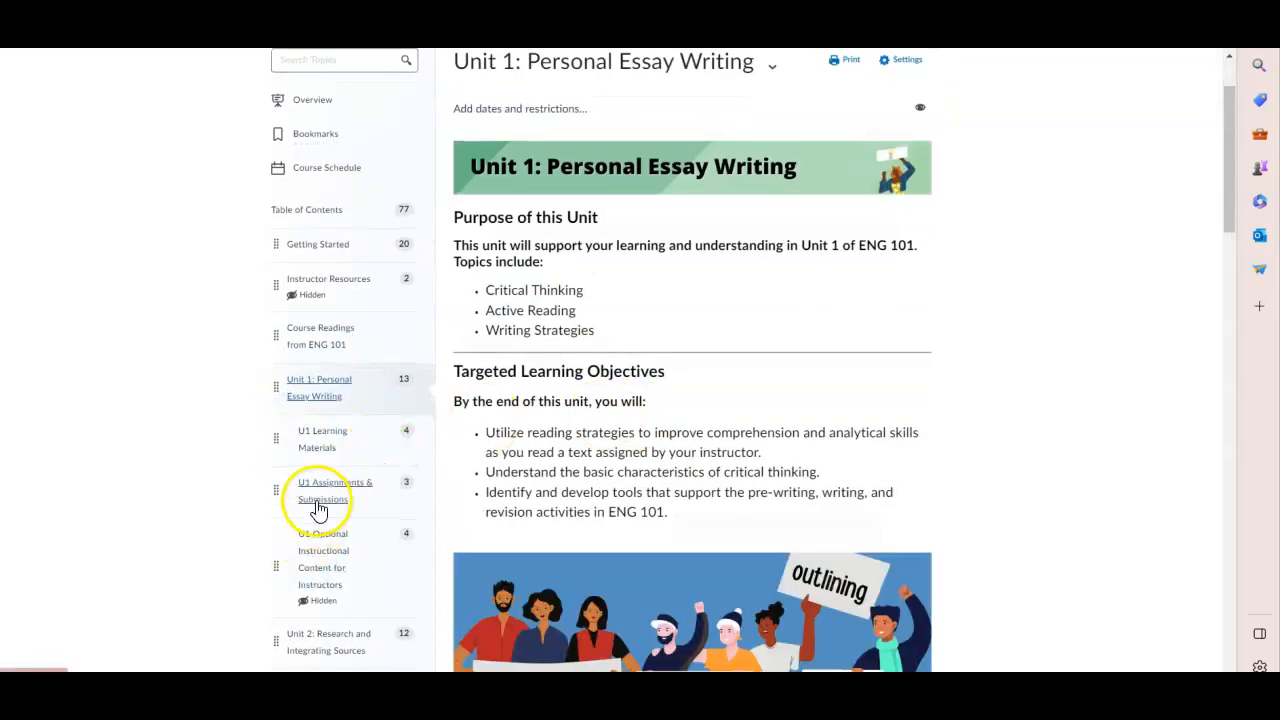
{"action": "left_click", "coordinate": [334, 490]}
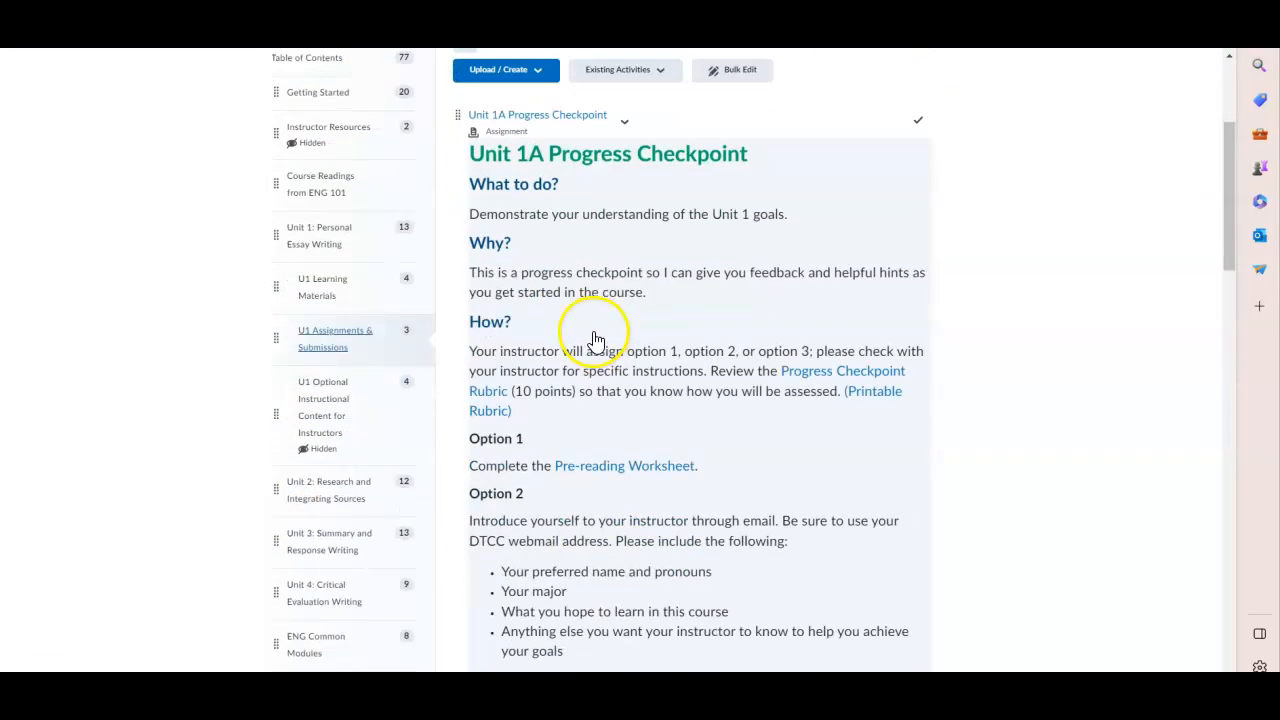
{"action": "scroll", "scroll_direction": "down", "scroll_amount": 3}
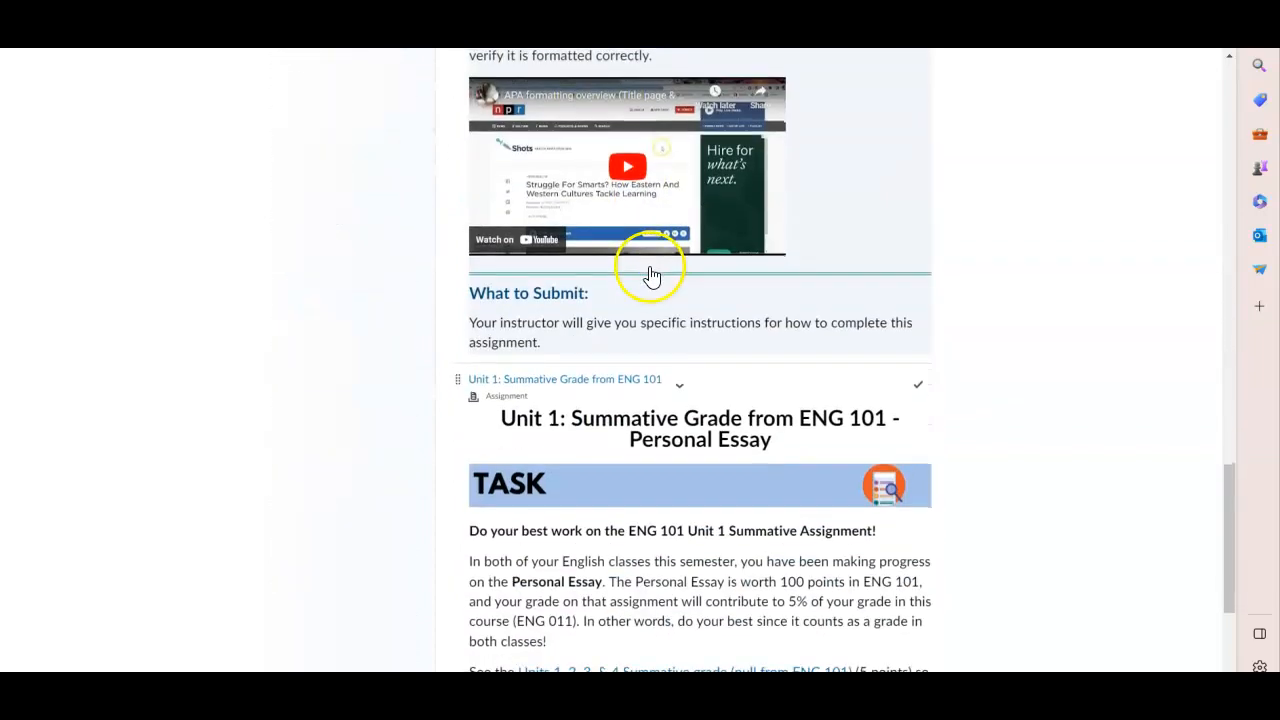
{"action": "scroll", "scroll_direction": "down", "scroll_amount": 3}
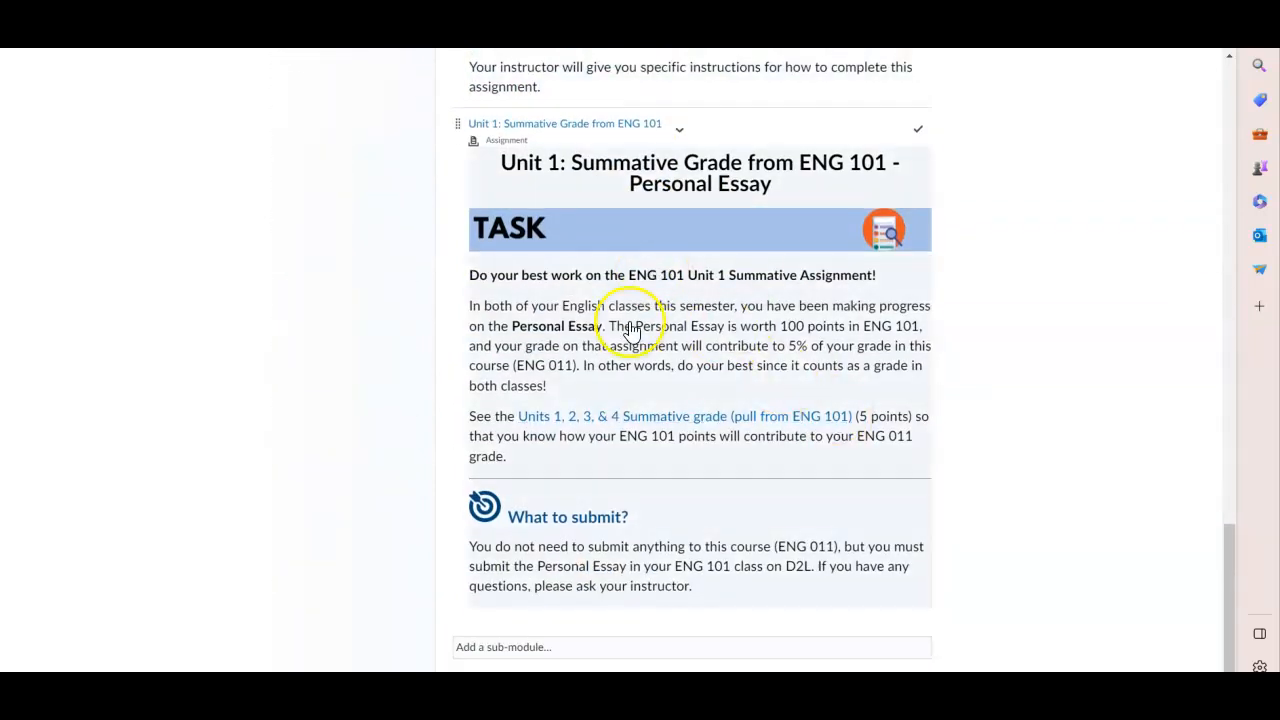
{"action": "left_click_drag", "start_coordinate": [520, 546], "coordinate": [688, 586]}
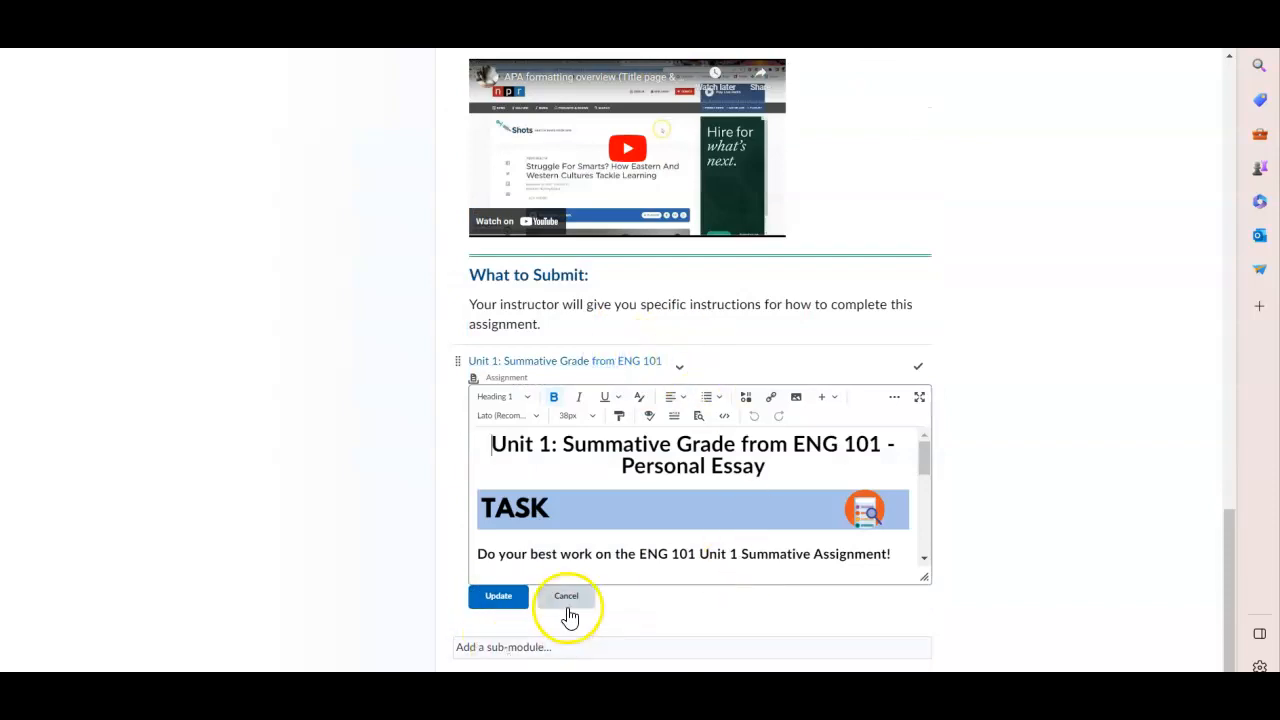
{"action": "left_click", "coordinate": [566, 596]}
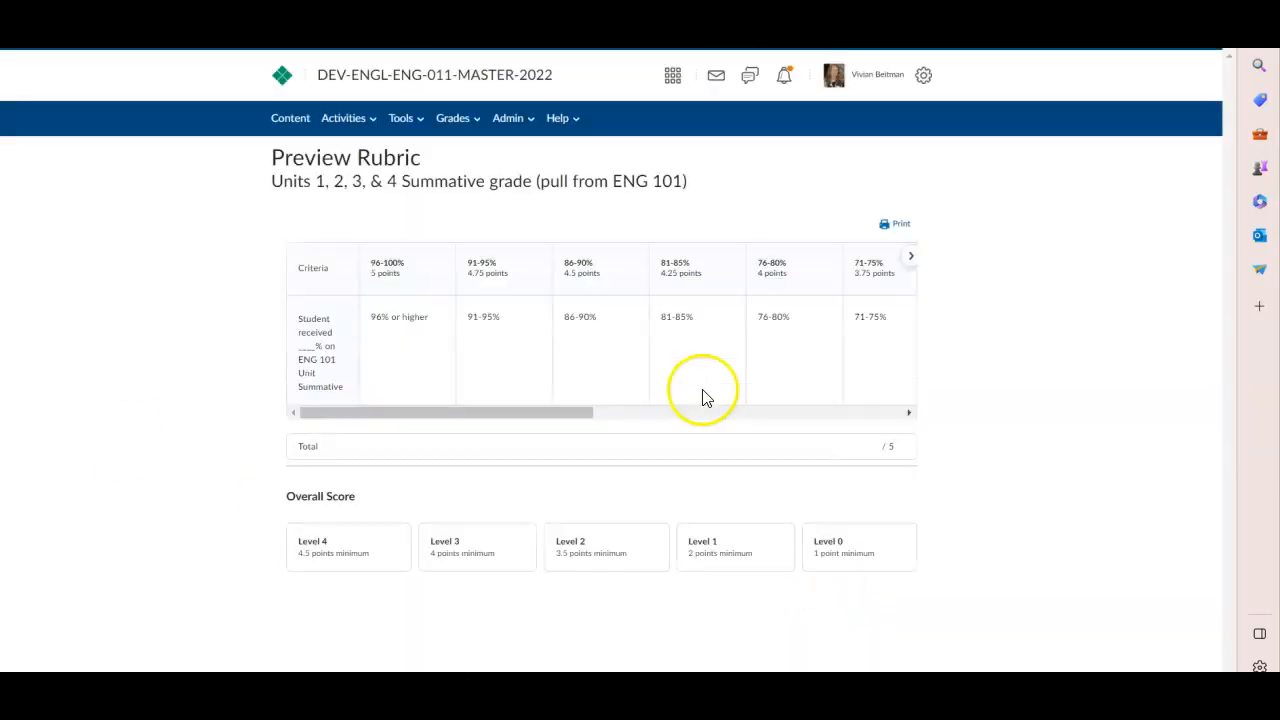
{"action": "mouse_move", "coordinate": [428, 350]}
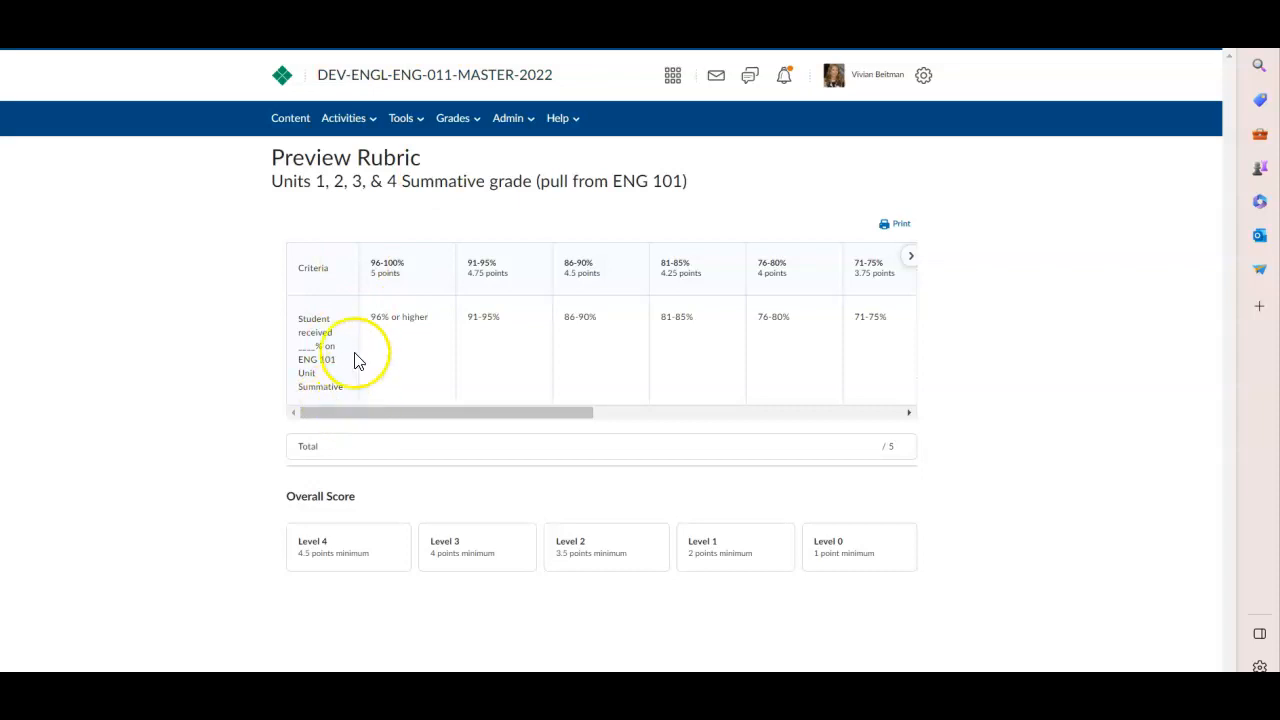
{"action": "mouse_move", "coordinate": [265, 180]}
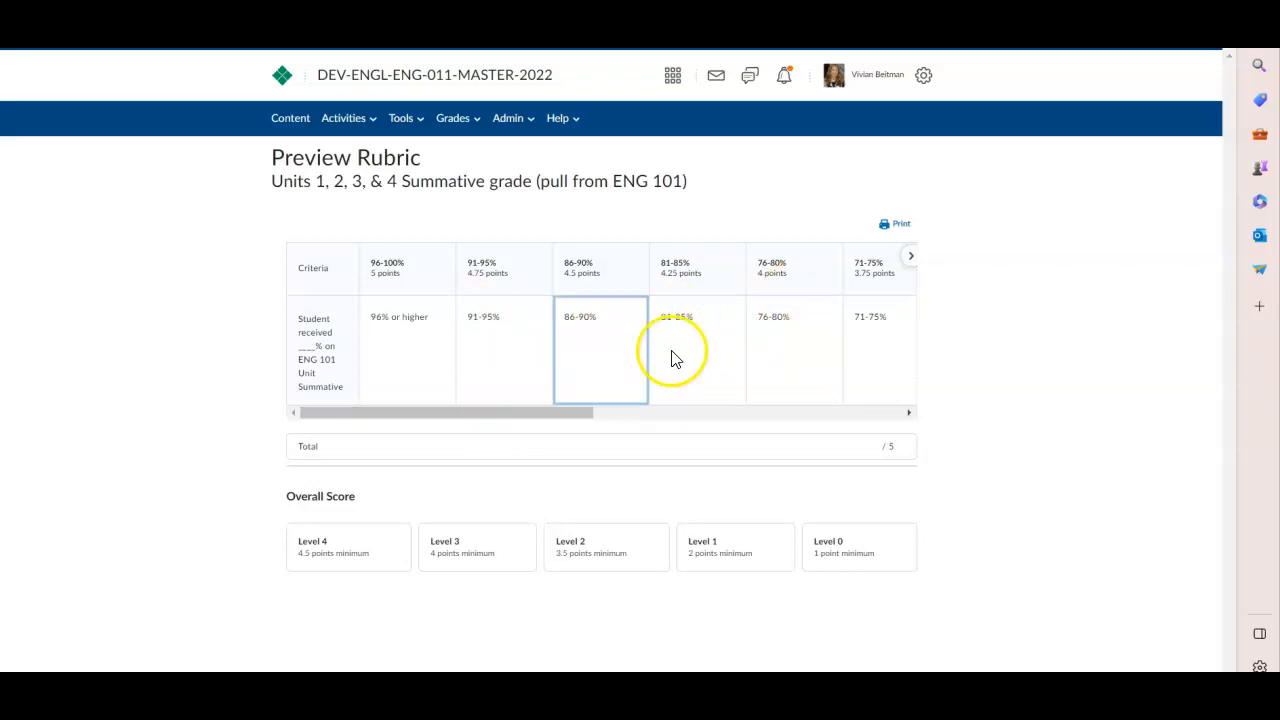
Step: Look over the 5-point rubric's score levels, then return to U1 Assignments & Submissions
{"action": "scroll", "scroll_direction": "right", "scroll_amount": 3}
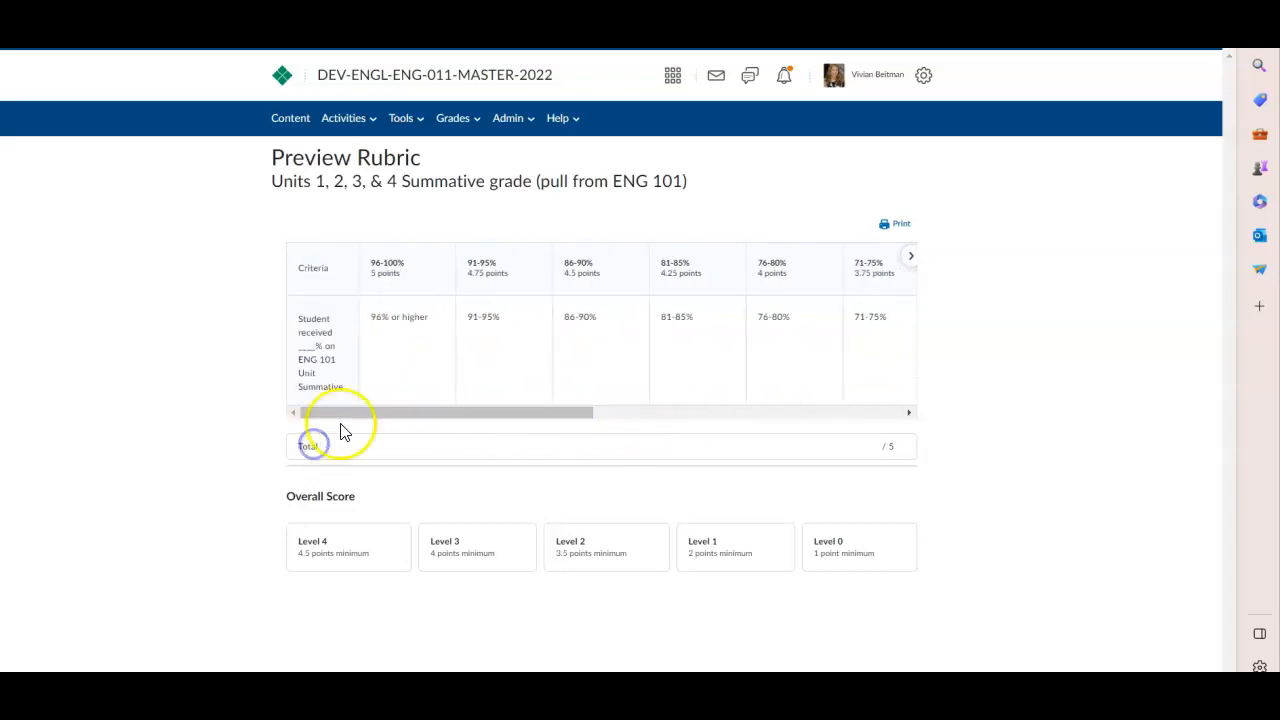
{"action": "mouse_move", "coordinate": [170, 295]}
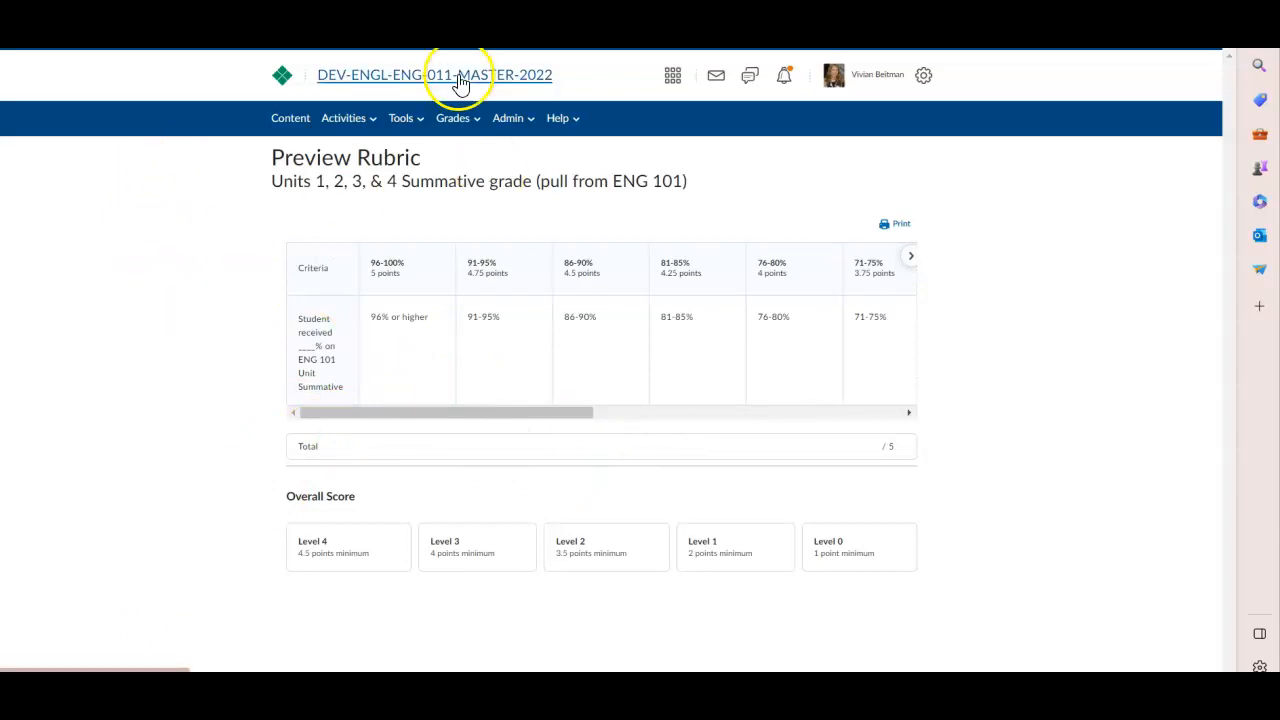
{"action": "left_click", "coordinate": [434, 74]}
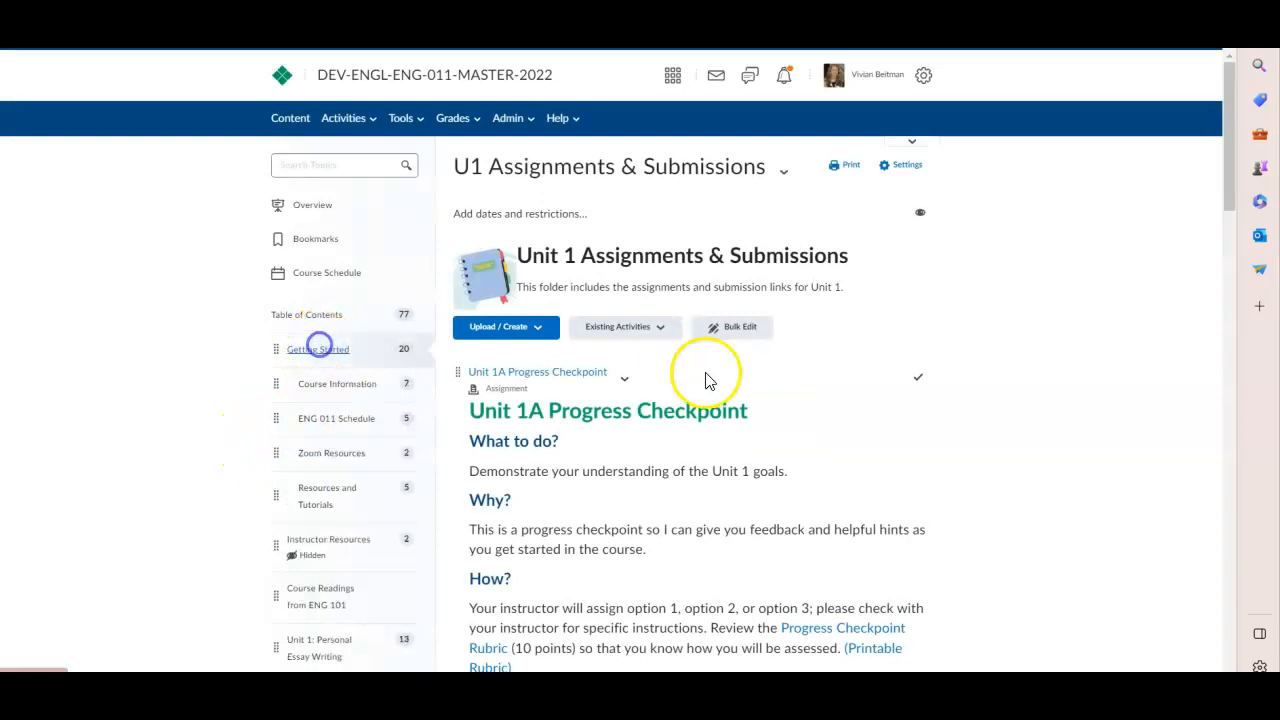
Step: Open Getting Started, then its Resources and Tutorials module
{"action": "left_click", "coordinate": [317, 348]}
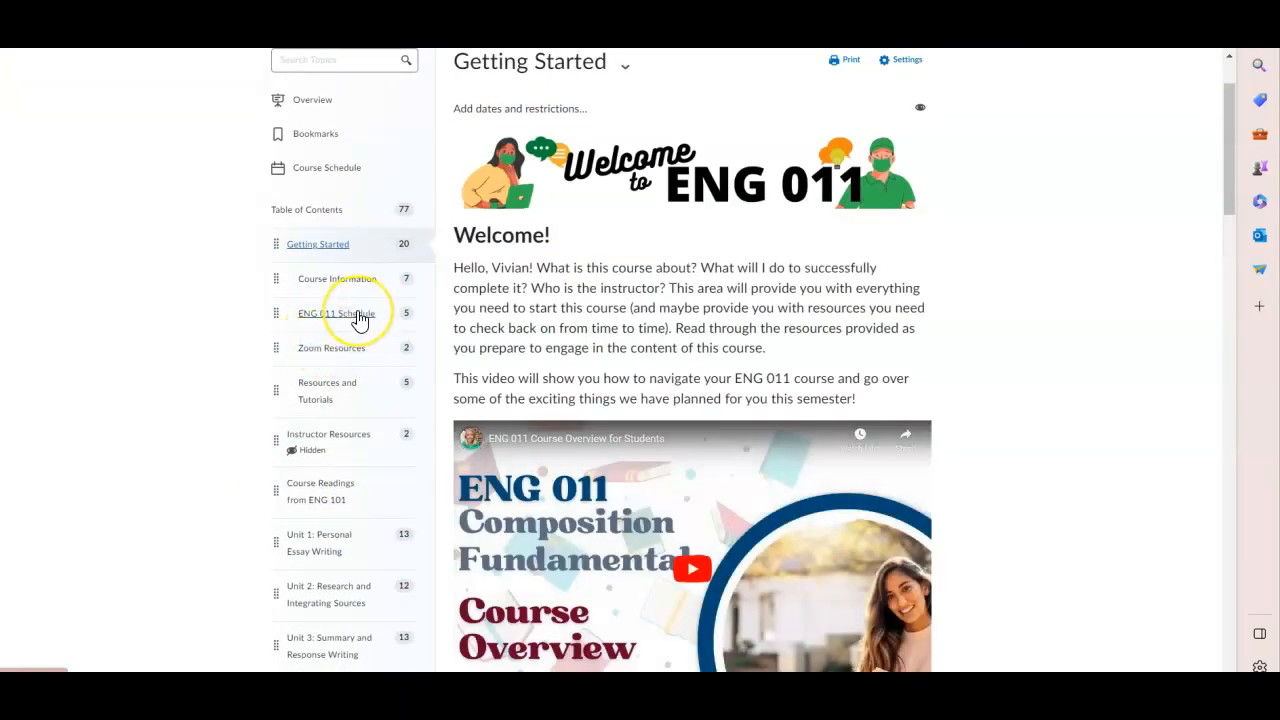
{"action": "mouse_move", "coordinate": [340, 354]}
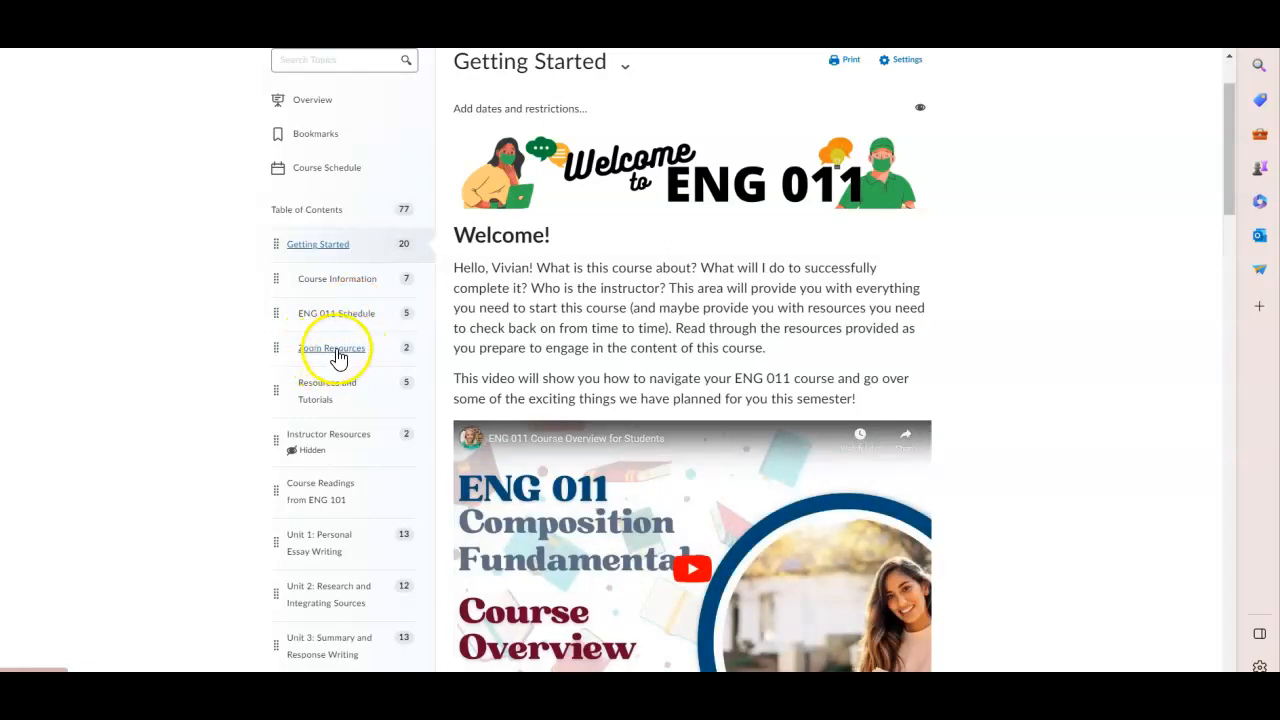
{"action": "mouse_move", "coordinate": [330, 387]}
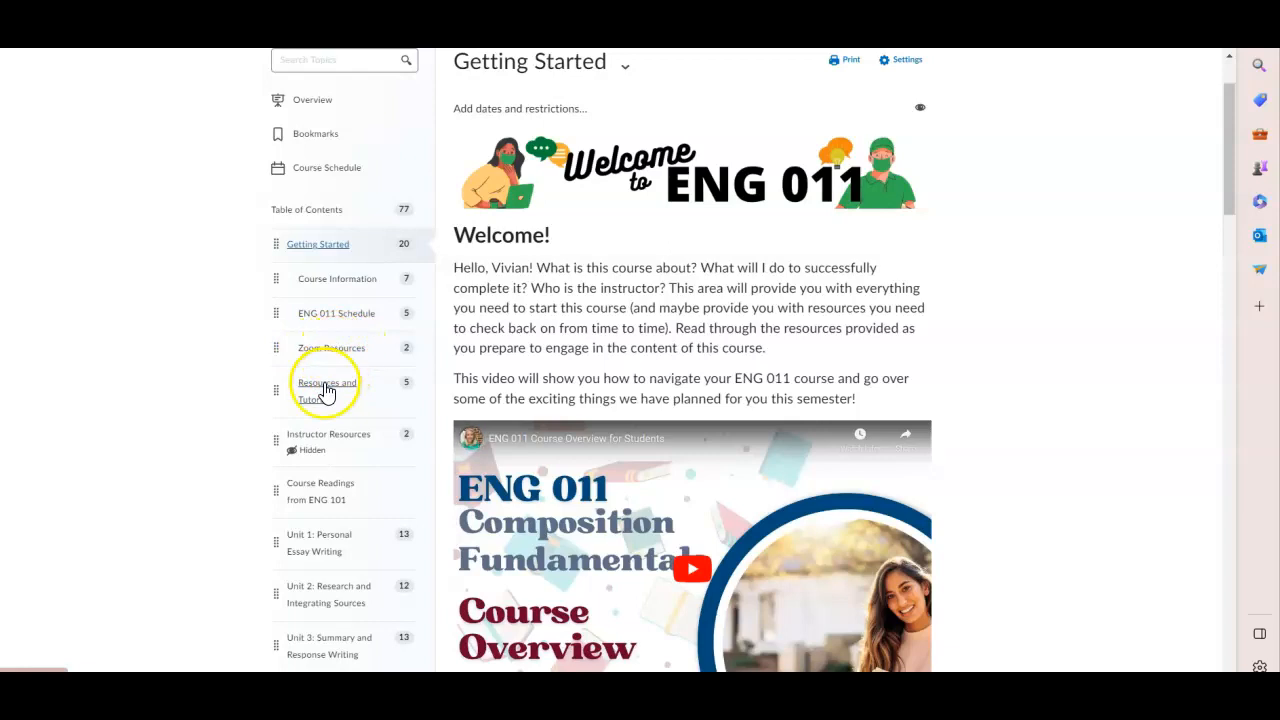
{"action": "left_click", "coordinate": [327, 390]}
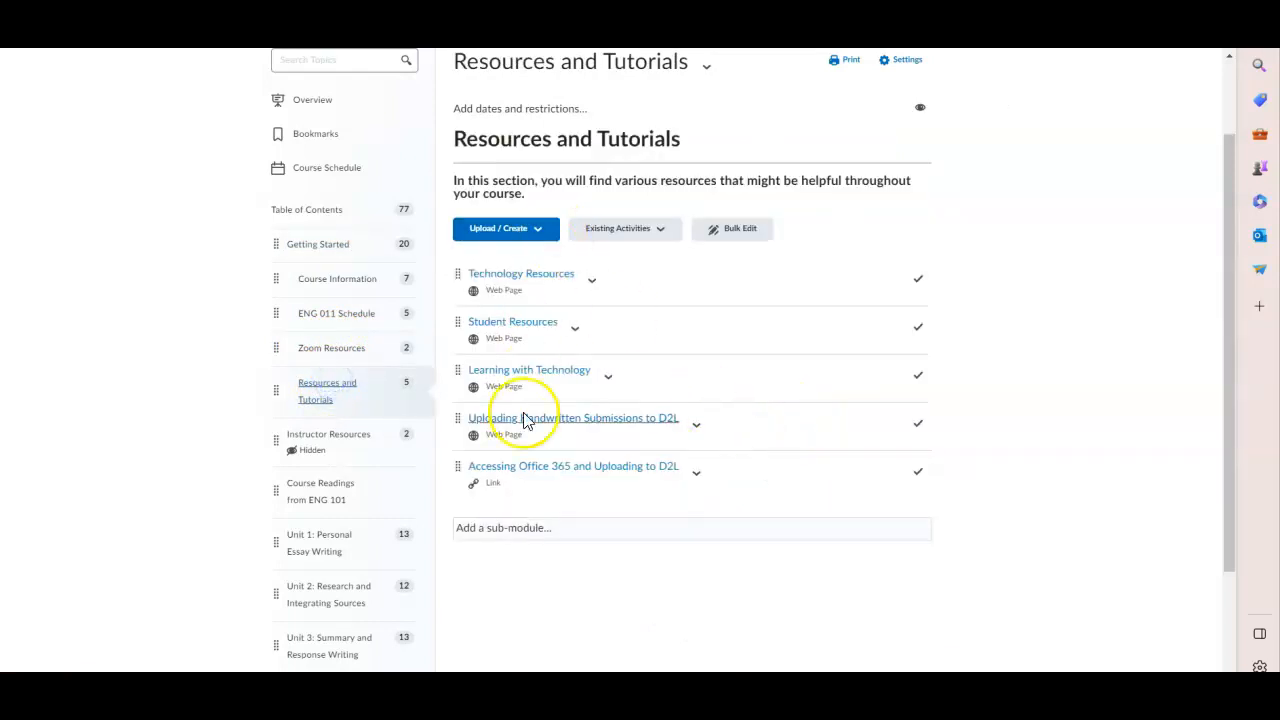
{"action": "mouse_move", "coordinate": [335, 365]}
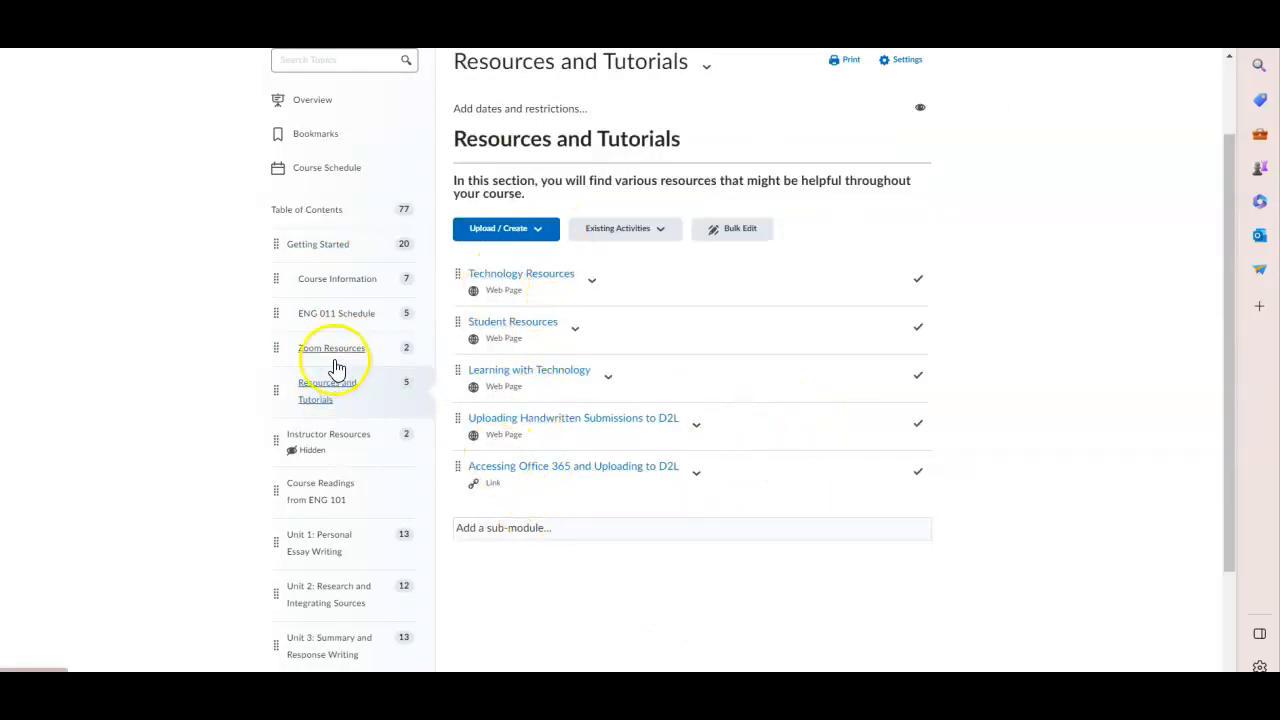
Step: Open the 15-Week Schedule, briefly make the 10-Week Schedule visible then hidden, and reopen it
{"action": "left_click", "coordinate": [336, 313]}
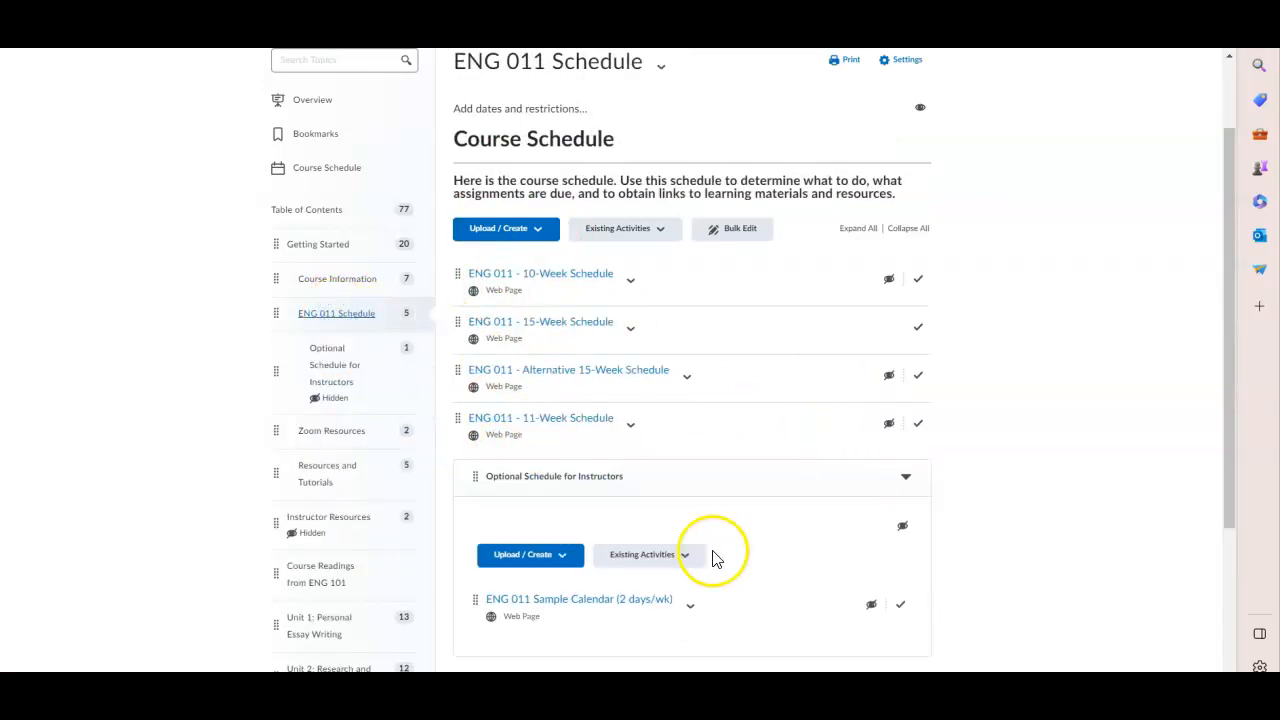
{"action": "mouse_move", "coordinate": [590, 315]}
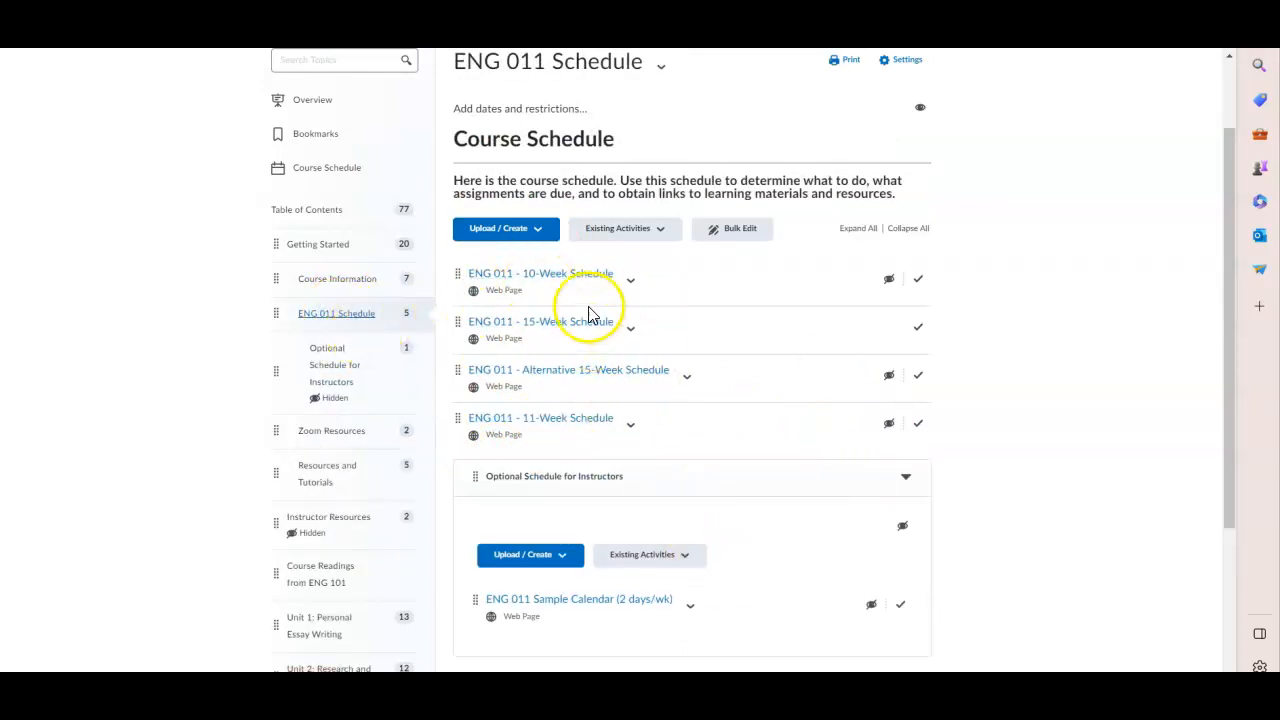
{"action": "mouse_move", "coordinate": [560, 330]}
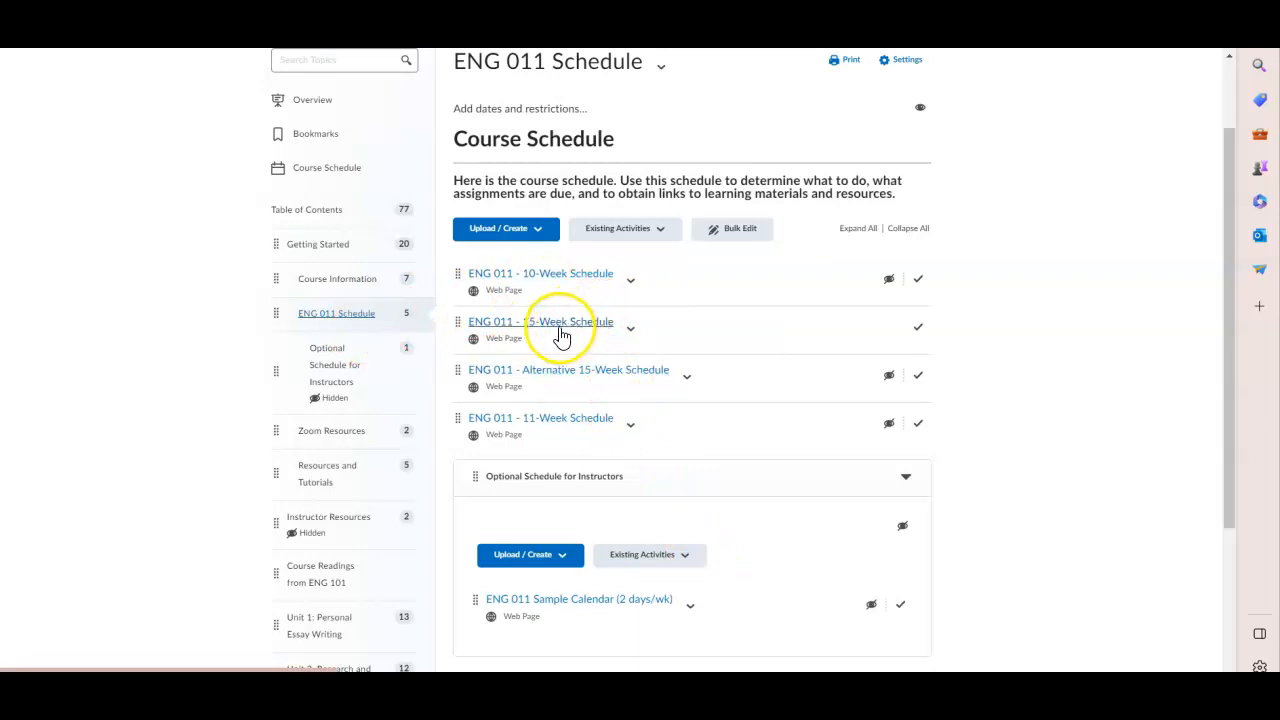
{"action": "left_click", "coordinate": [540, 321]}
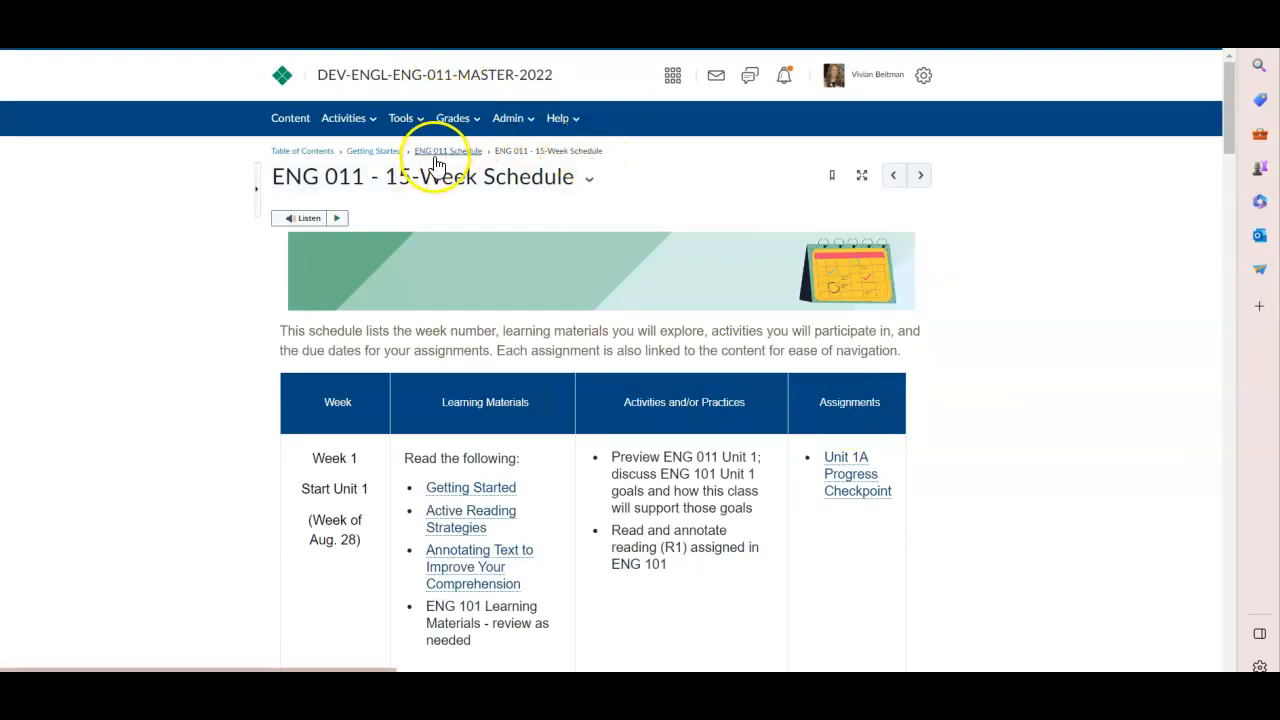
{"action": "mouse_move", "coordinate": [760, 190]}
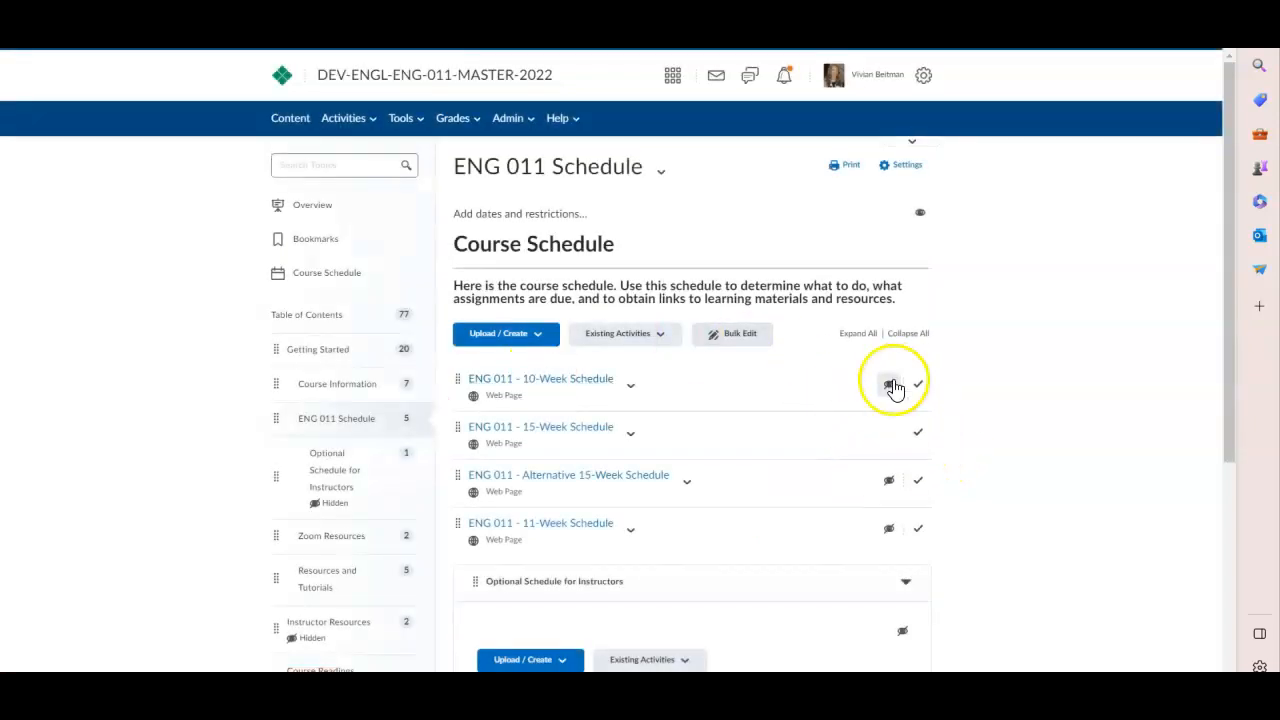
{"action": "left_click", "coordinate": [888, 383]}
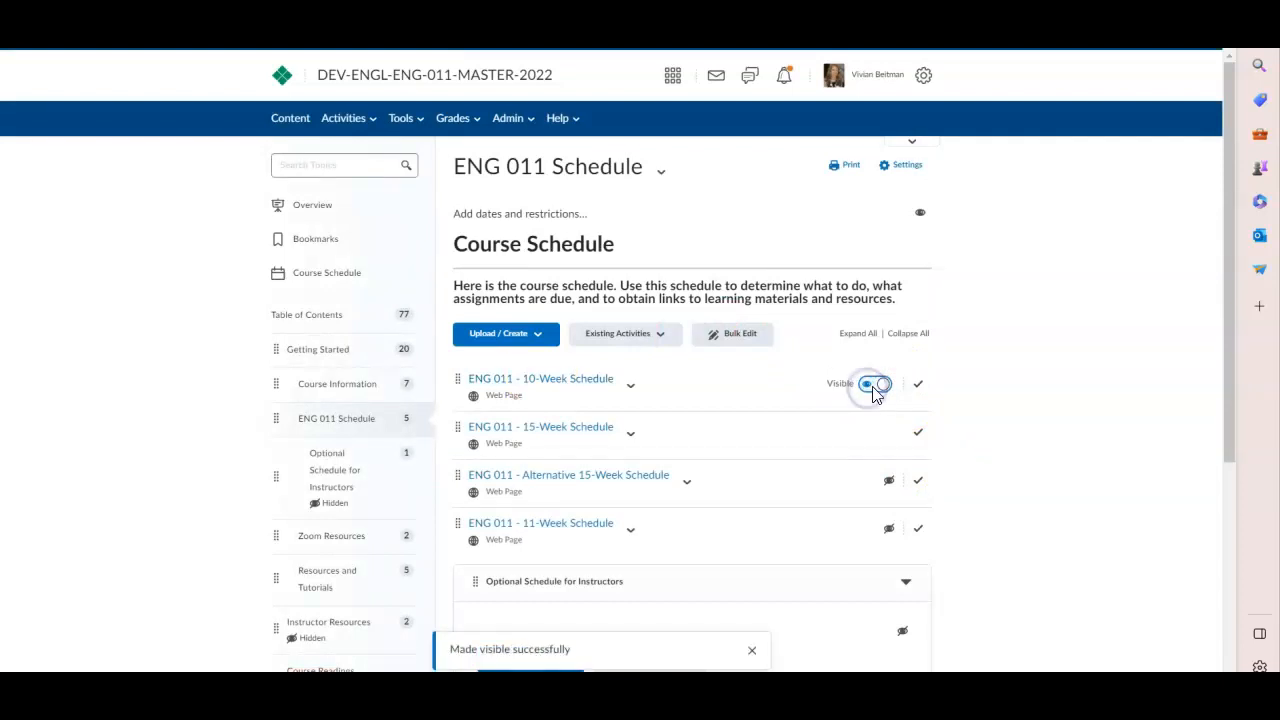
{"action": "left_click", "coordinate": [872, 383]}
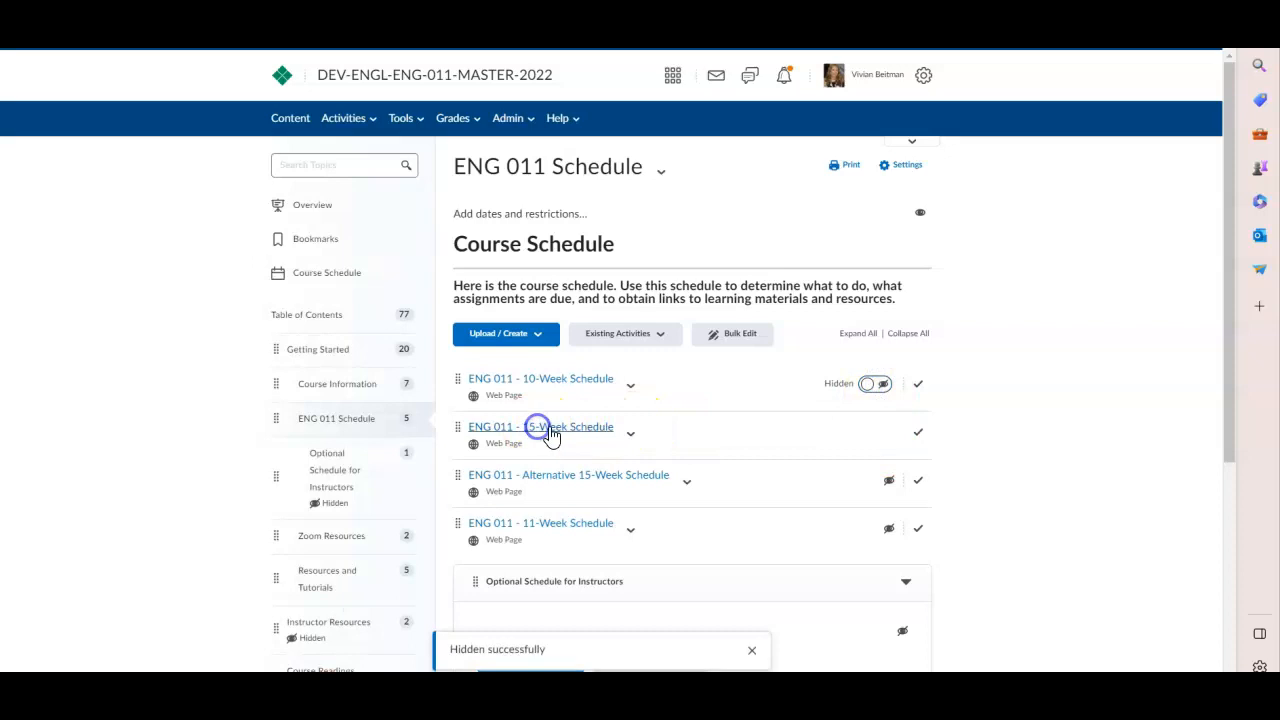
{"action": "left_click", "coordinate": [540, 426]}
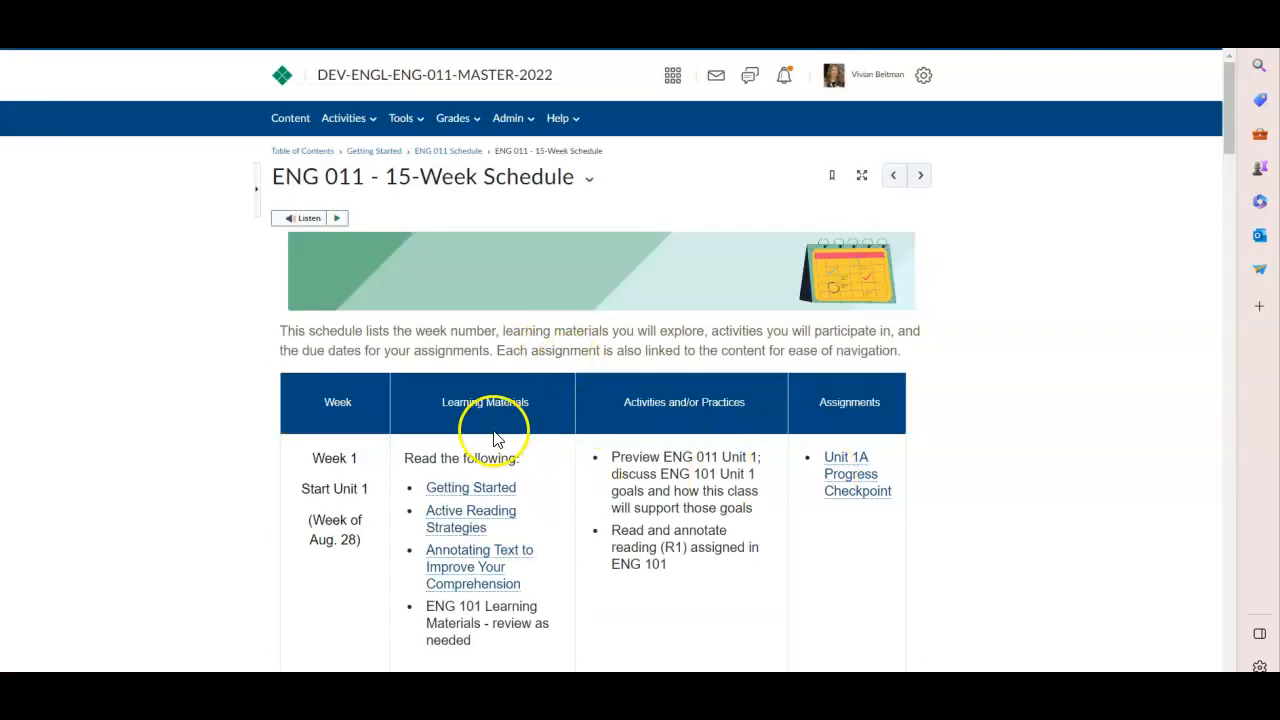
{"action": "scroll", "scroll_direction": "down", "scroll_amount": 3}
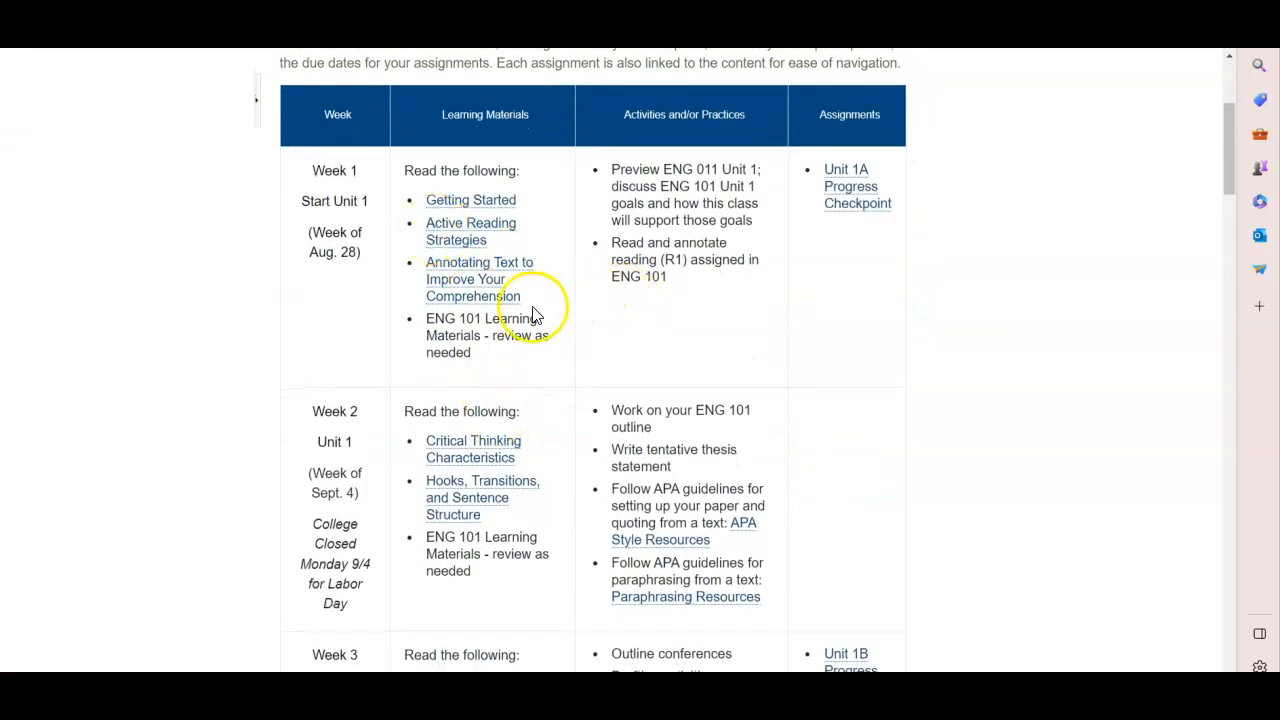
{"action": "scroll", "scroll_direction": "down", "scroll_amount": 3}
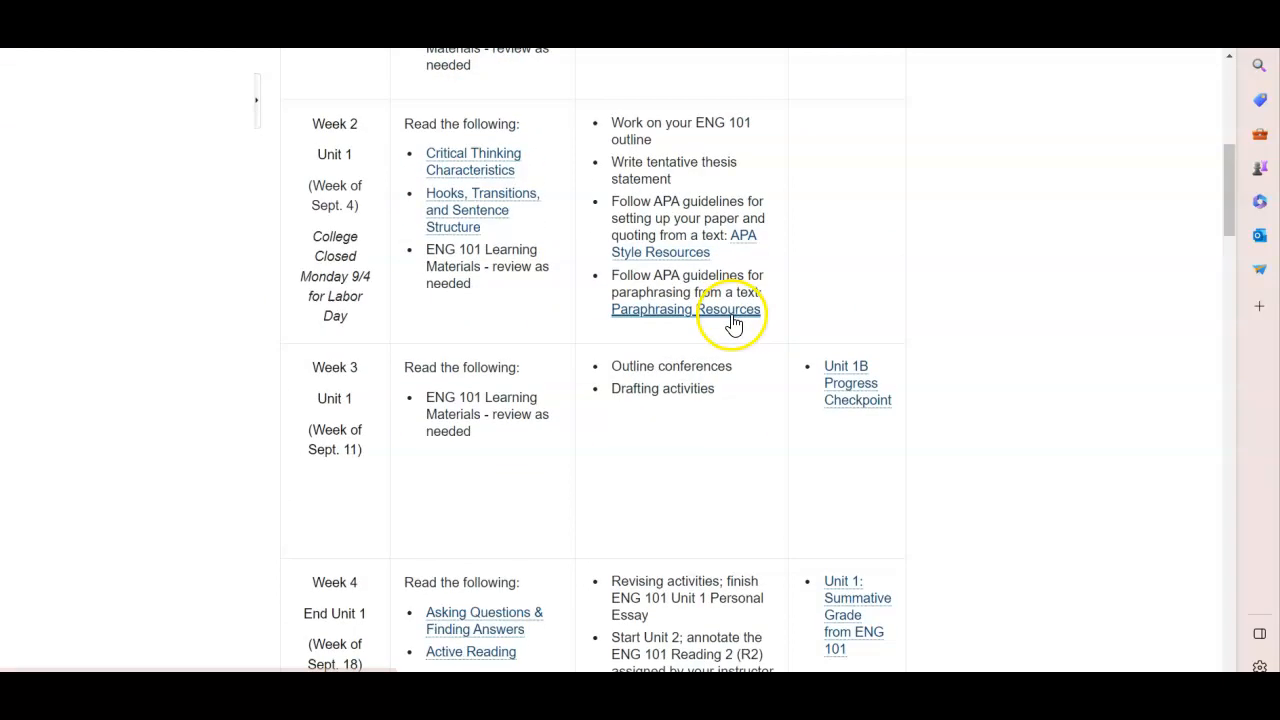
{"action": "scroll", "scroll_direction": "down", "scroll_amount": 3}
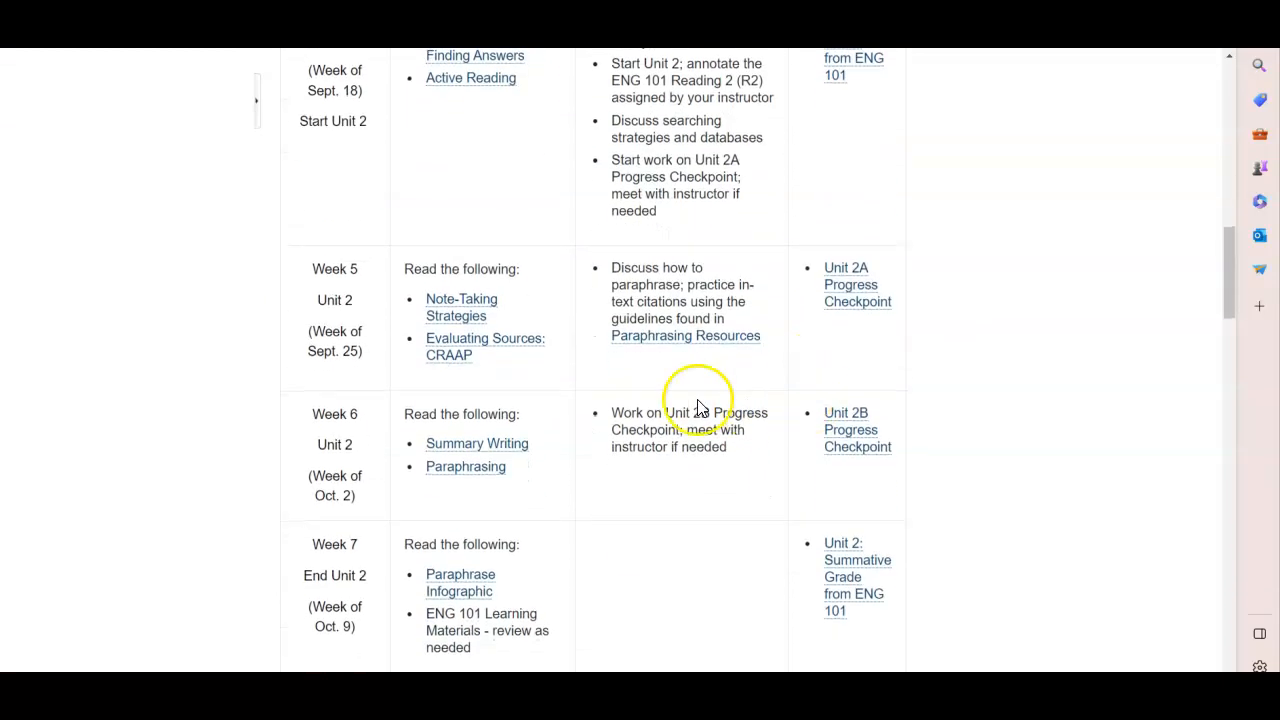
{"action": "scroll", "scroll_direction": "down", "scroll_amount": 3}
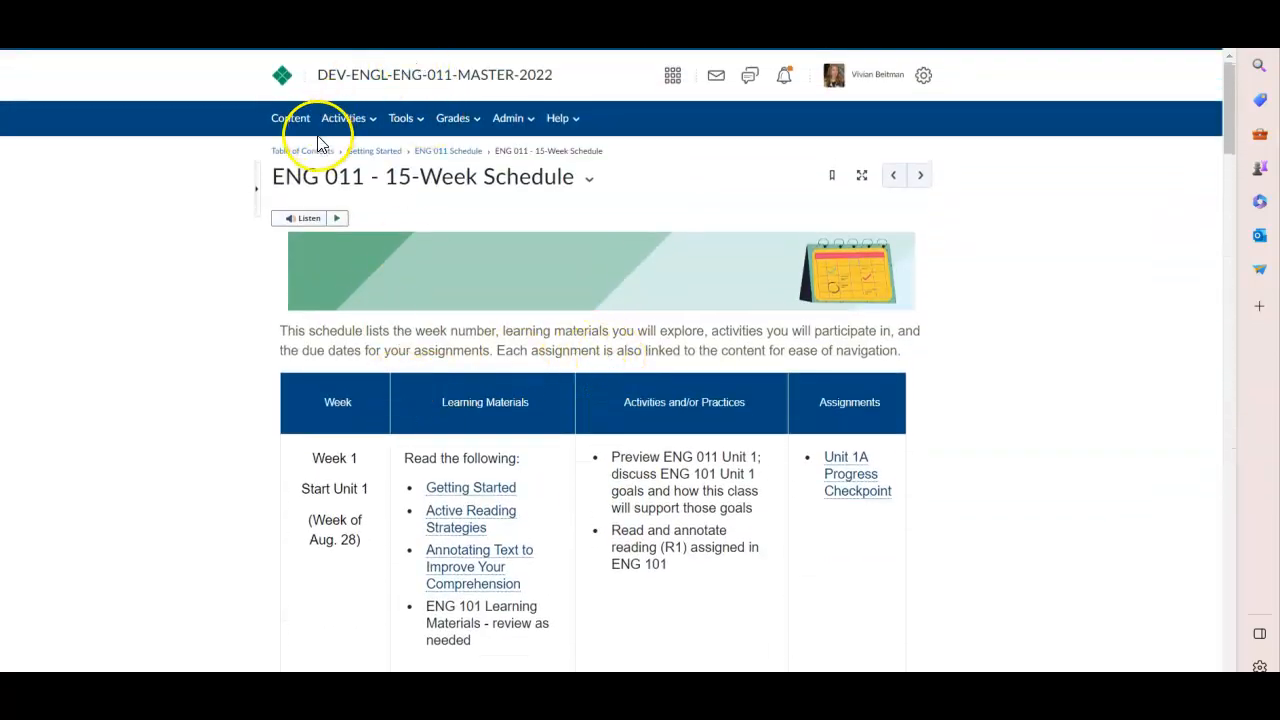
{"action": "mouse_move", "coordinate": [518, 643]}
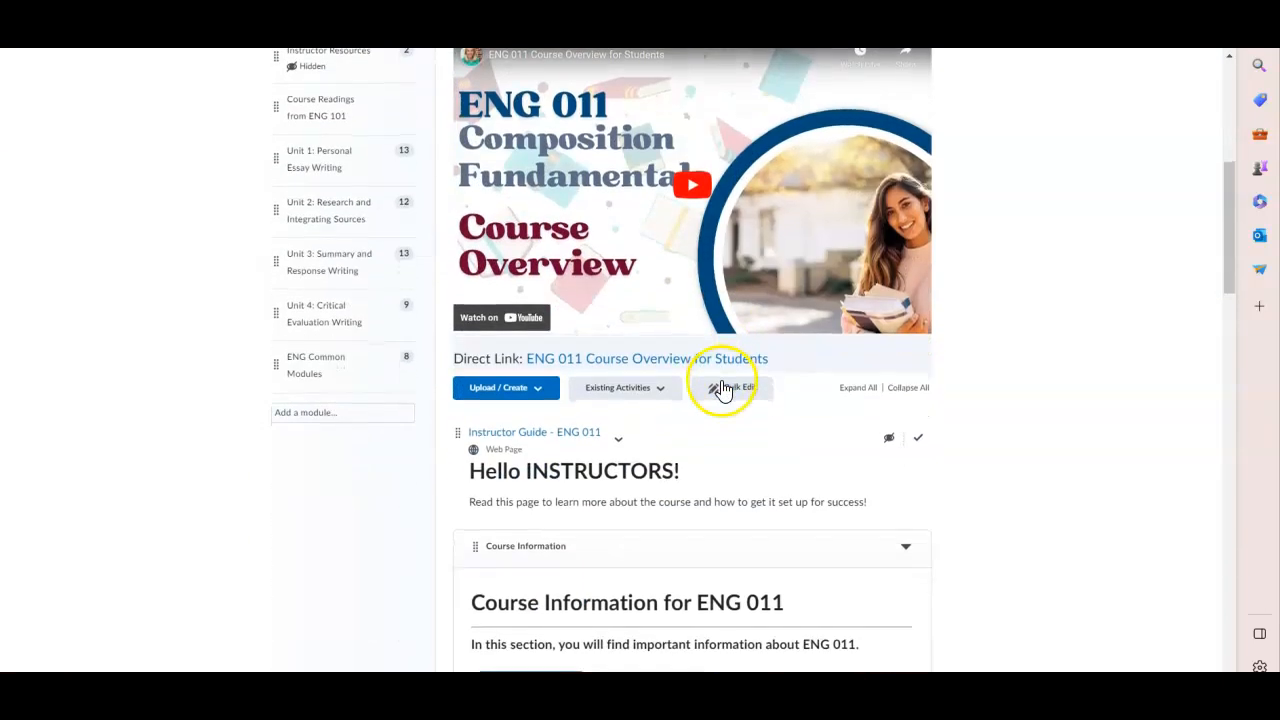
Step: Scroll the Getting Started module down to the Instructor Guide's Course Information topics
{"action": "scroll", "scroll_direction": "down", "scroll_amount": 3}
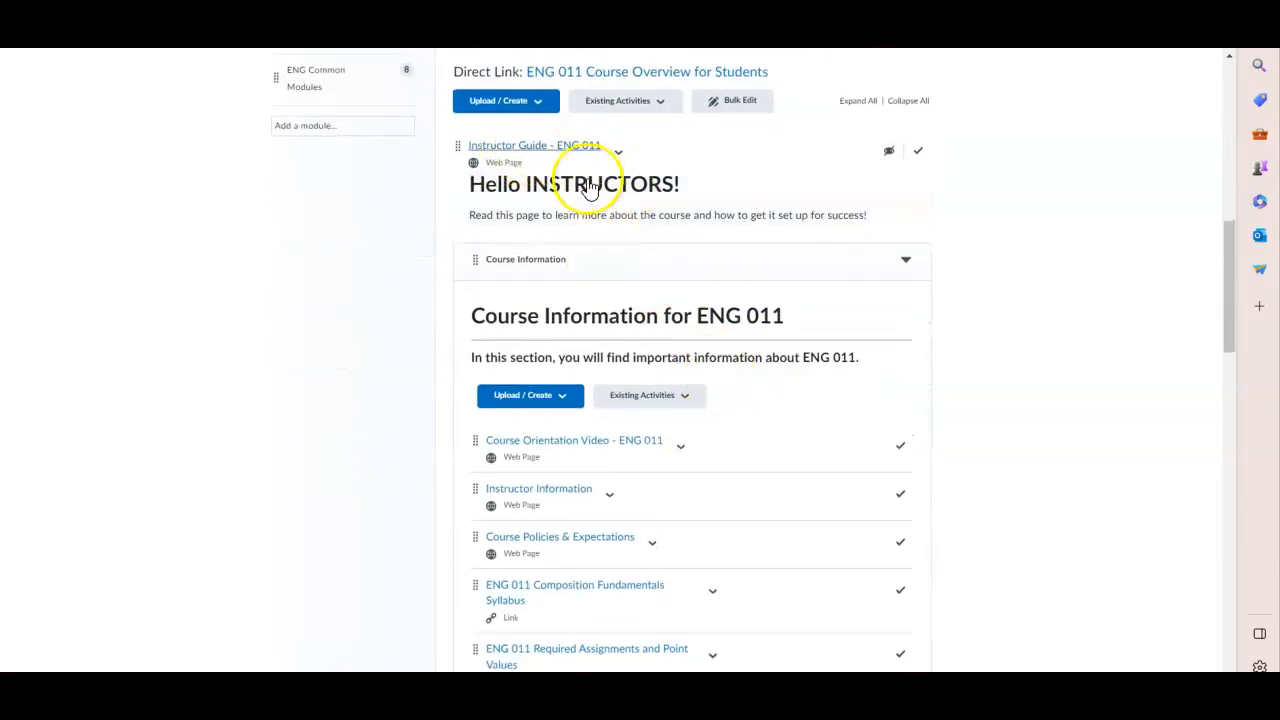
{"action": "mouse_move", "coordinate": [527, 137]}
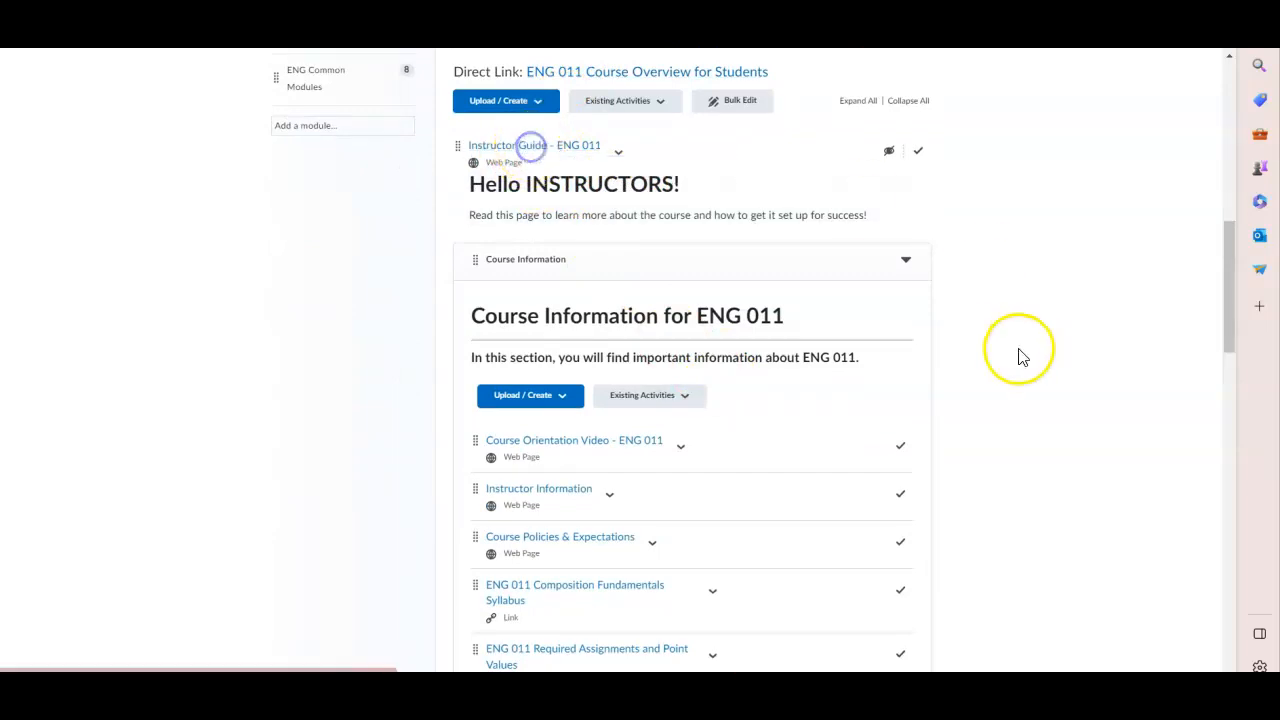
Step: Read the Instructor Guide - ENG 011 contents, jumping to Update Instructor Information
{"action": "left_click", "coordinate": [534, 145]}
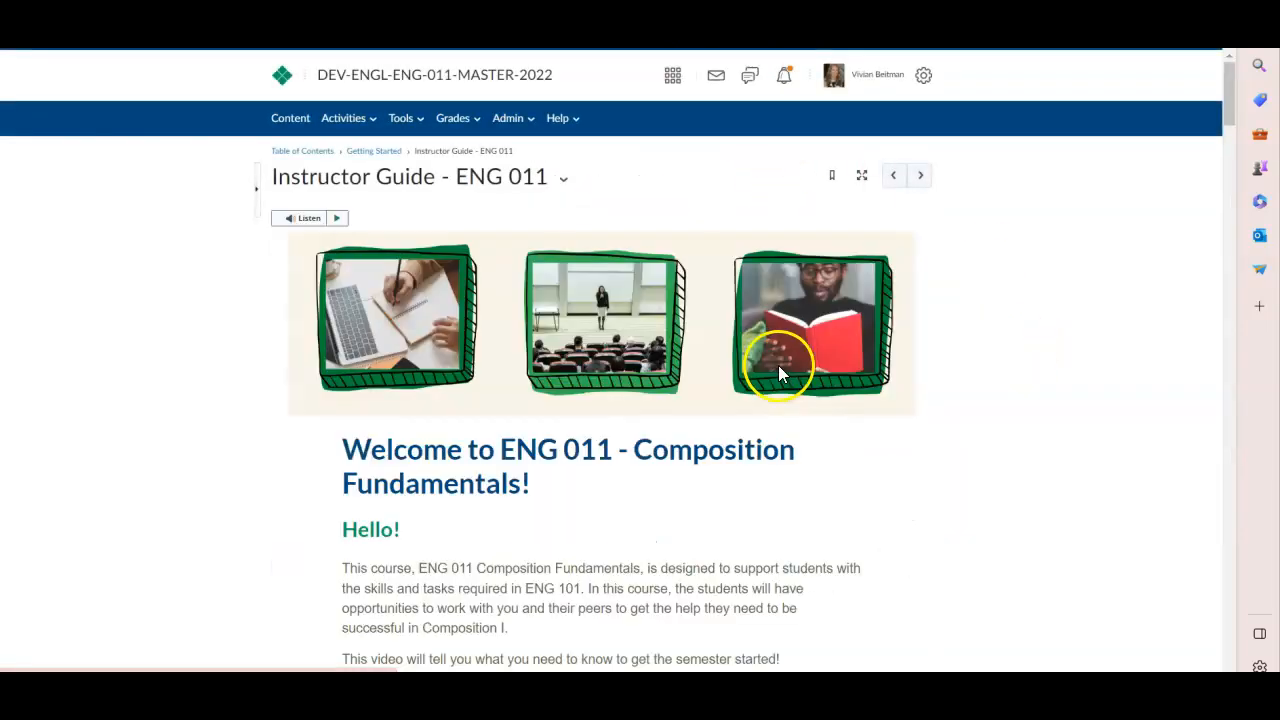
{"action": "scroll", "scroll_direction": "down", "scroll_amount": 3}
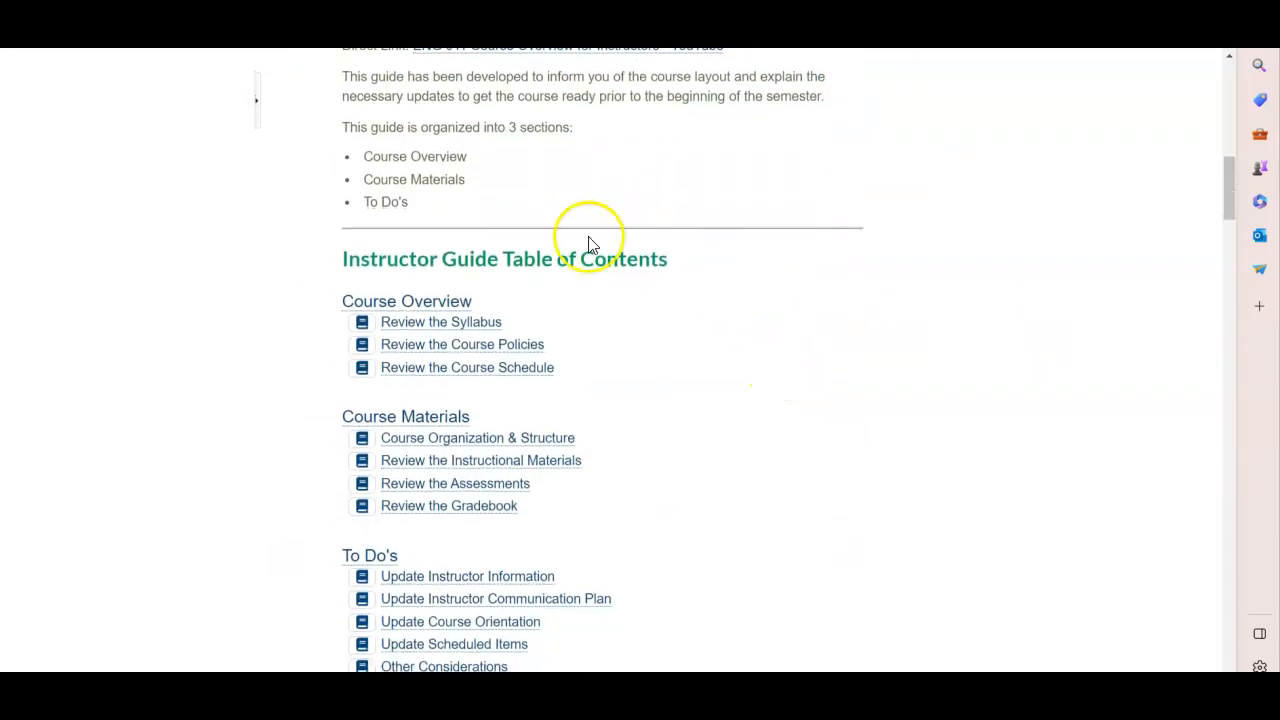
{"action": "scroll", "scroll_direction": "down", "scroll_amount": 3}
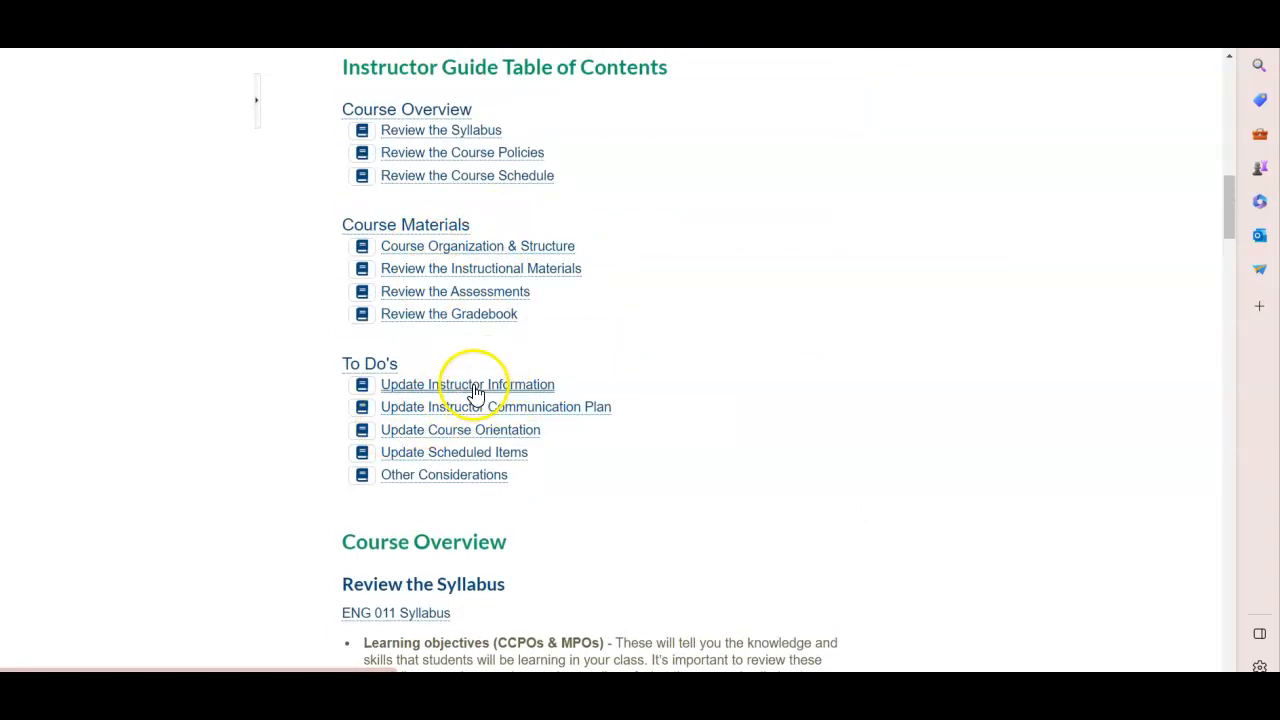
{"action": "left_click", "coordinate": [467, 384]}
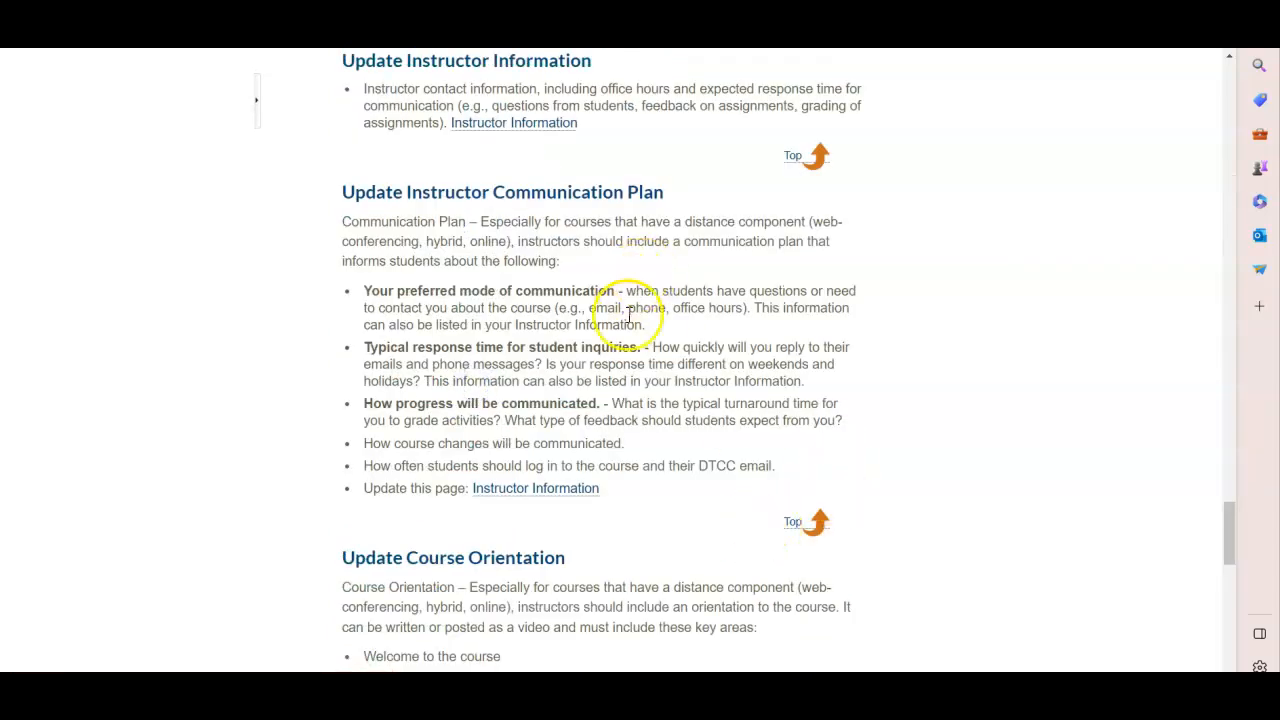
{"action": "scroll", "scroll_direction": "down", "scroll_amount": 3}
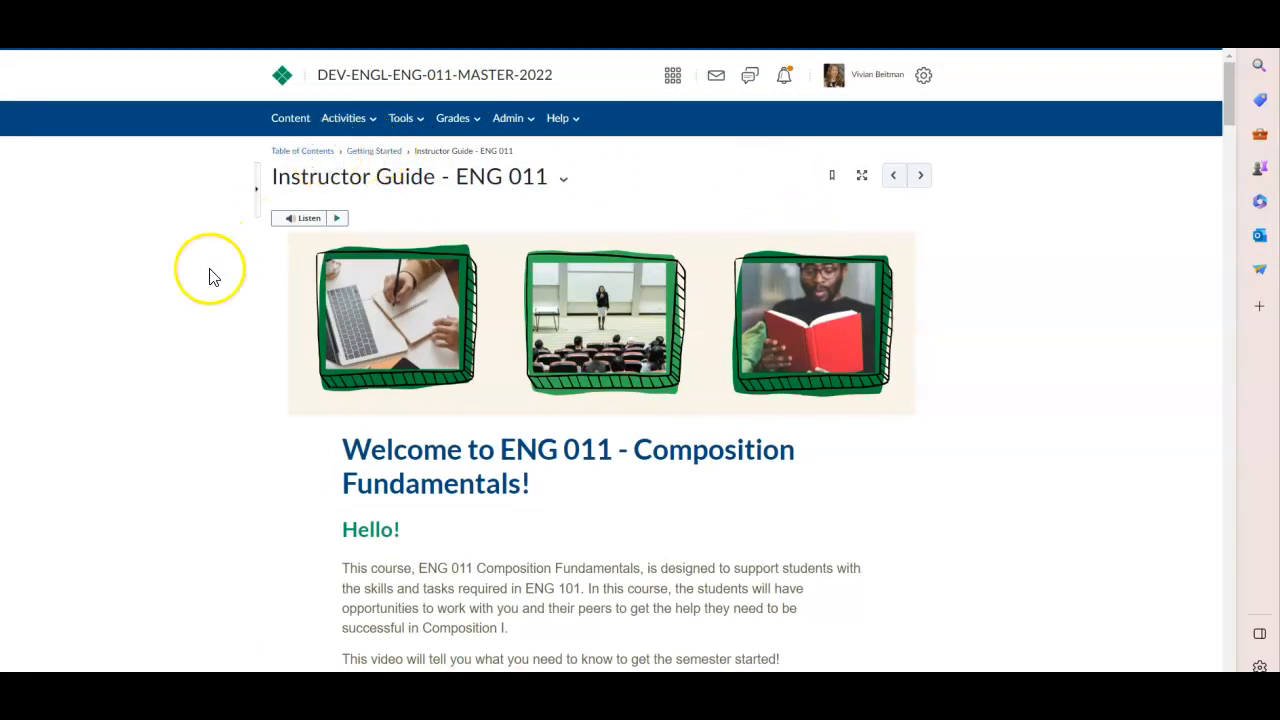
Step: Scroll the ENG 011 homepage past the Welcome announcement to the course overview video
{"action": "left_click", "coordinate": [302, 151]}
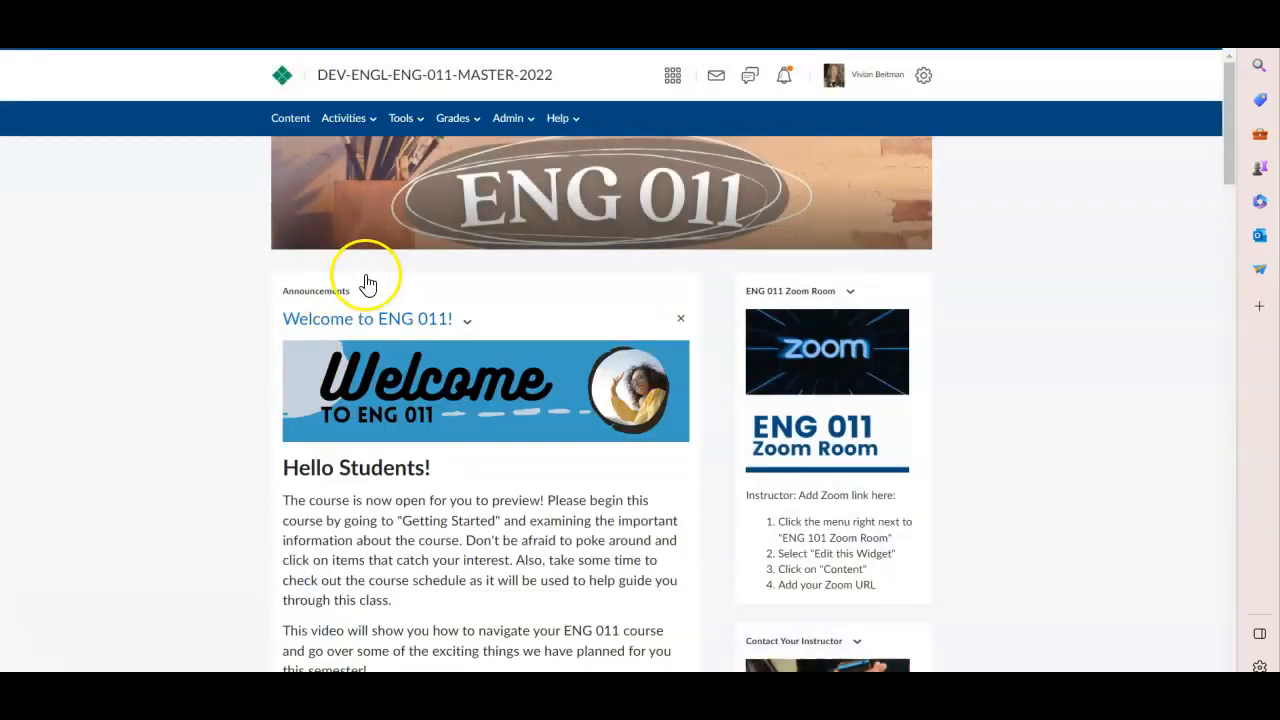
{"action": "mouse_move", "coordinate": [332, 304]}
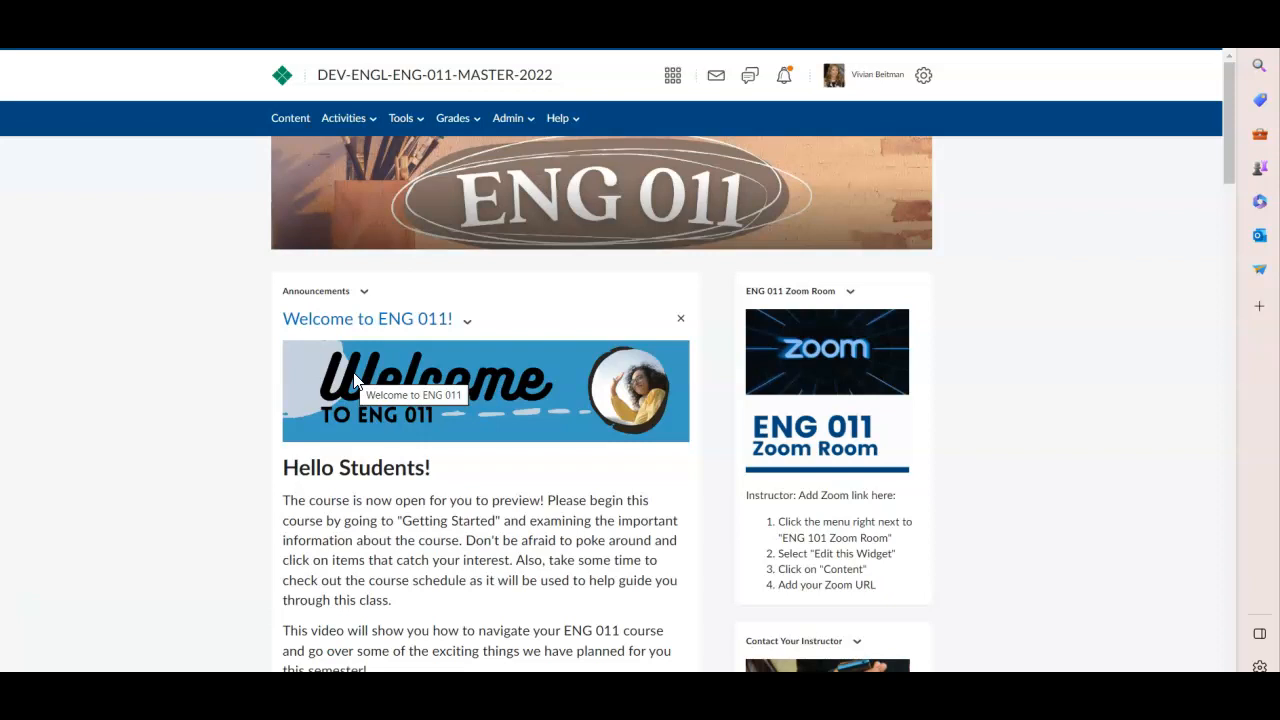
{"action": "scroll", "scroll_direction": "down", "scroll_amount": 3}
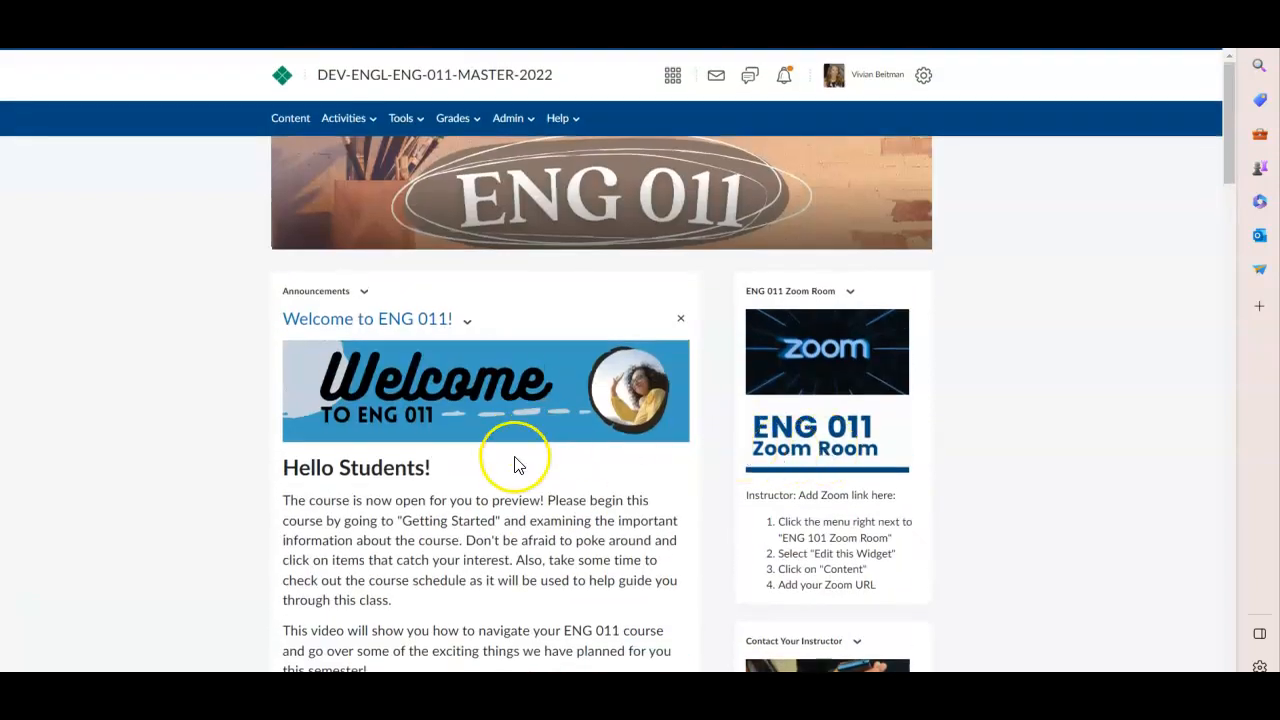
{"action": "scroll", "scroll_direction": "down", "scroll_amount": 3}
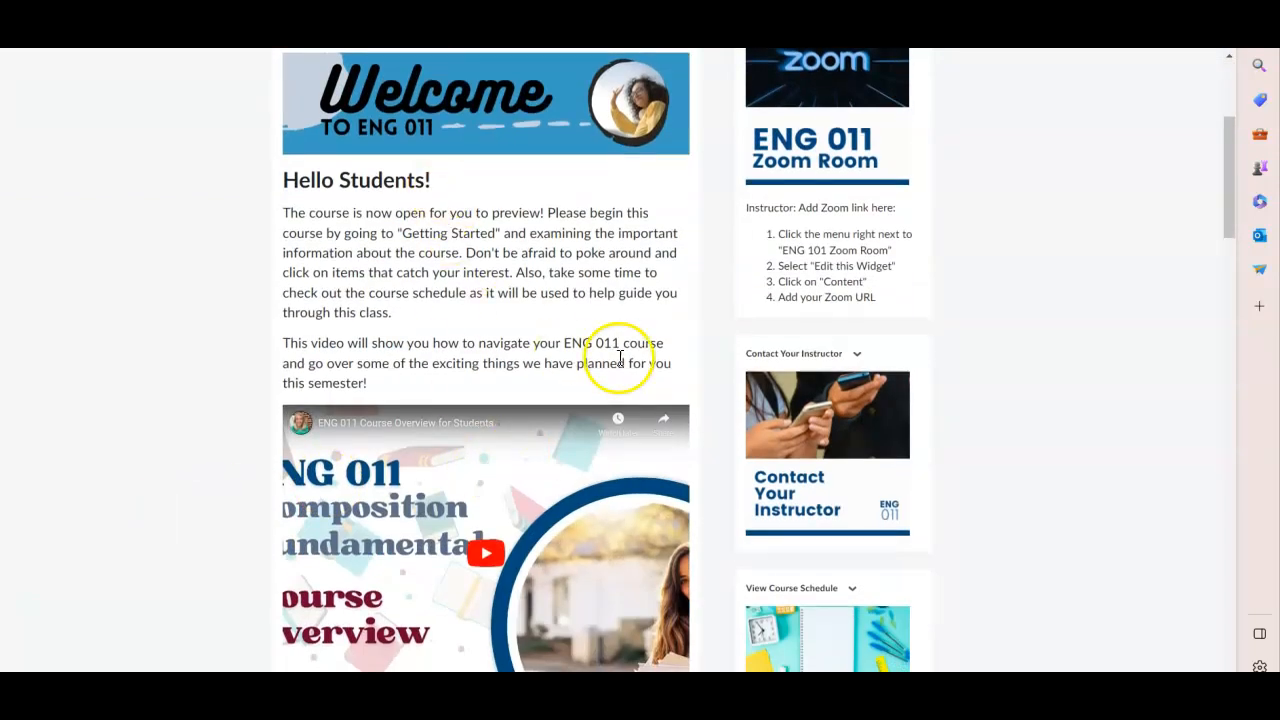
{"action": "mouse_move", "coordinate": [490, 320]}
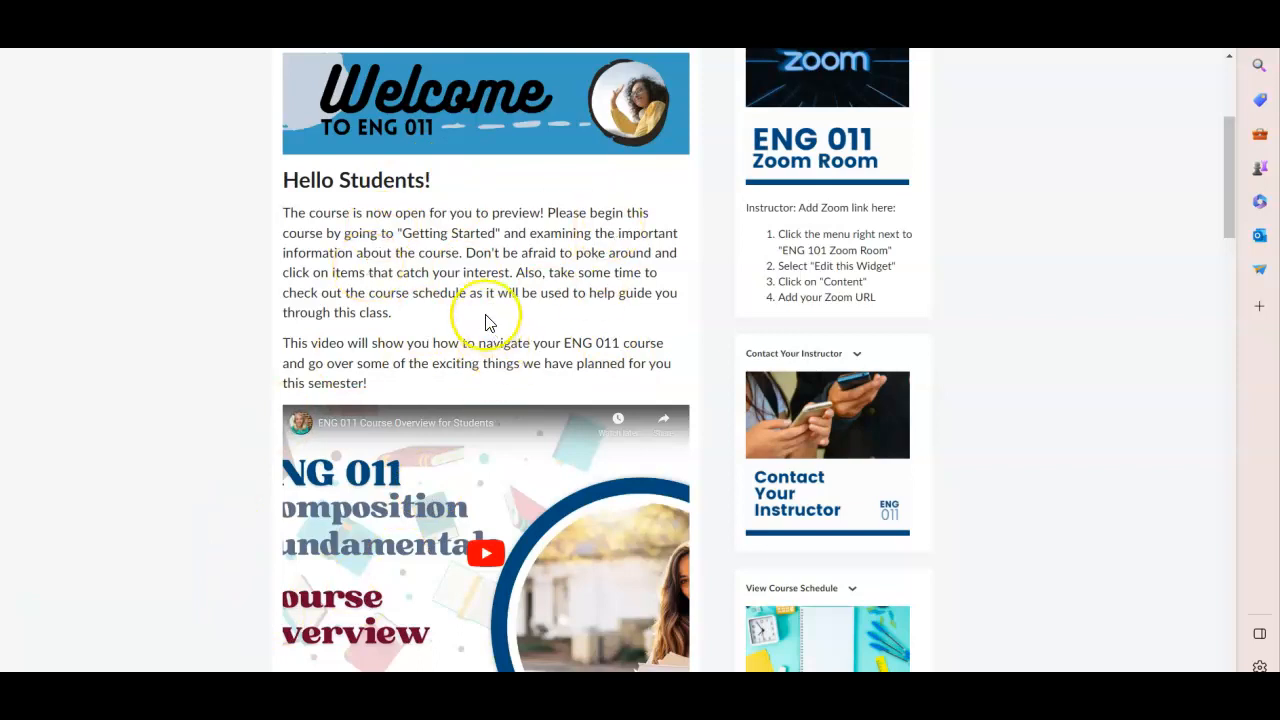